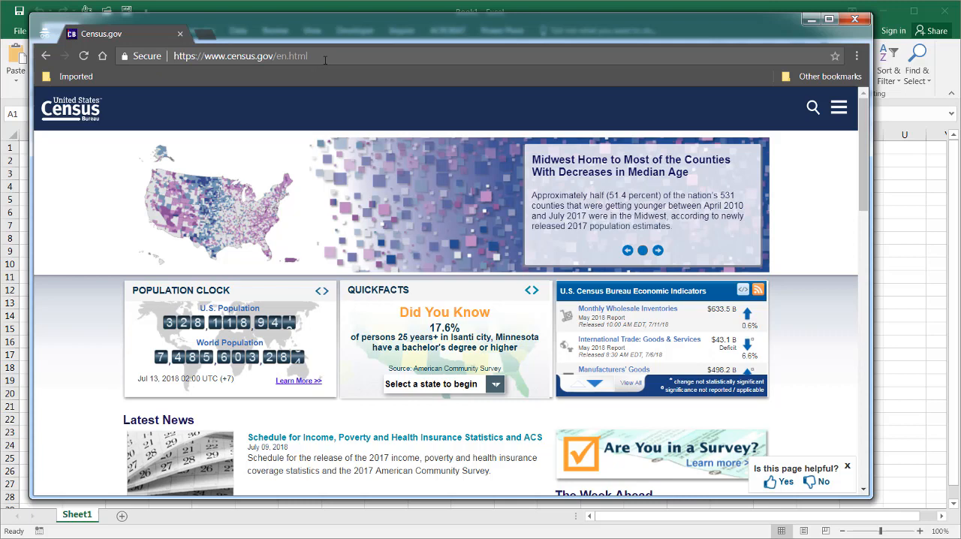
Step: Load the census.gov 90den_stco.txt page and skim the 1990 land area, population and density table
click(240, 55)
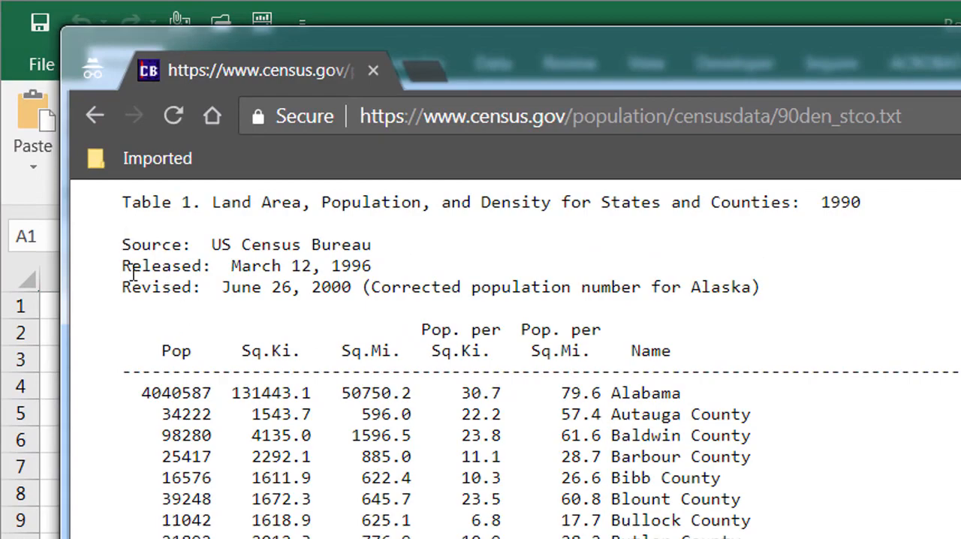
mouse_move(589, 524)
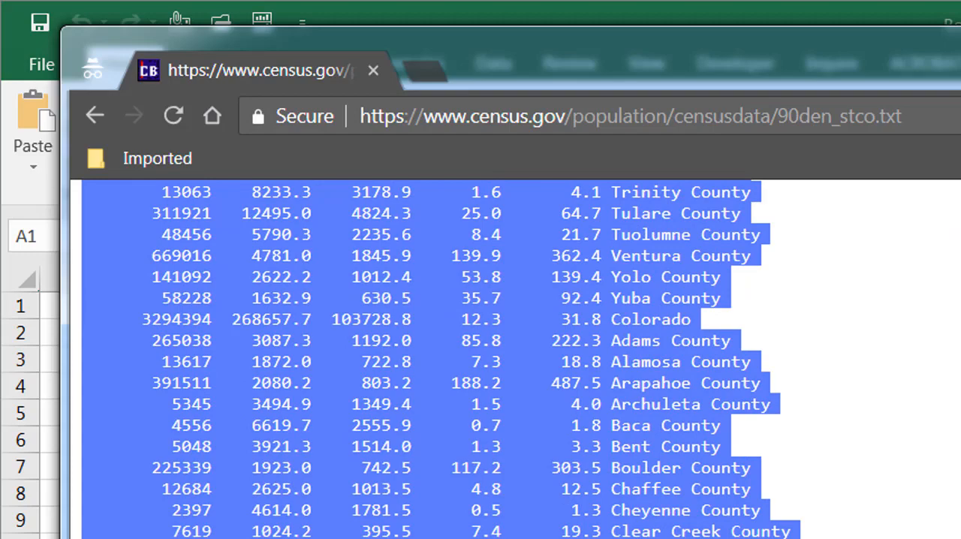
scroll(down, 3)
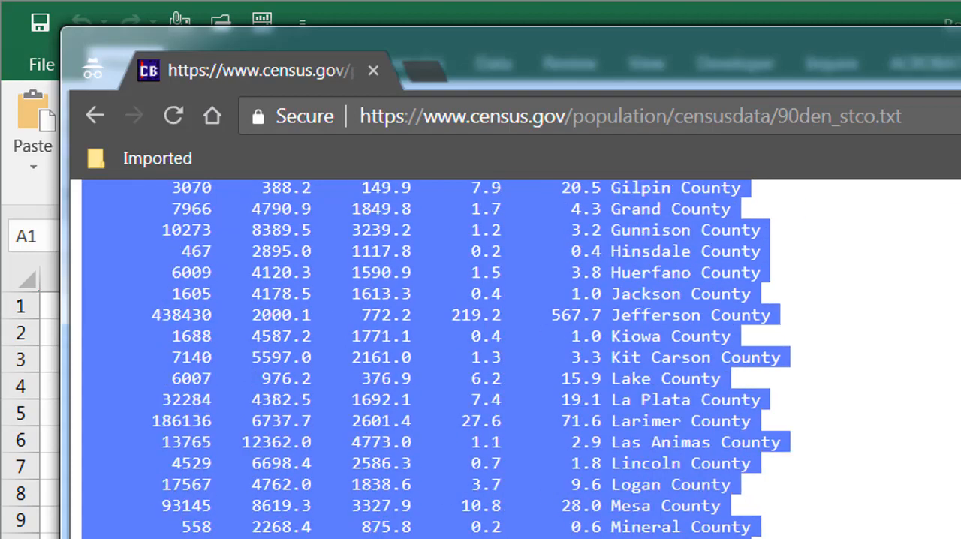
scroll(up, 3)
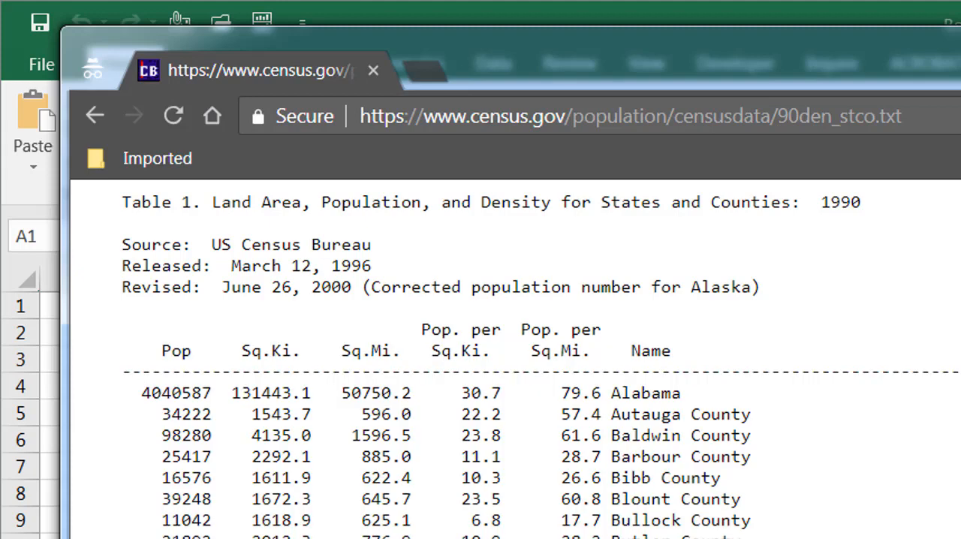
Step: Paste the copied census text into the blank sheet and check that each row sits unsplit in one cell of column A
key(ctrl+a)
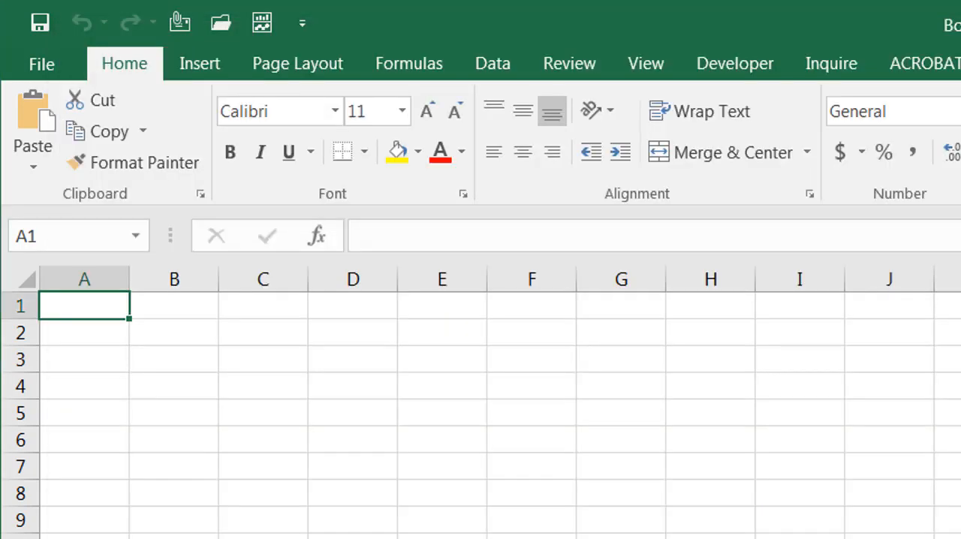
mouse_move(30, 147)
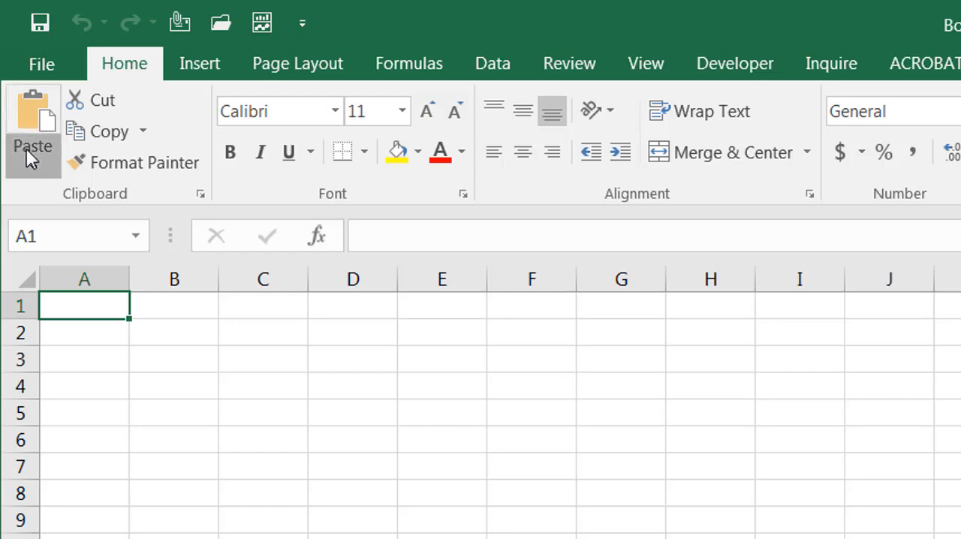
click(33, 147)
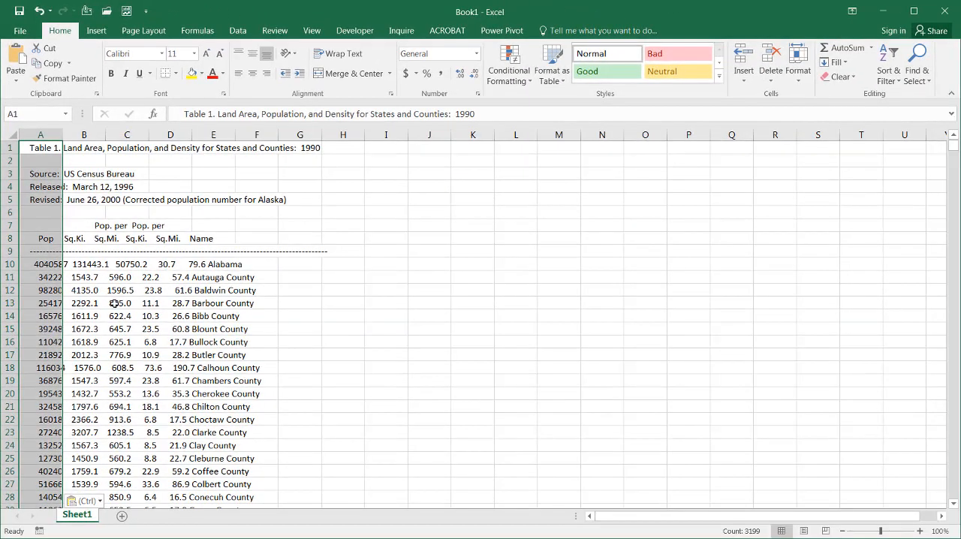
click(84, 290)
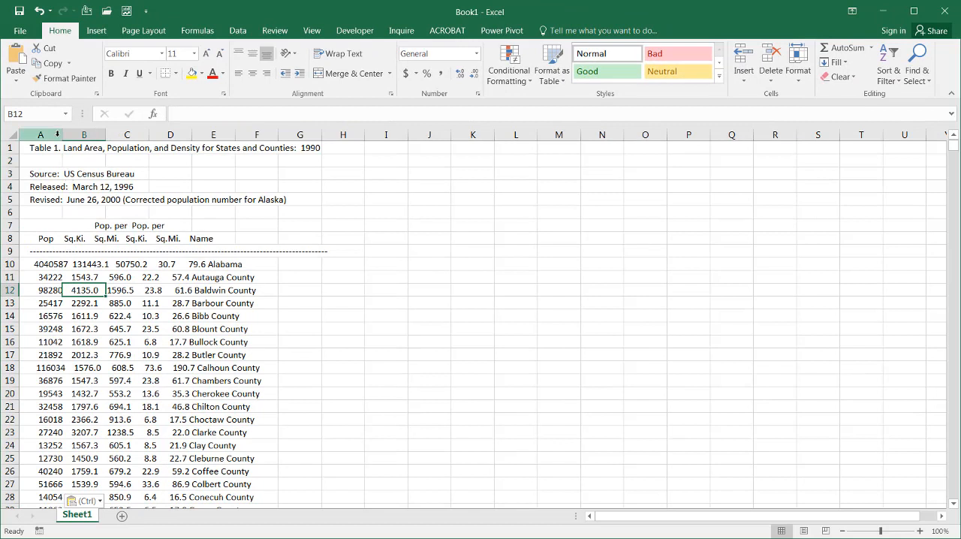
mouse_move(61, 135)
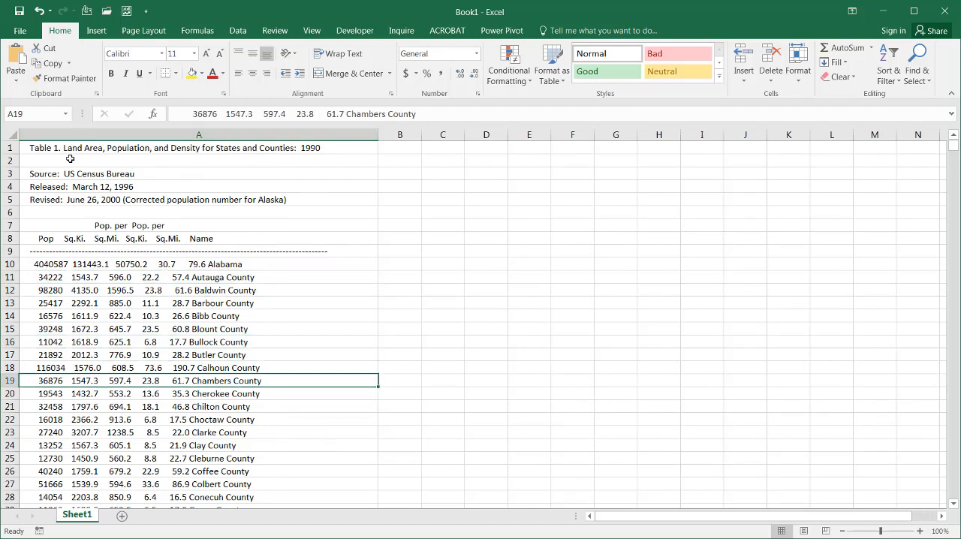
mouse_move(159, 225)
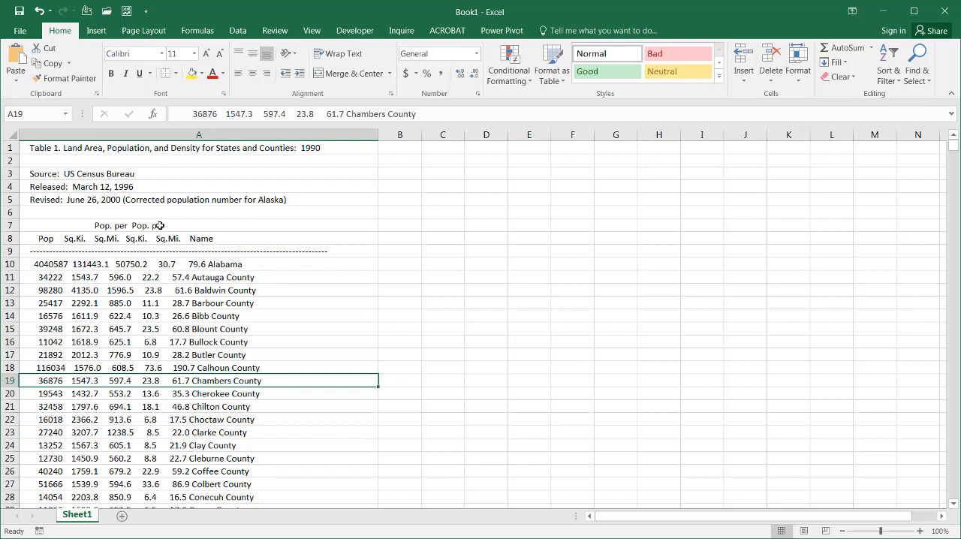
mouse_move(198, 180)
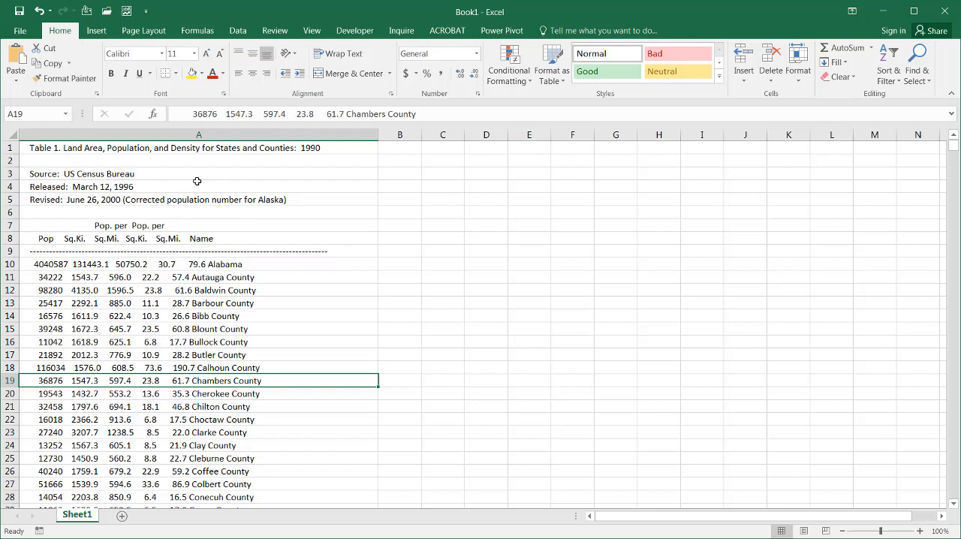
mouse_move(247, 180)
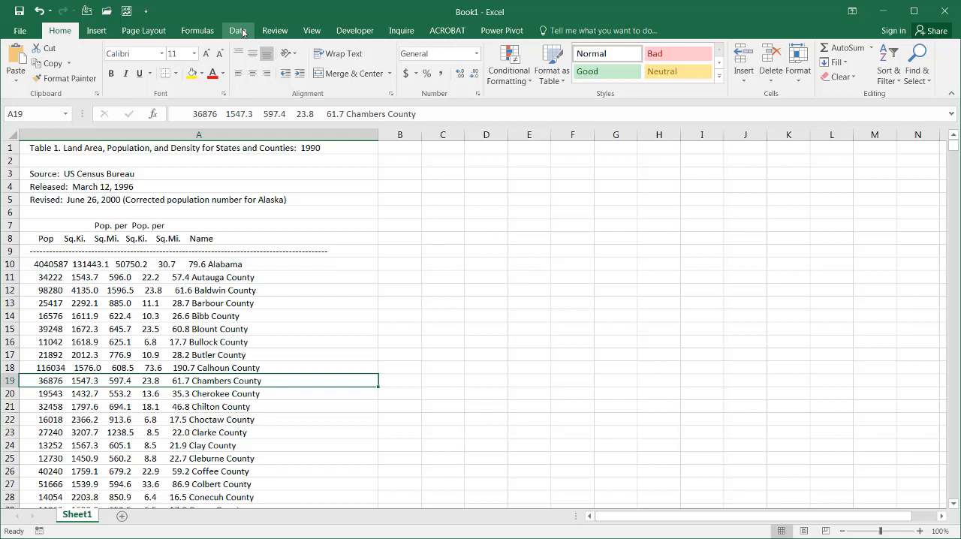
Step: Start a Data > New Query > From Web import with the census.gov text file URL as the source
click(238, 30)
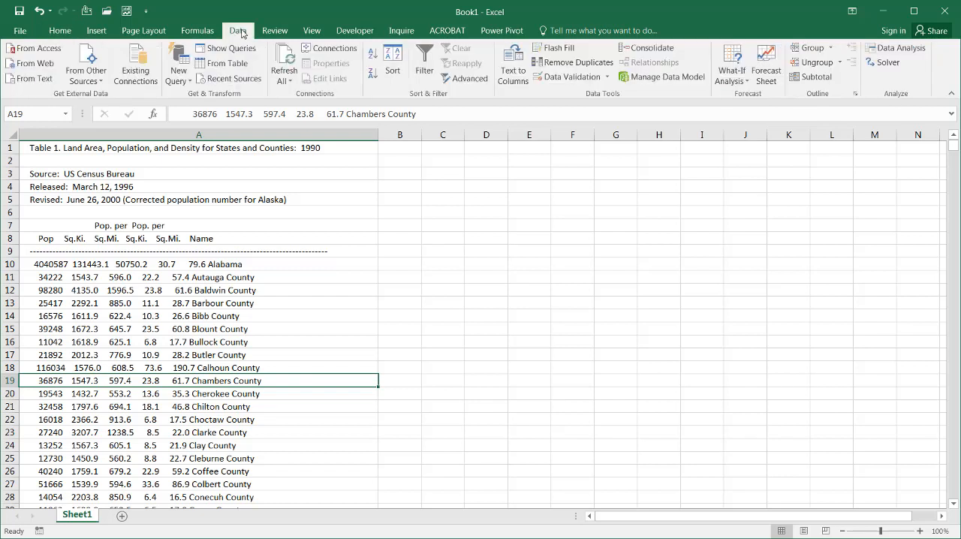
click(177, 62)
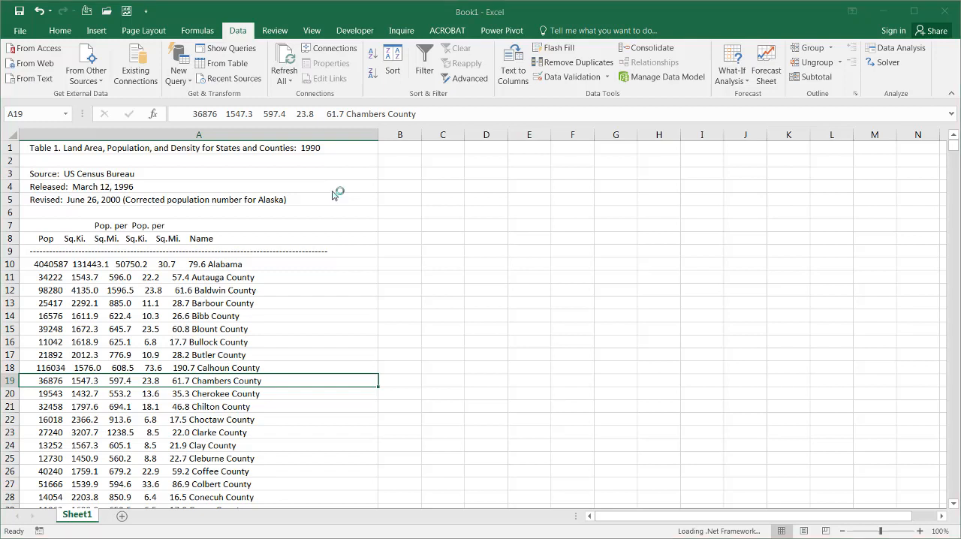
click(30, 63)
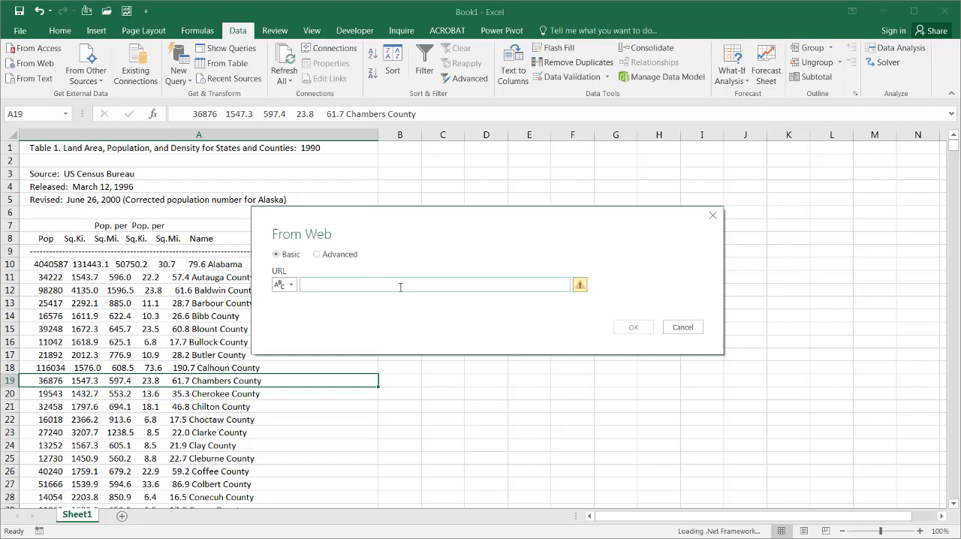
key(ctrl+v)
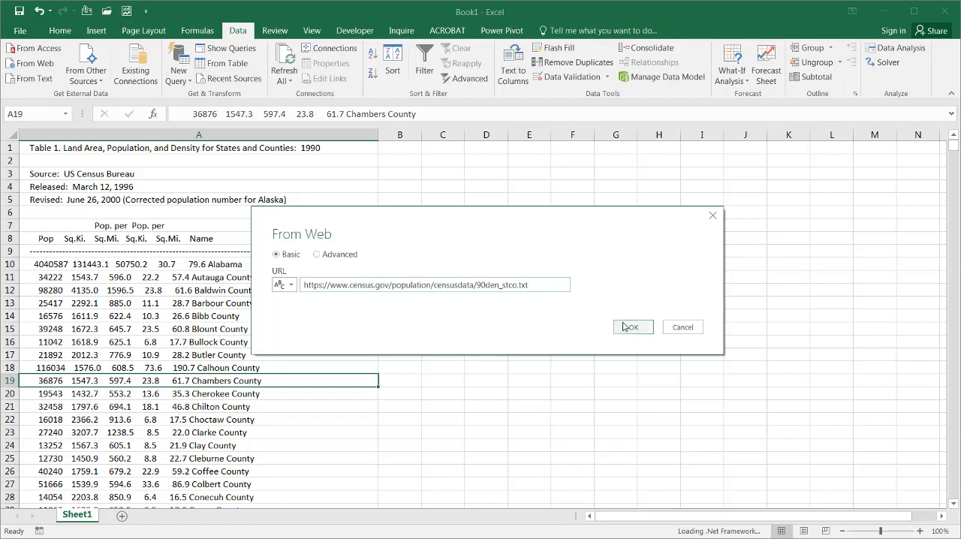
click(630, 326)
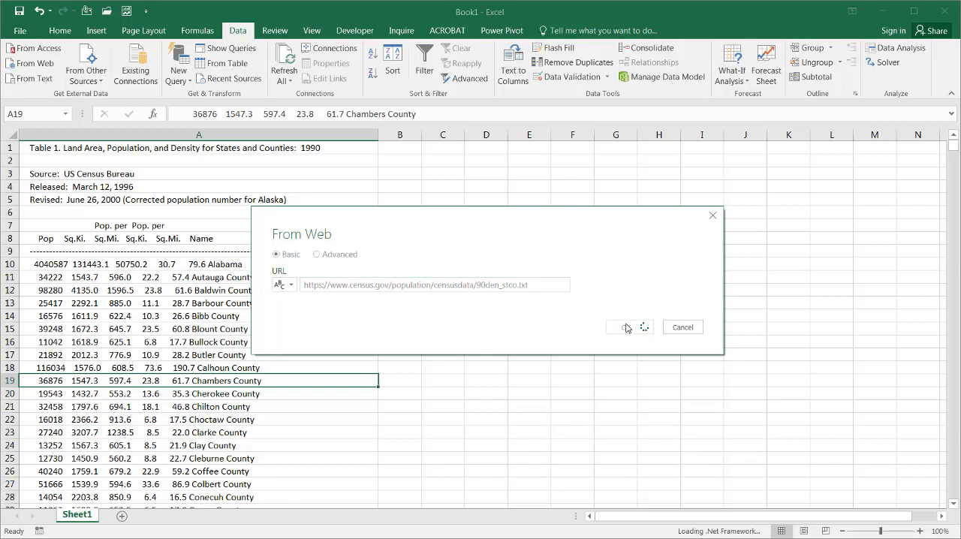
Step: Switch the import preview's delimiter to Fixed Width with a first break position of 0
click(625, 326)
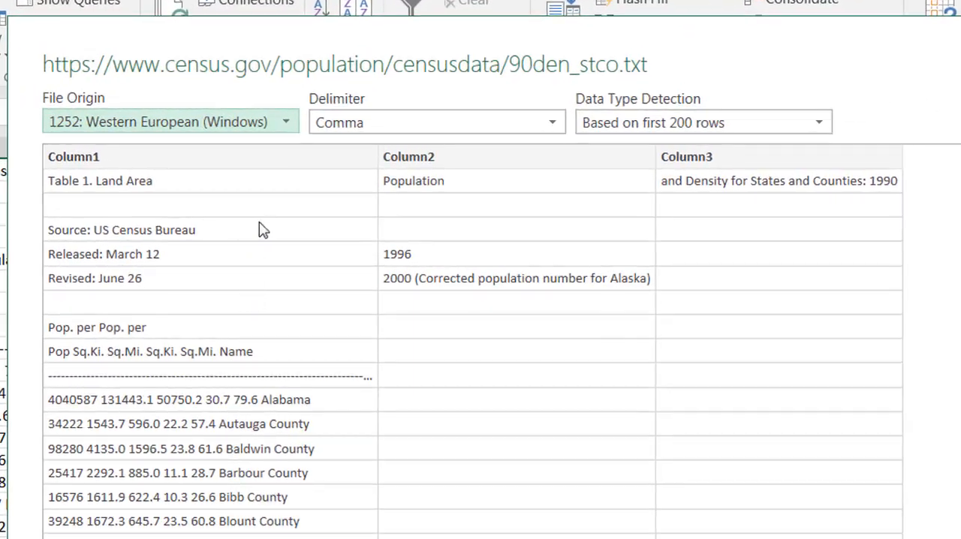
mouse_move(805, 315)
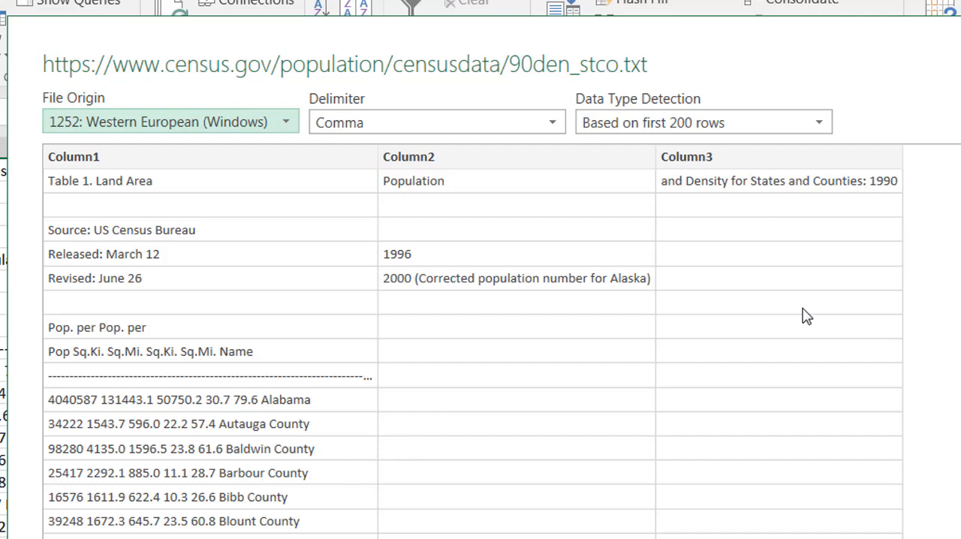
mouse_move(378, 280)
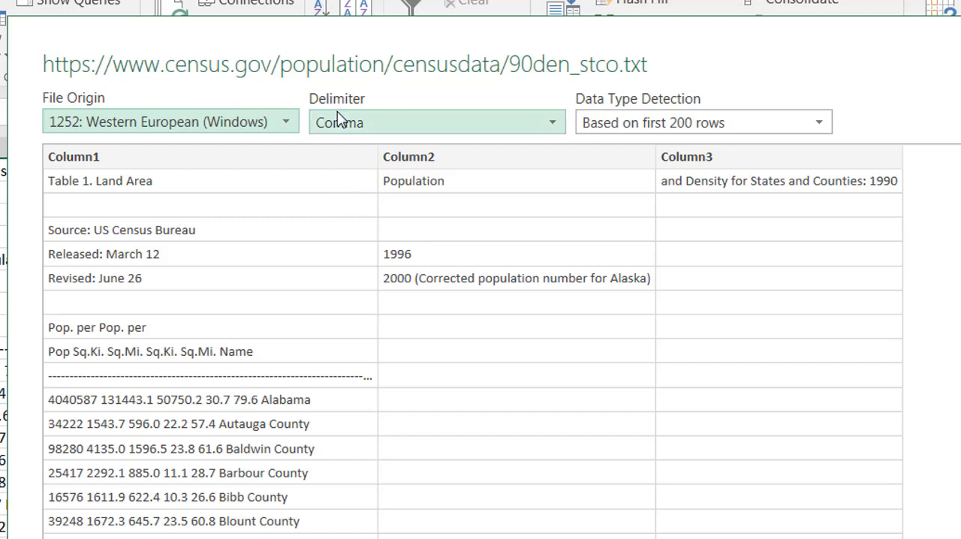
click(553, 122)
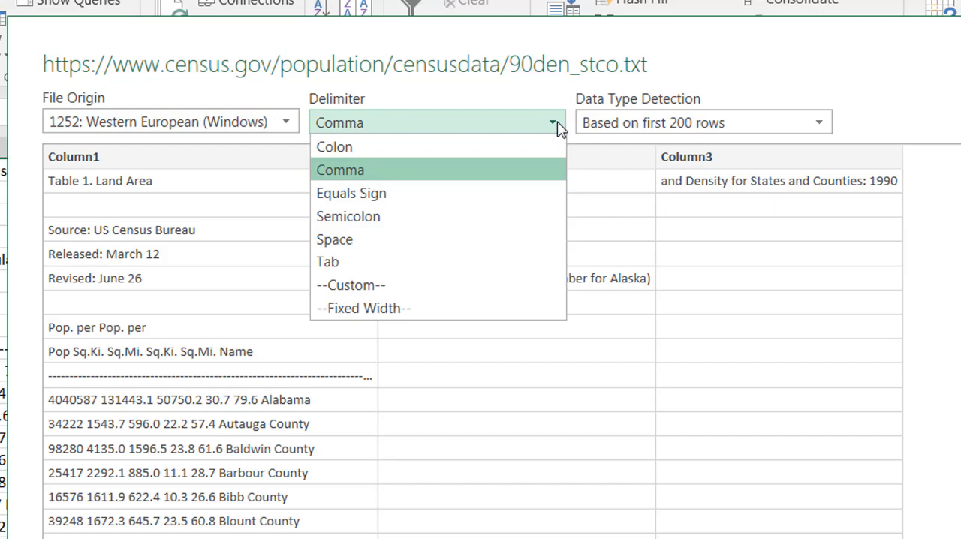
click(339, 169)
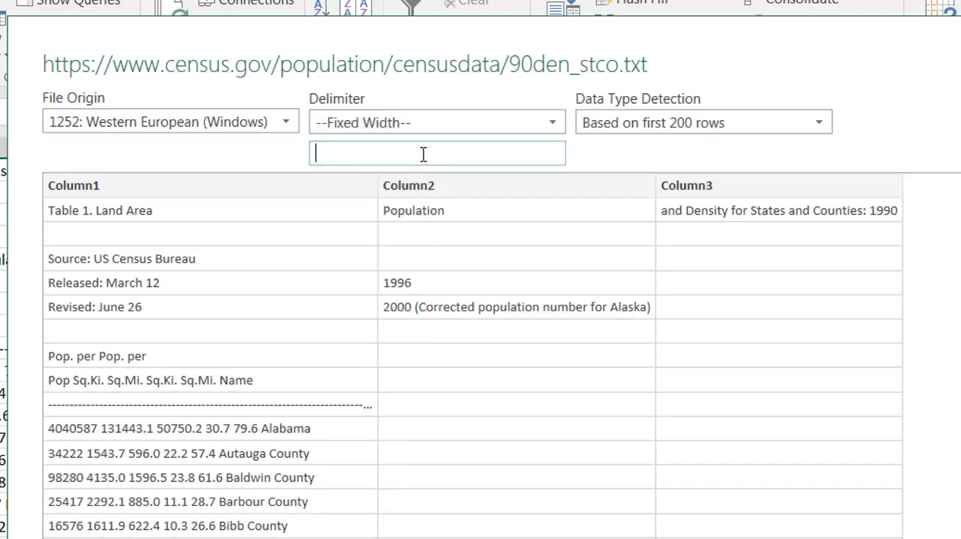
text(0)
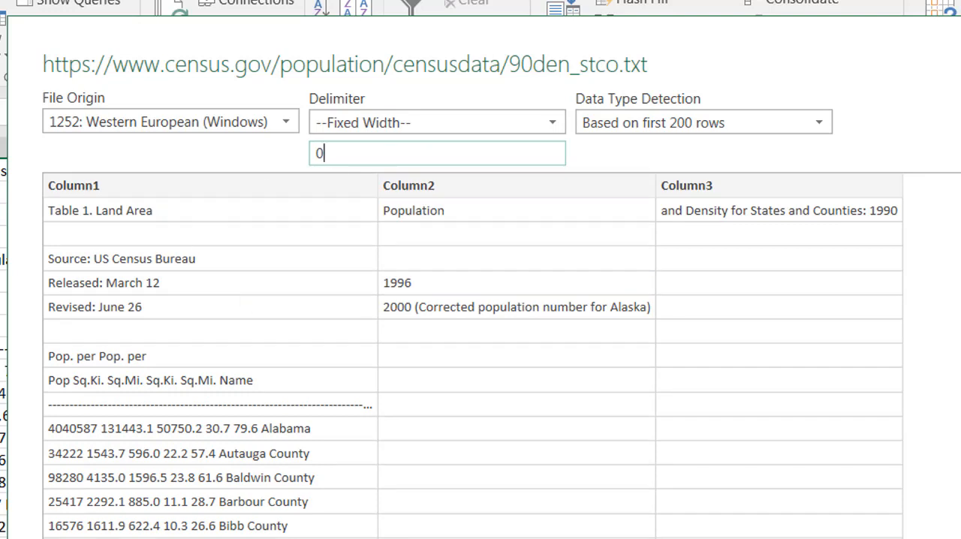
mouse_move(433, 149)
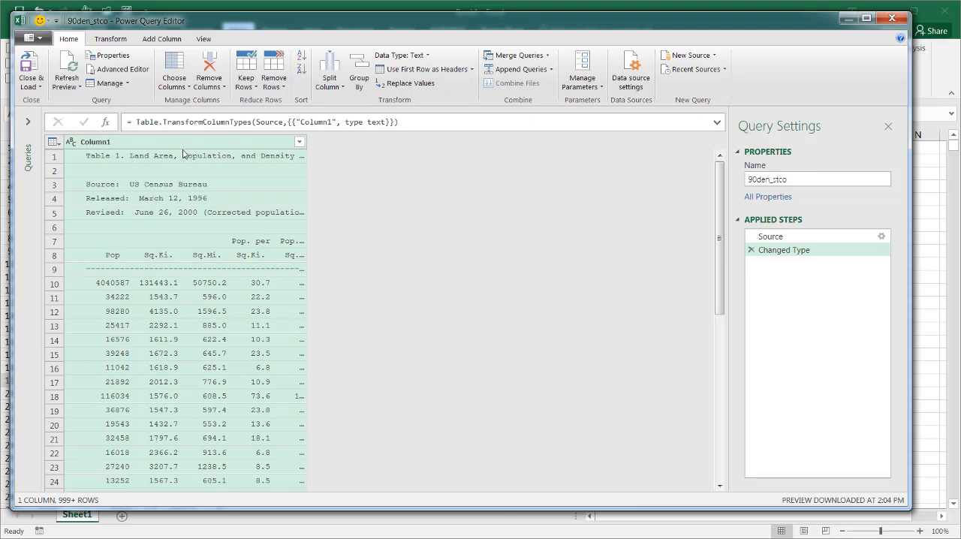
mouse_move(244, 227)
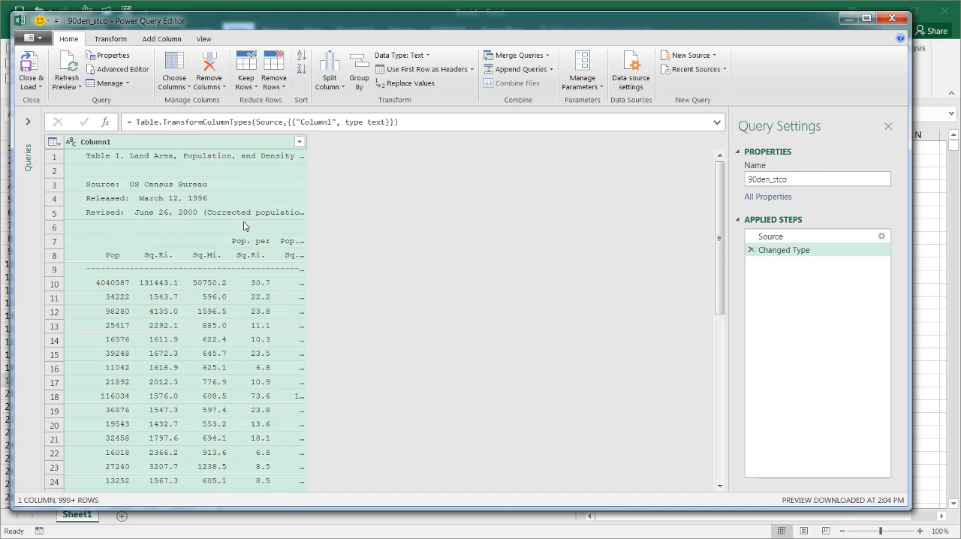
mouse_move(85, 231)
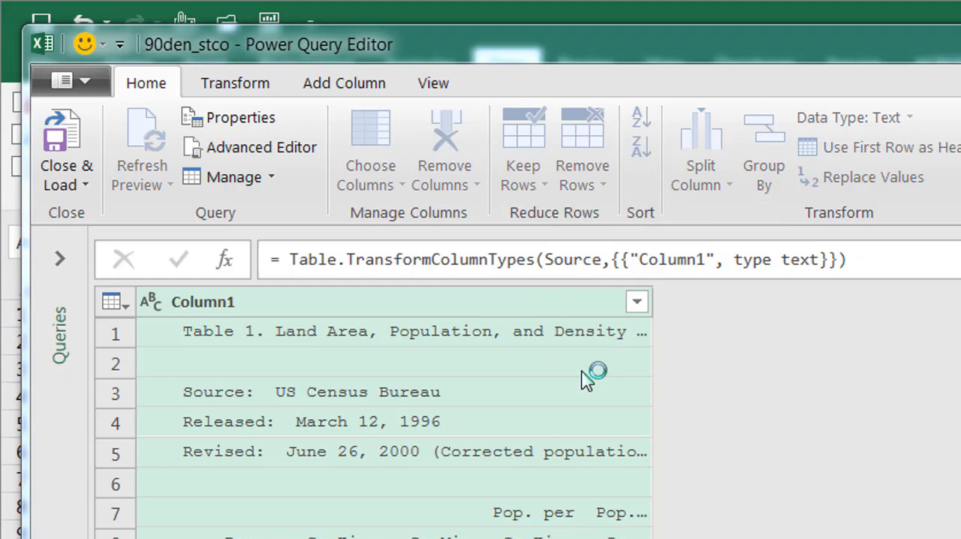
Step: Remove the top 6 title and source rows so the column starts at the Pop and Sq.Ki. headers
click(582, 150)
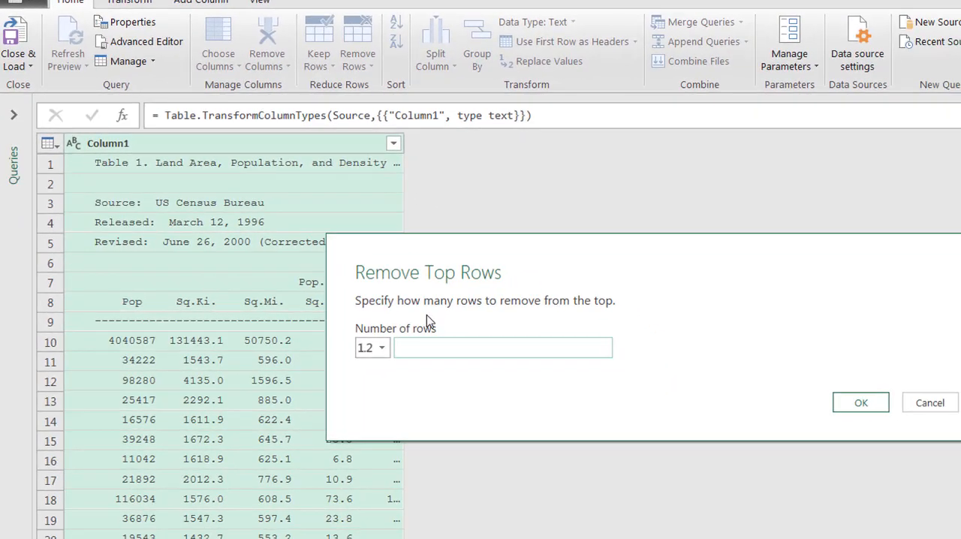
text(6)
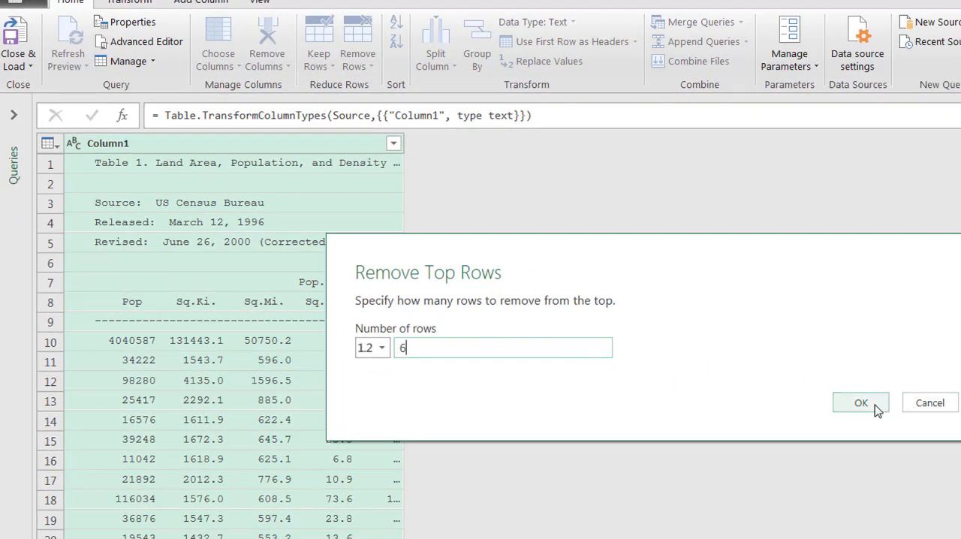
click(860, 402)
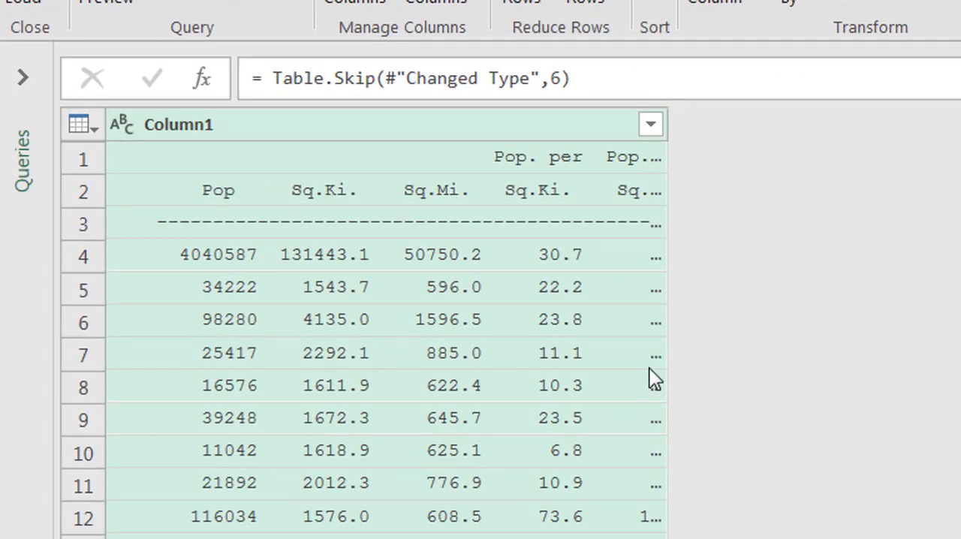
mouse_move(667, 136)
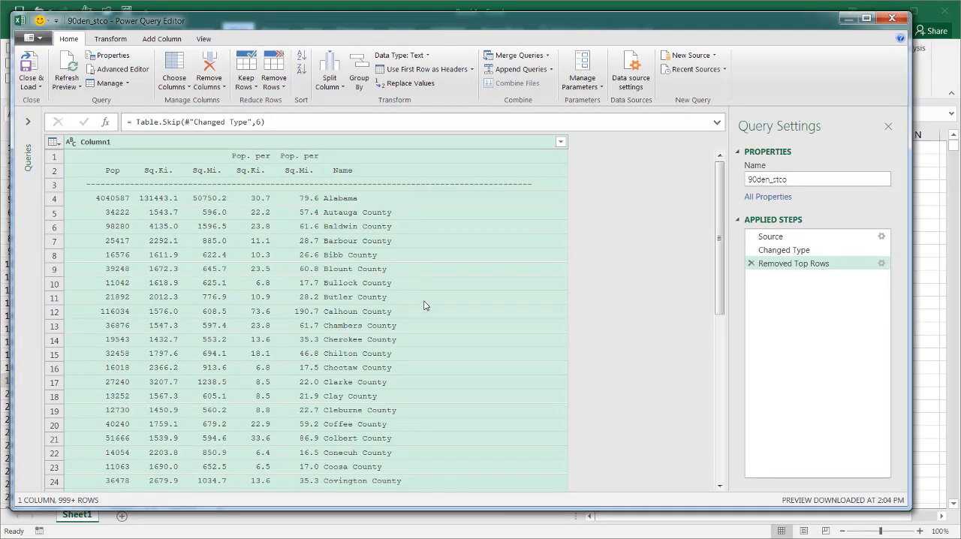
mouse_move(264, 216)
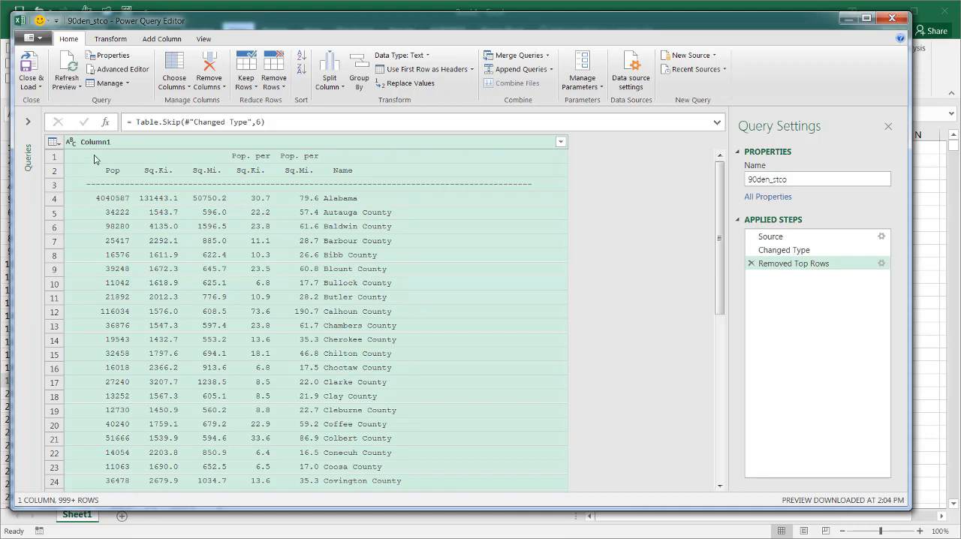
mouse_move(351, 270)
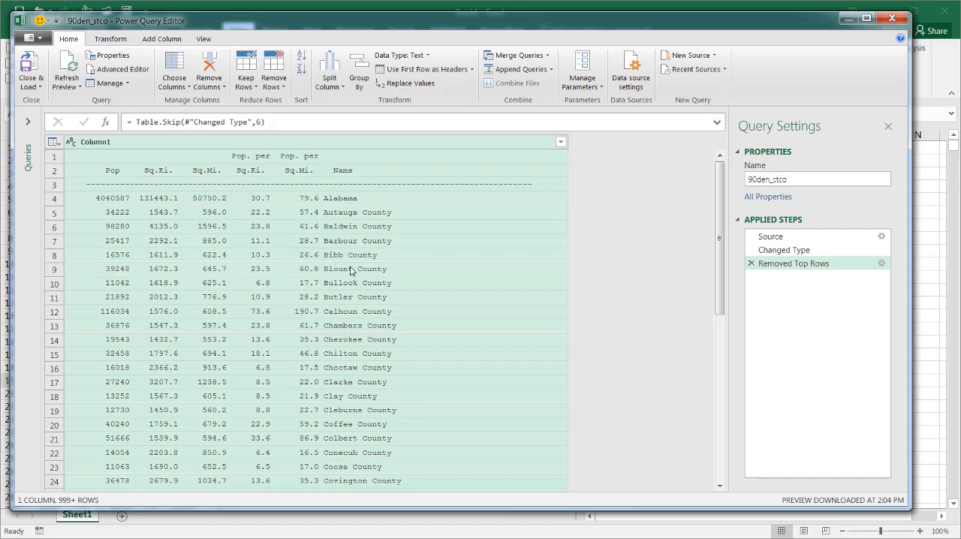
mouse_move(123, 171)
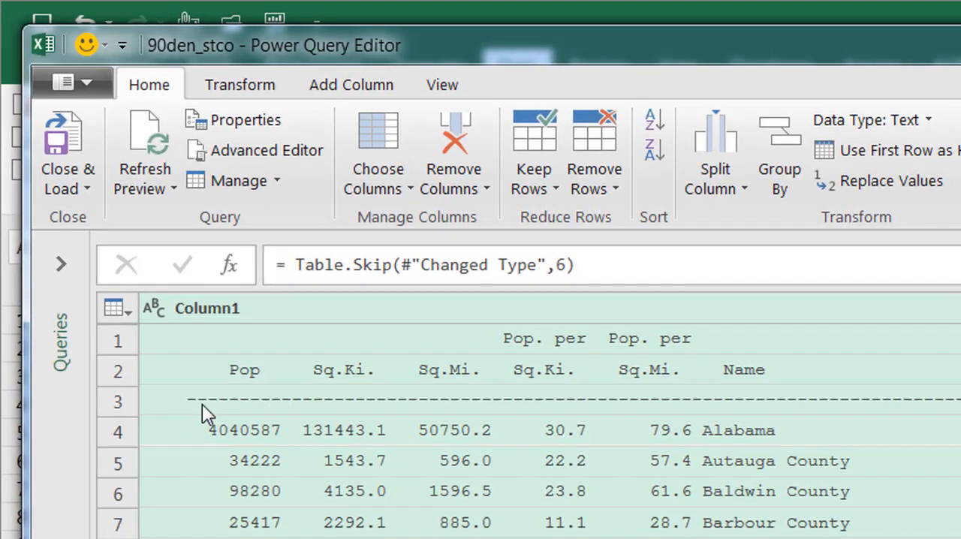
mouse_move(228, 406)
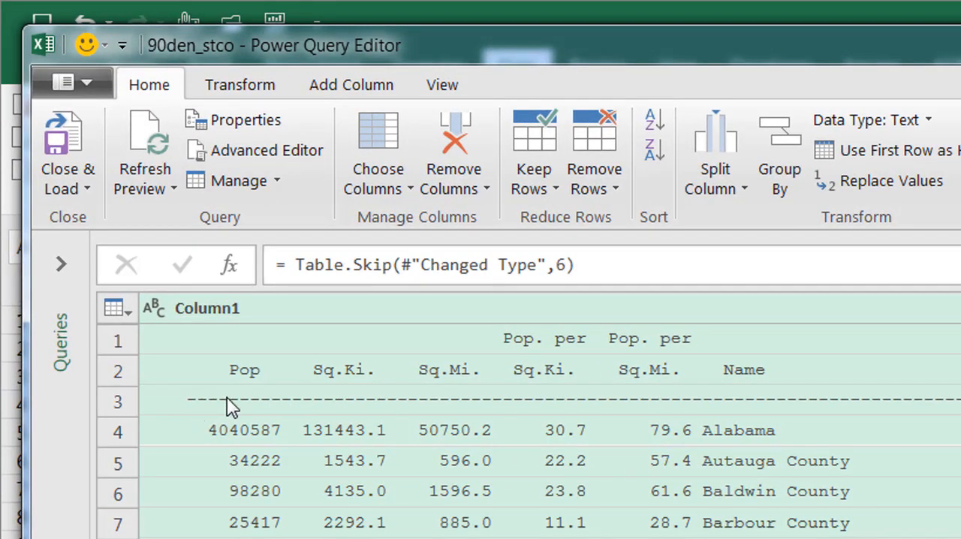
mouse_move(333, 291)
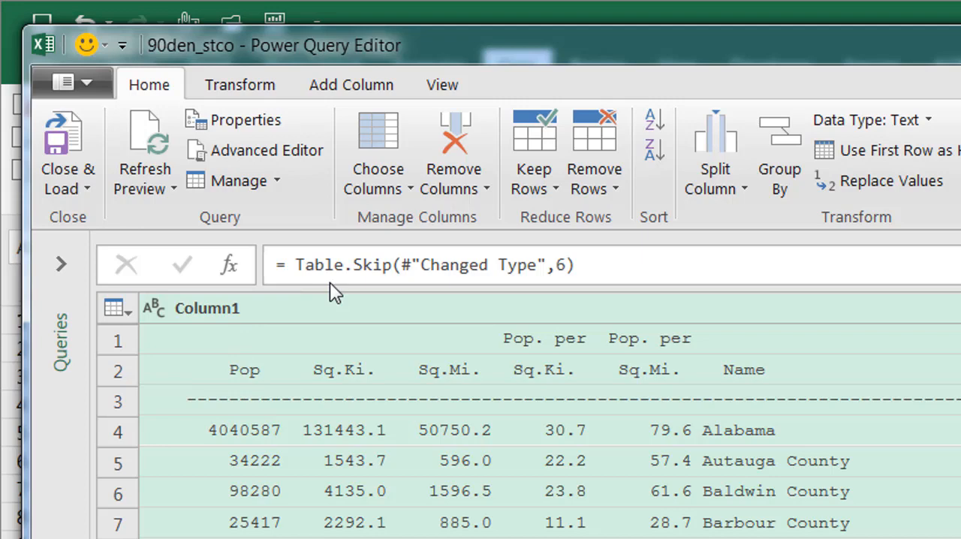
mouse_move(247, 323)
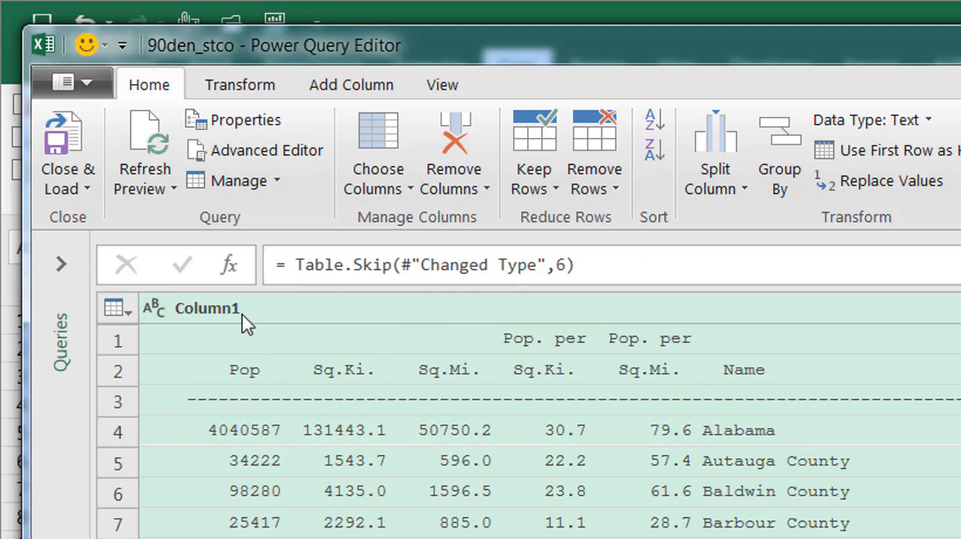
mouse_move(195, 418)
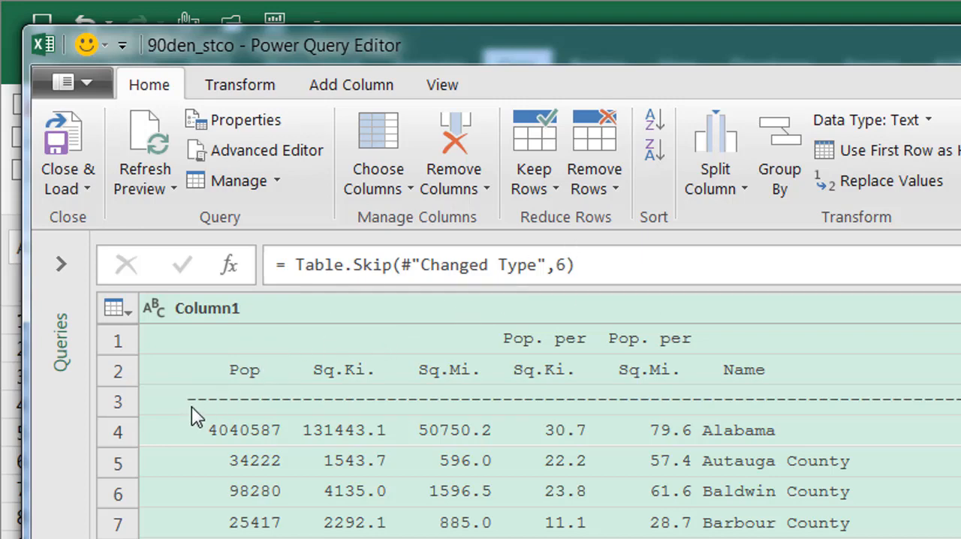
mouse_move(202, 411)
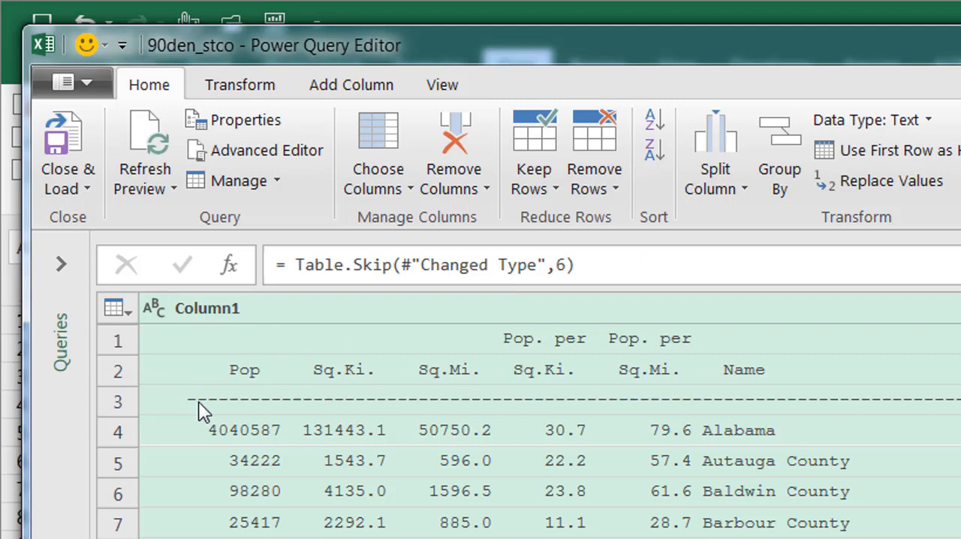
mouse_move(246, 412)
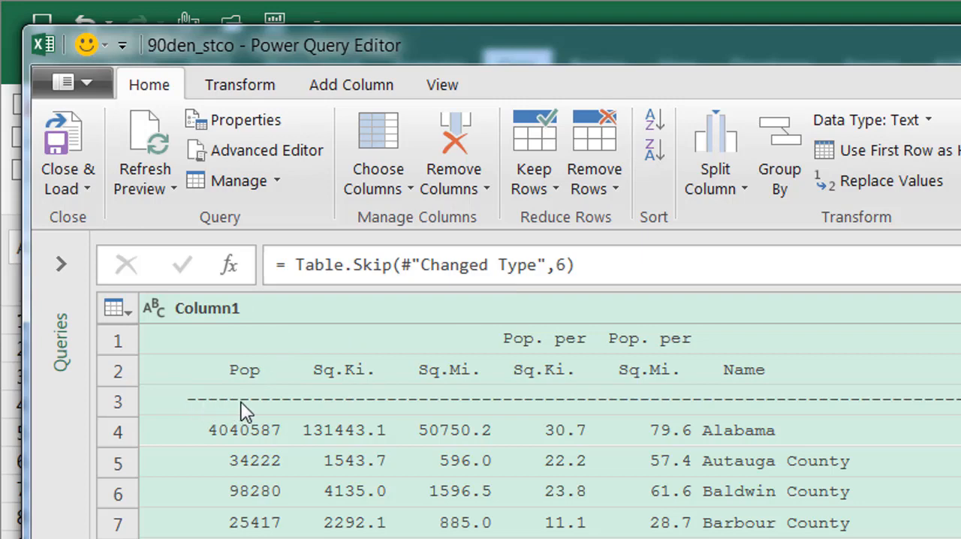
mouse_move(291, 411)
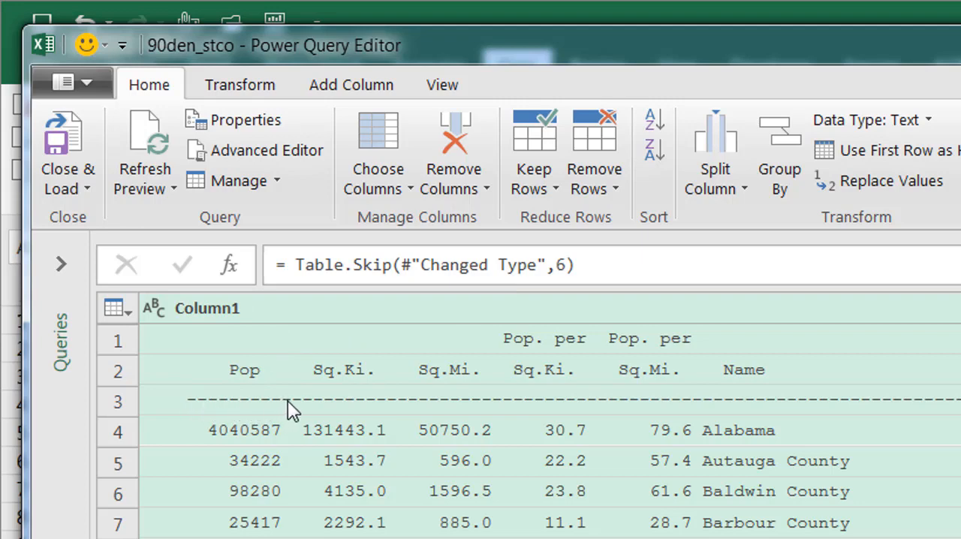
mouse_move(183, 412)
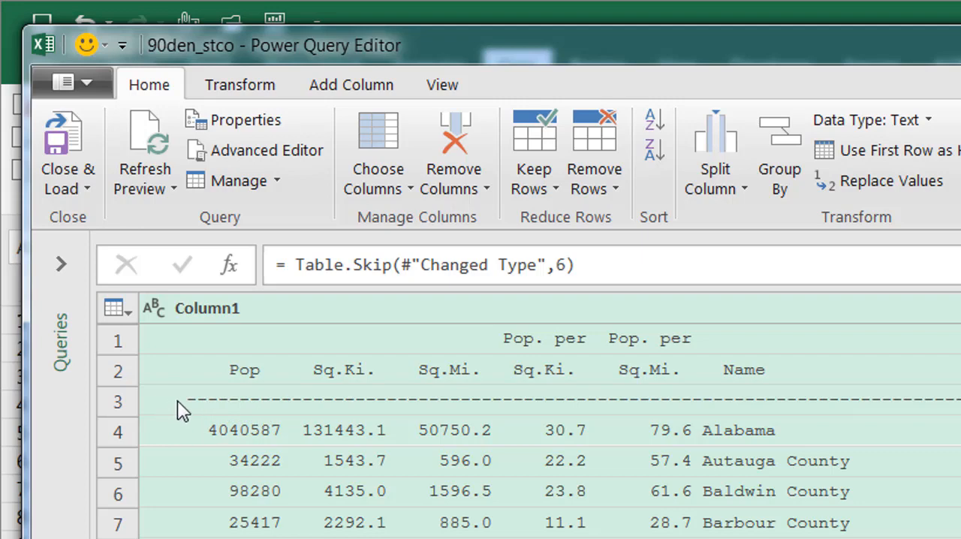
mouse_move(779, 150)
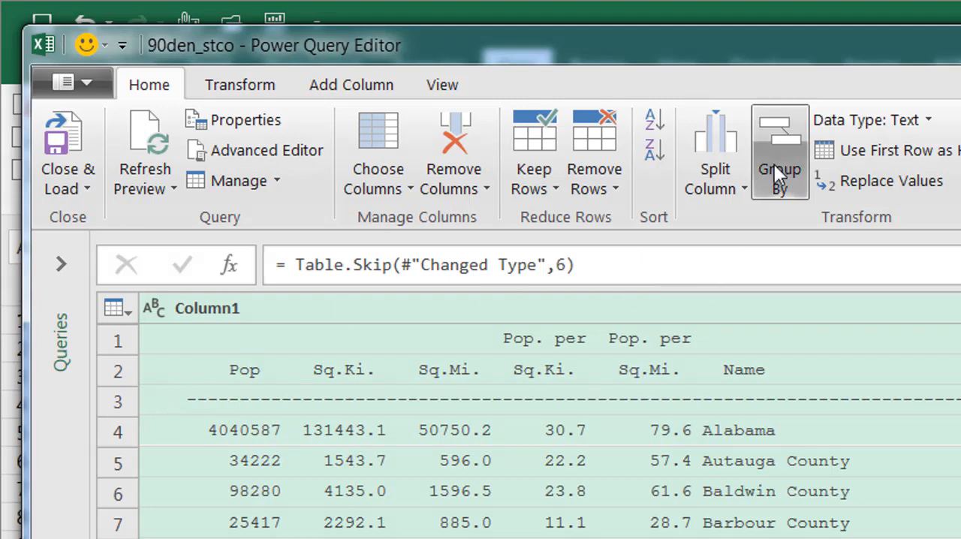
Step: Split Column1 by number of characters, once as far left as possible, separating the Pop figures
click(715, 150)
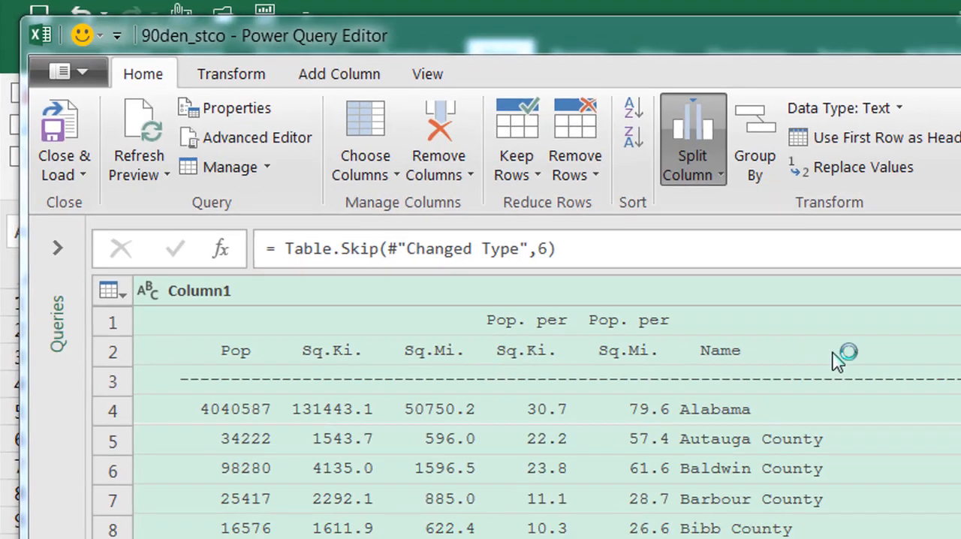
click(691, 138)
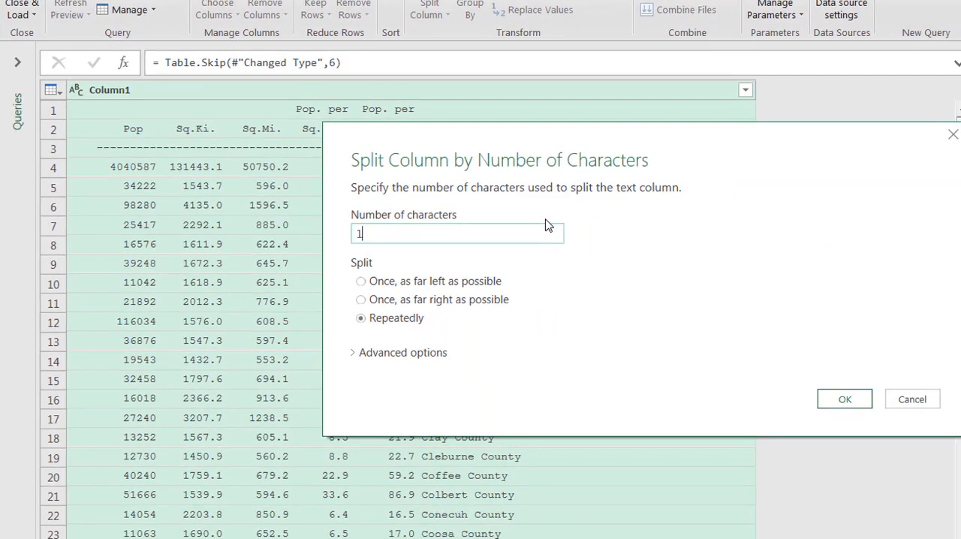
text(5)
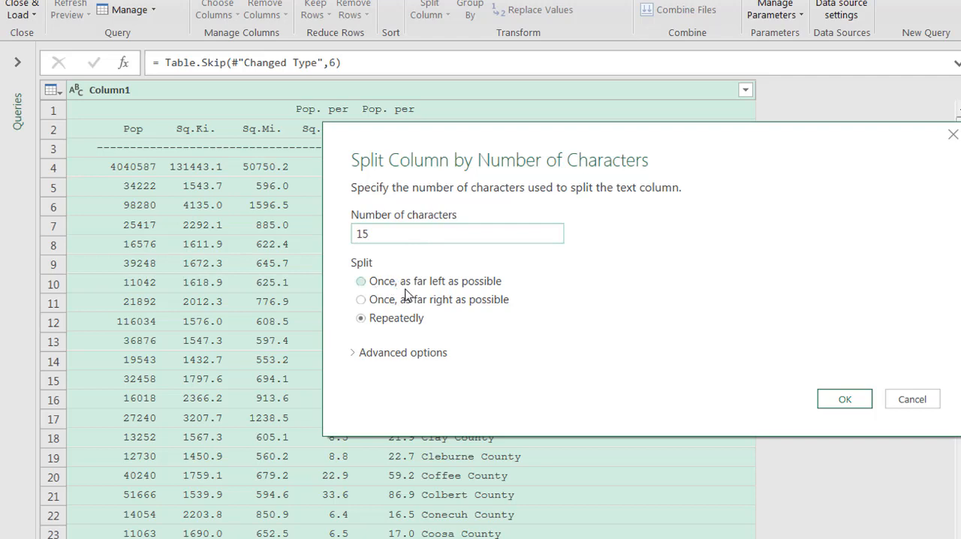
click(360, 280)
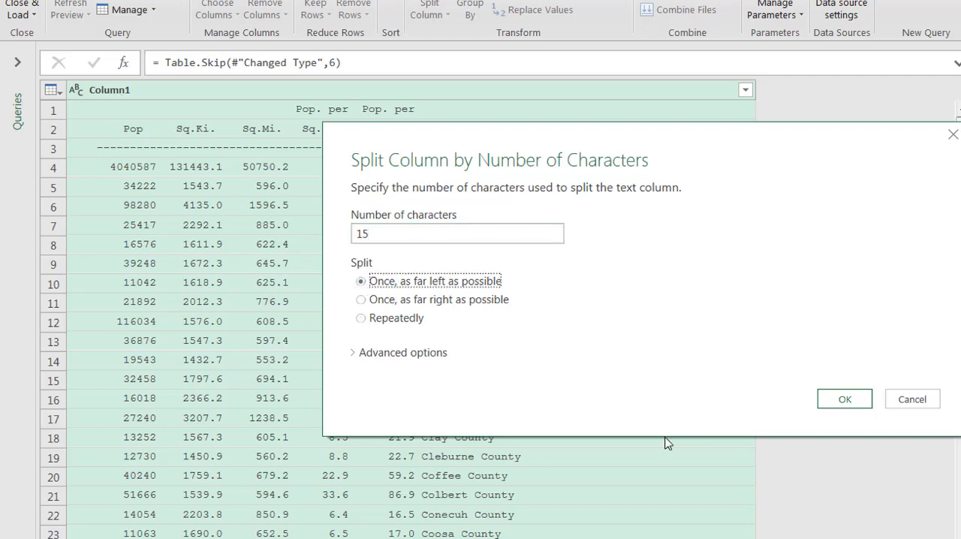
click(844, 400)
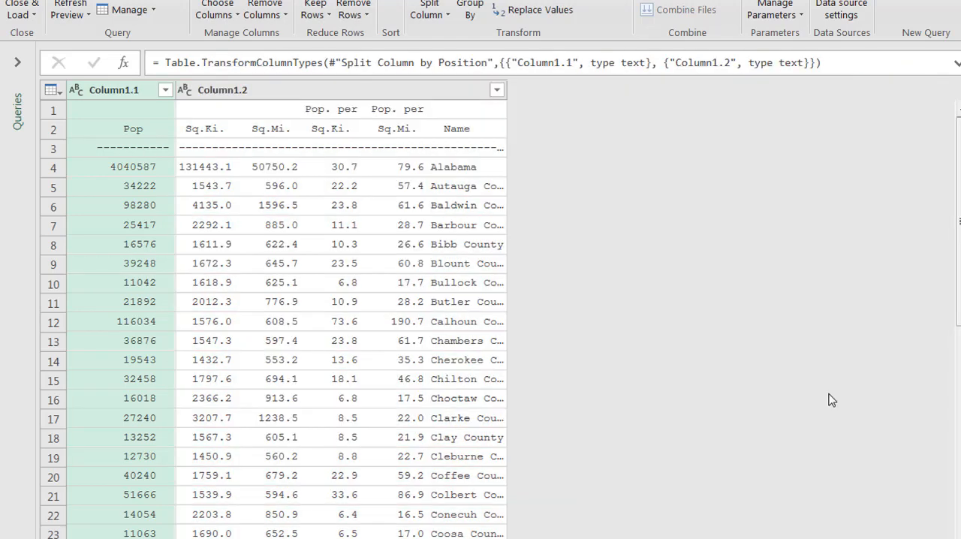
mouse_move(138, 342)
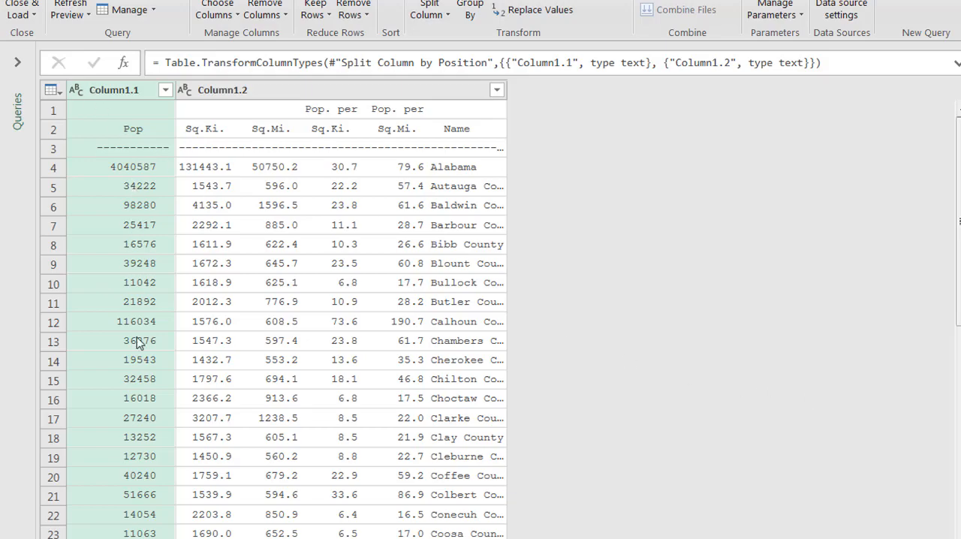
mouse_move(189, 155)
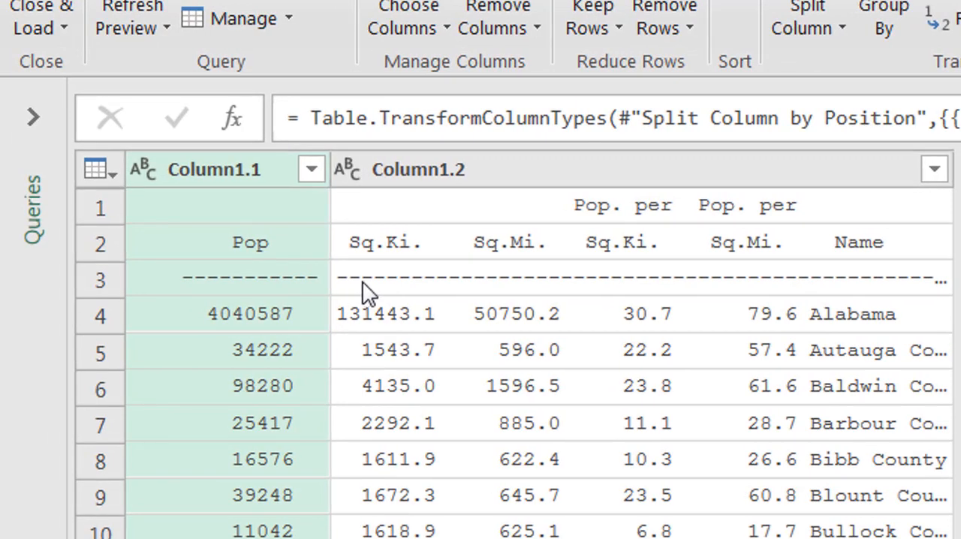
mouse_move(423, 293)
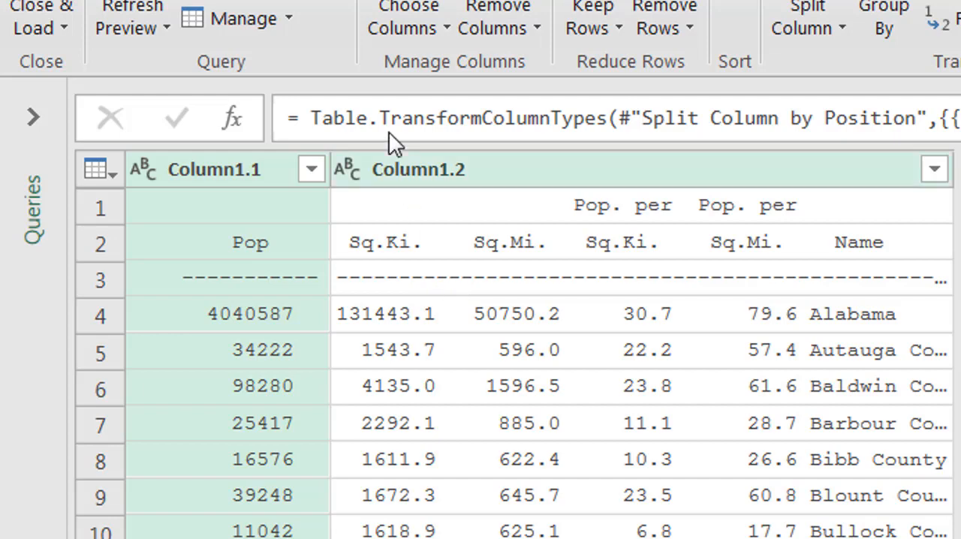
Step: Split the remaining text column at 9 characters, once from the left, giving Sq.Ki. its own column
click(807, 23)
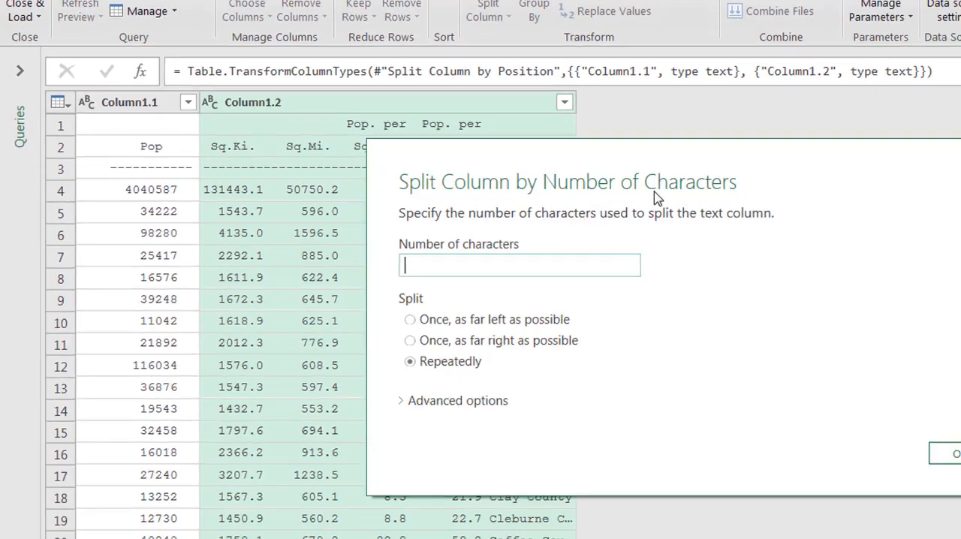
text(9)
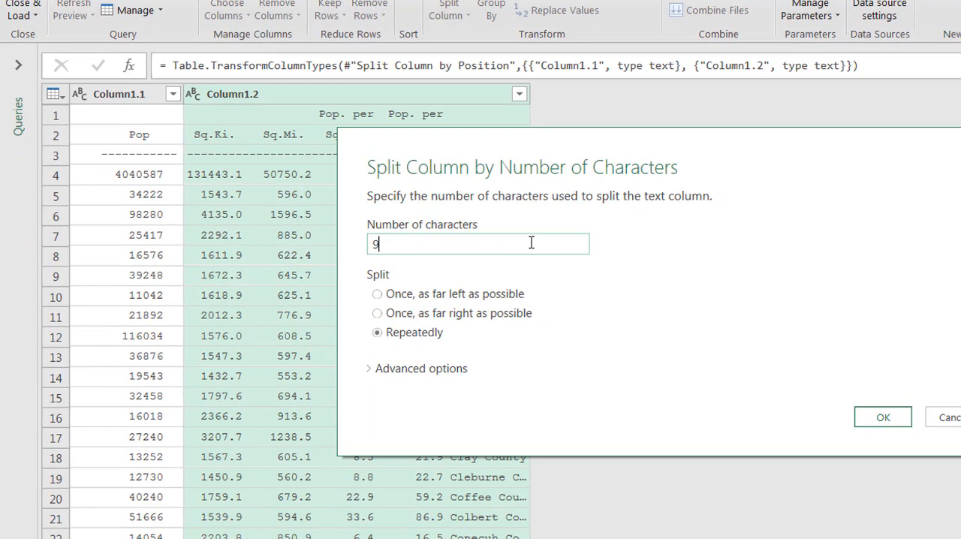
click(377, 294)
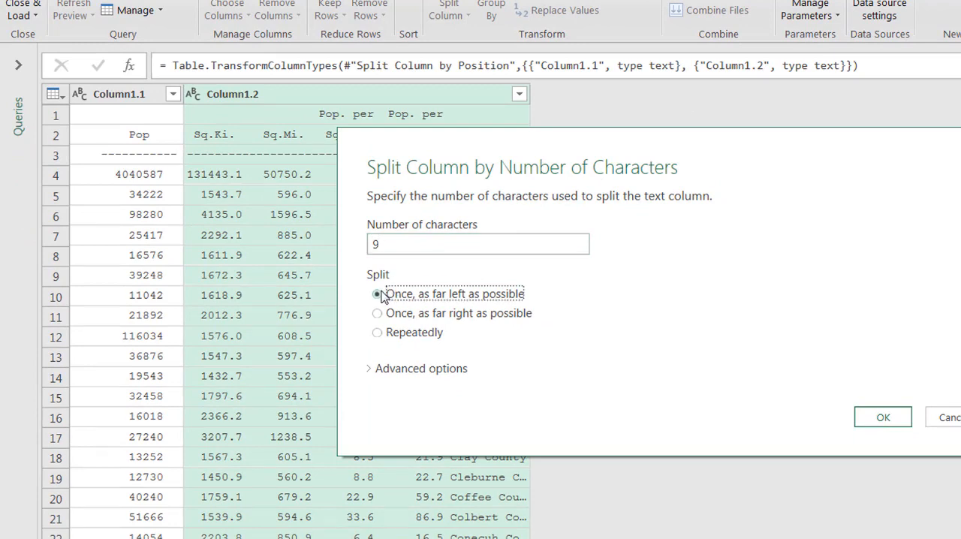
click(883, 417)
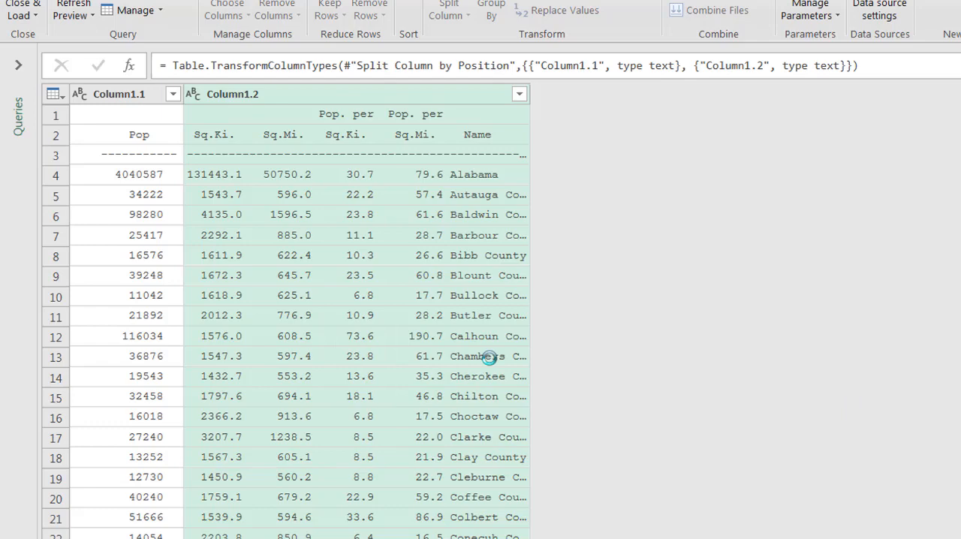
click(445, 9)
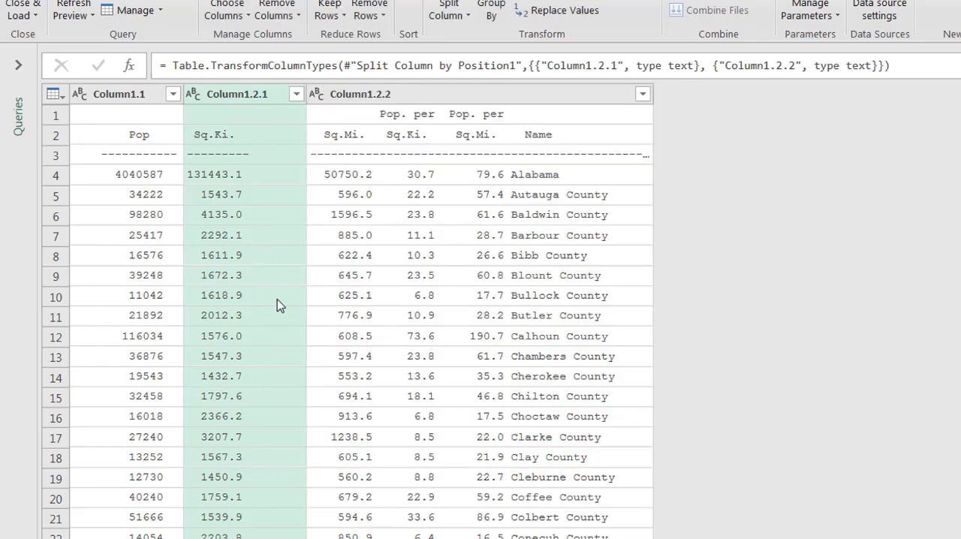
mouse_move(599, 256)
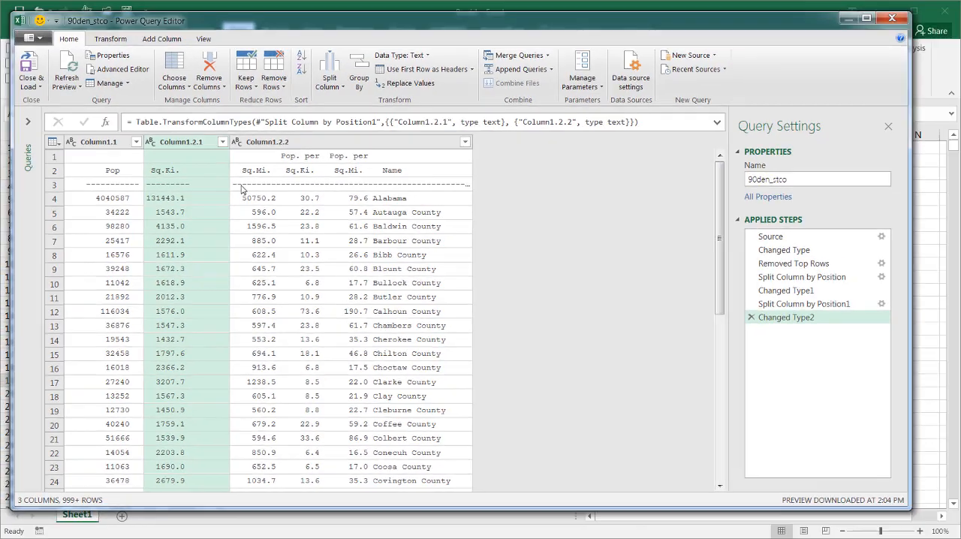
Step: Split off Sq.Mi., Pop. per Sq.Ki. and Pop. per Sq.Mi. by character count, leaving Name as the sixth column
click(329, 72)
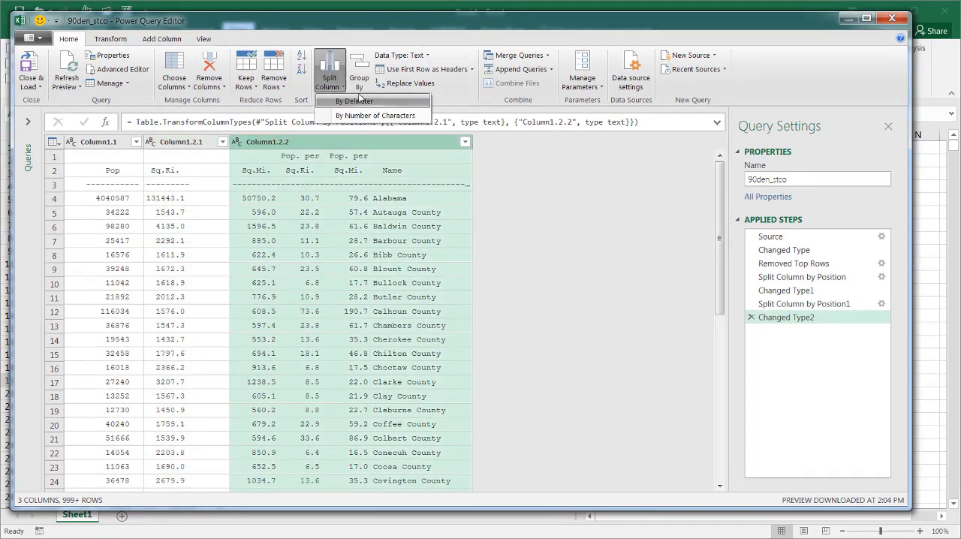
click(376, 114)
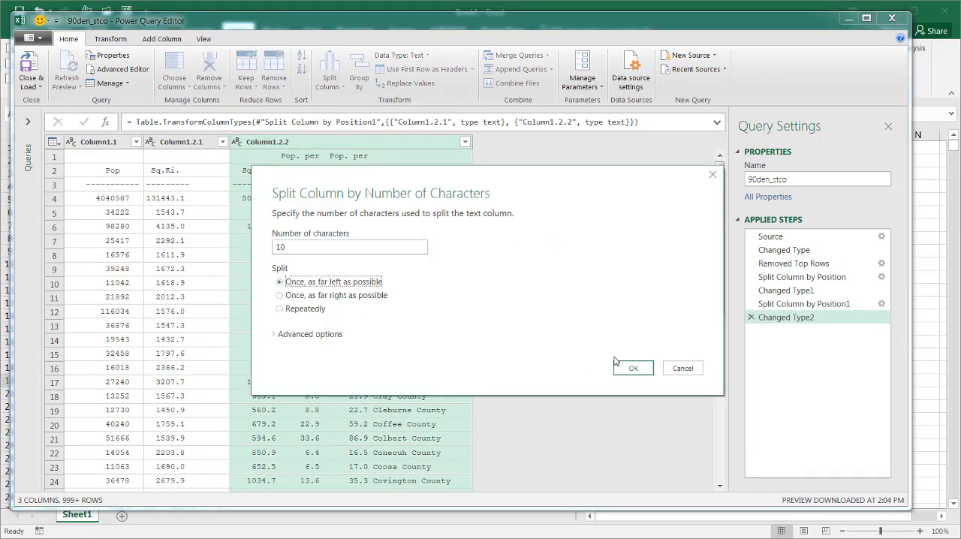
click(633, 368)
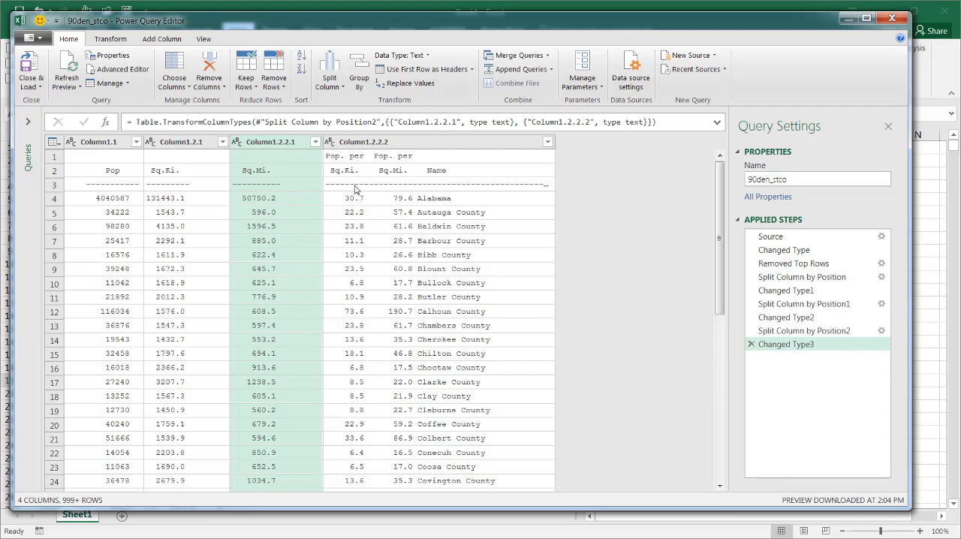
click(328, 72)
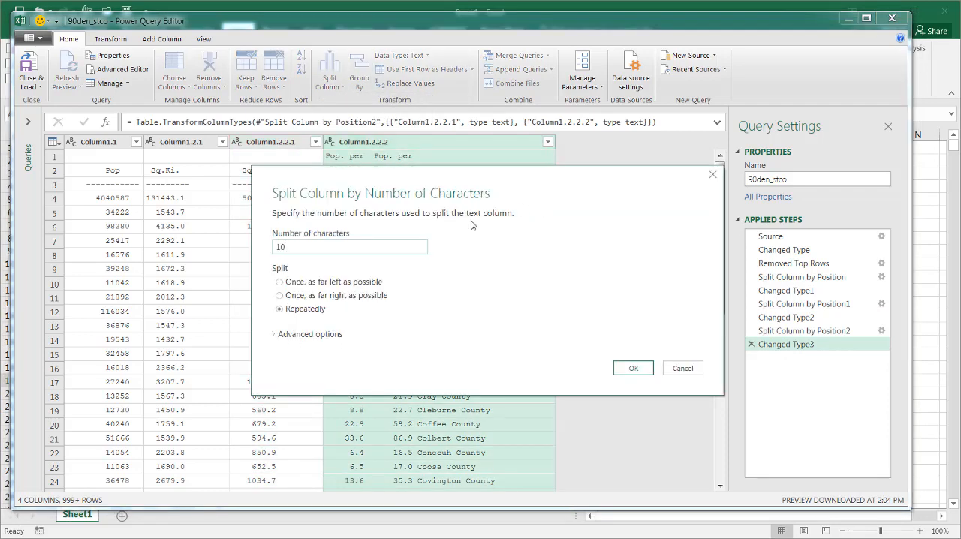
click(633, 368)
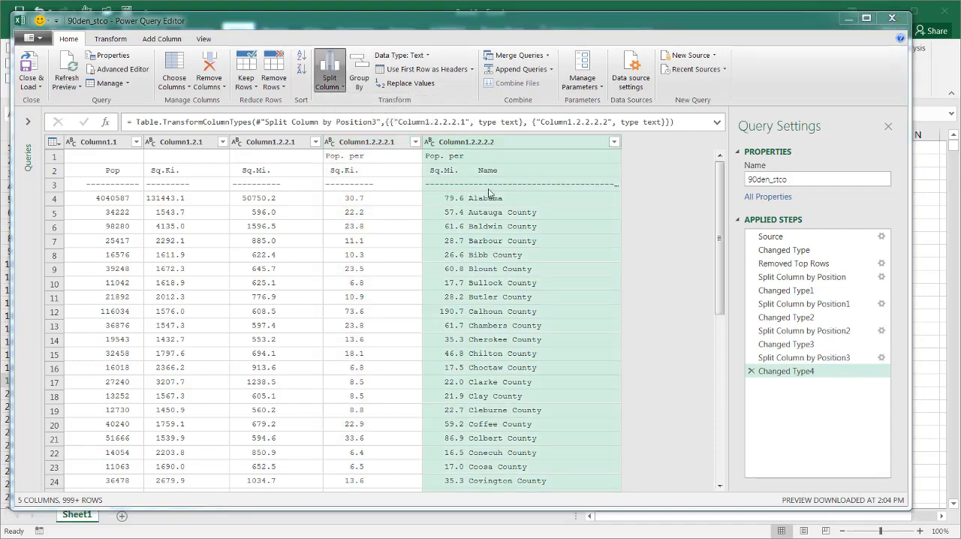
click(329, 68)
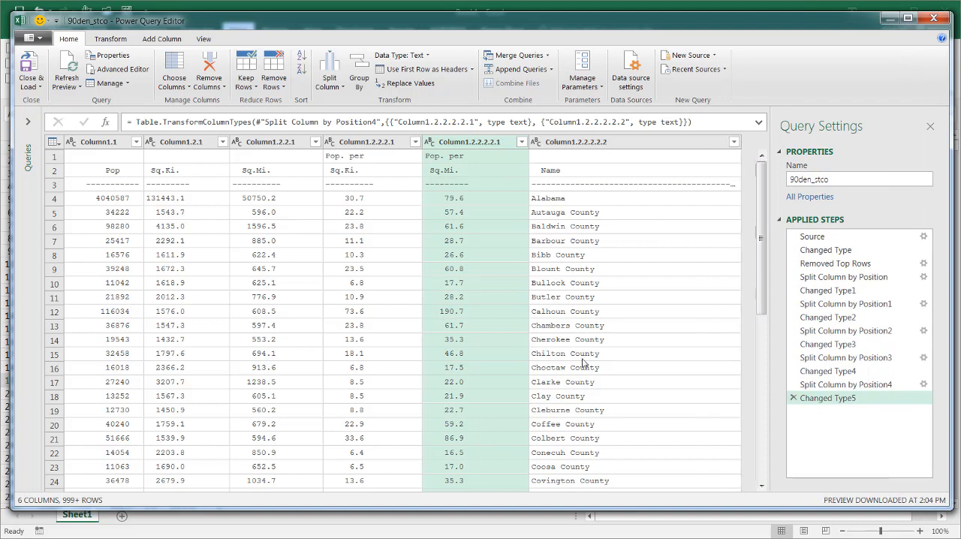
mouse_move(484, 184)
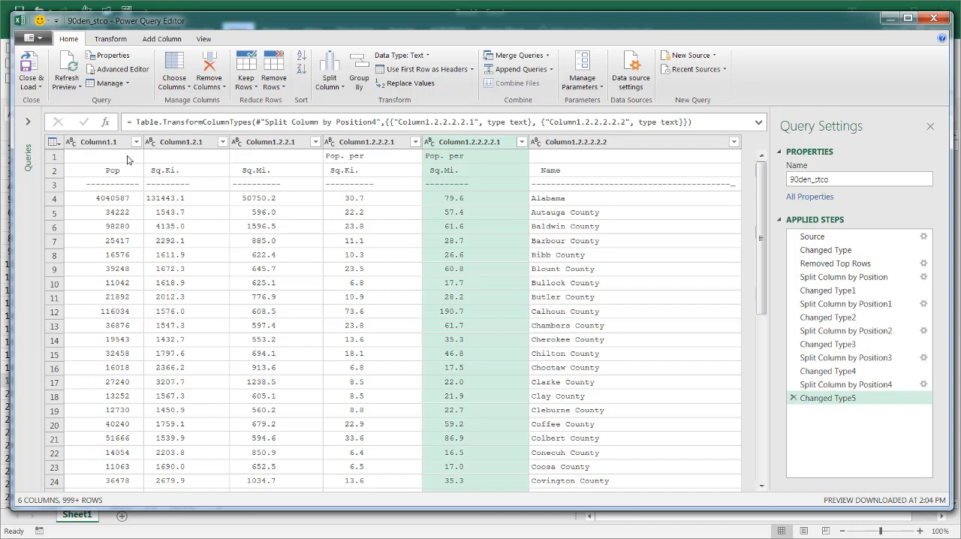
mouse_move(292, 166)
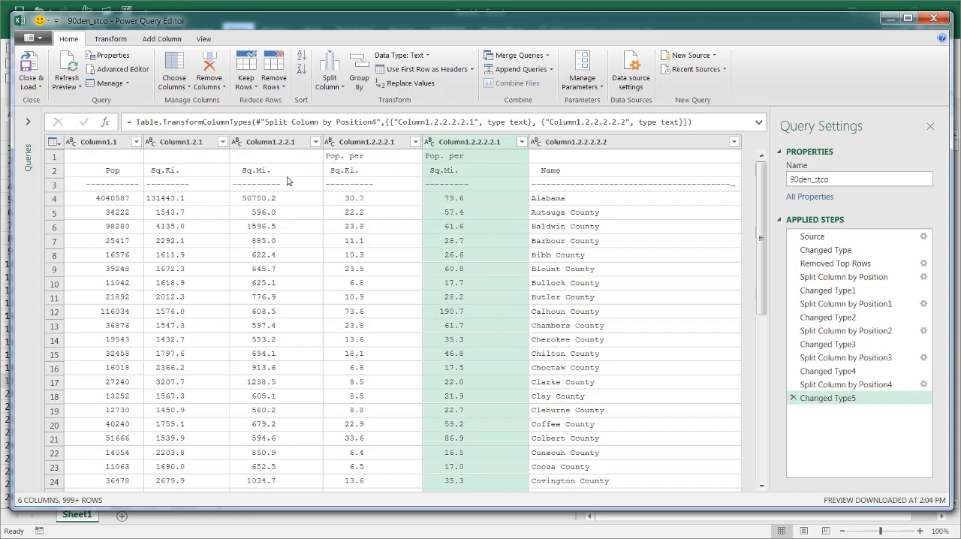
mouse_move(361, 168)
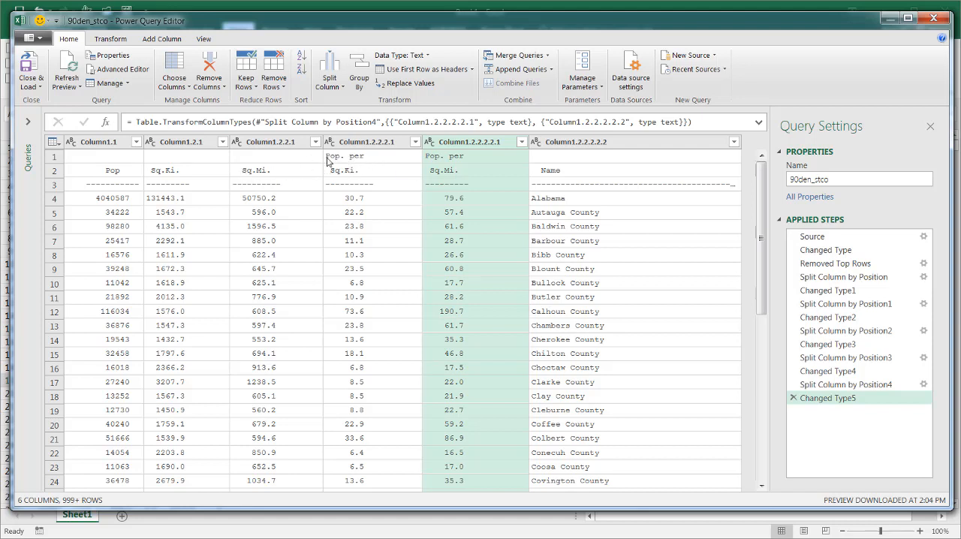
mouse_move(391, 162)
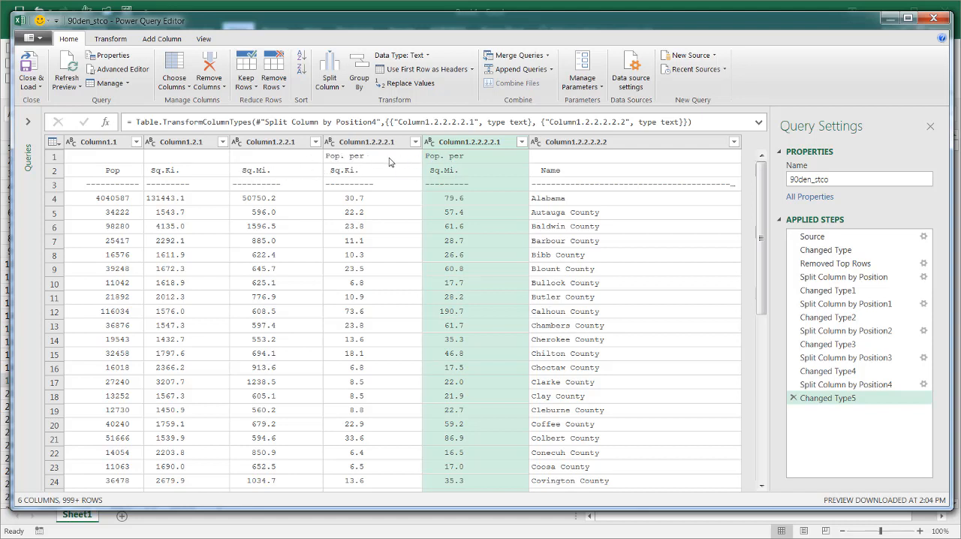
mouse_move(57, 151)
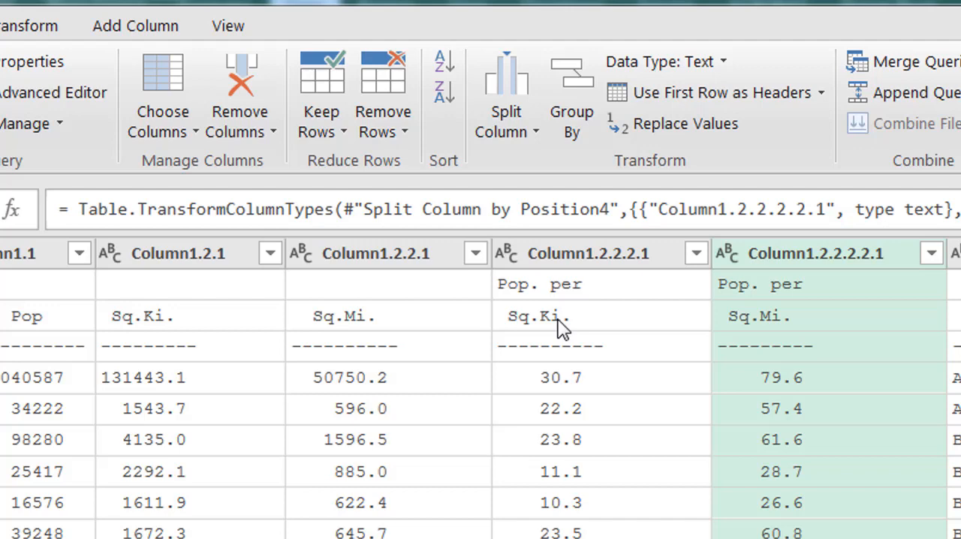
mouse_move(826, 293)
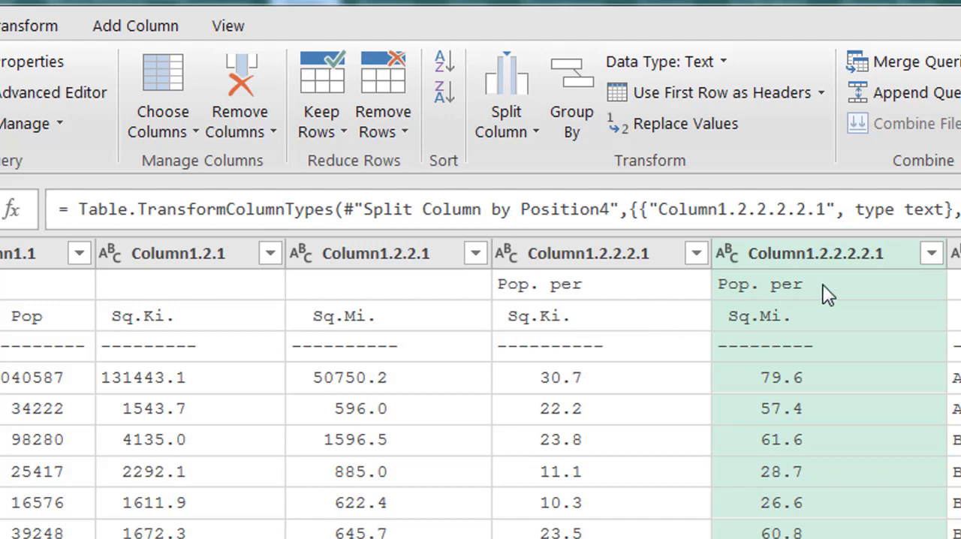
mouse_move(781, 323)
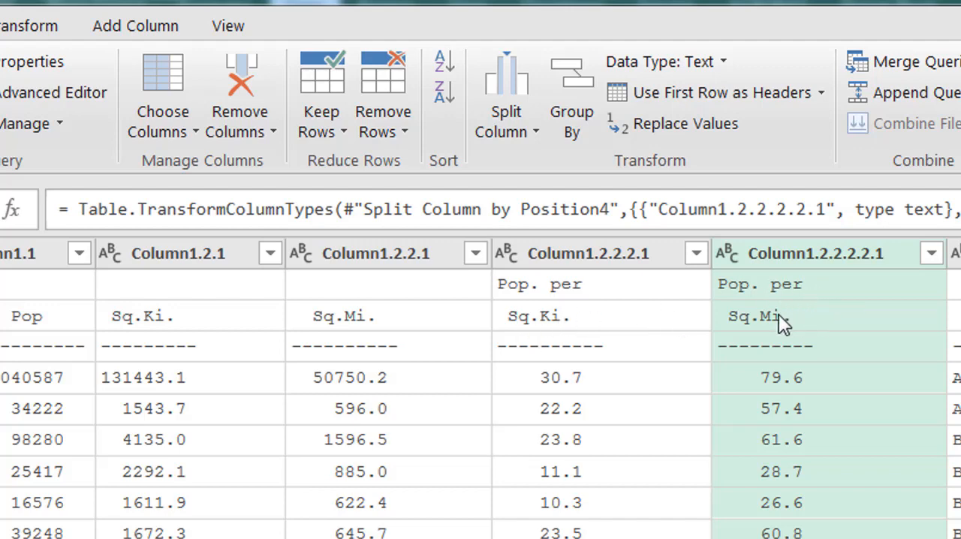
mouse_move(368, 158)
text(1)
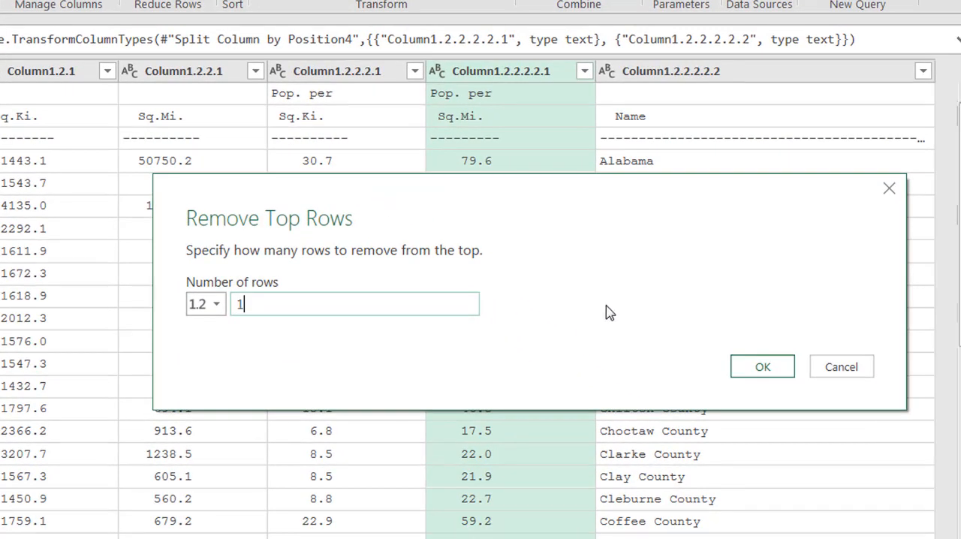
Step: Drop 1 stray top row and promote the next row so Pop, Sq.Ki., Sq.Mi. and Name become headers
click(763, 366)
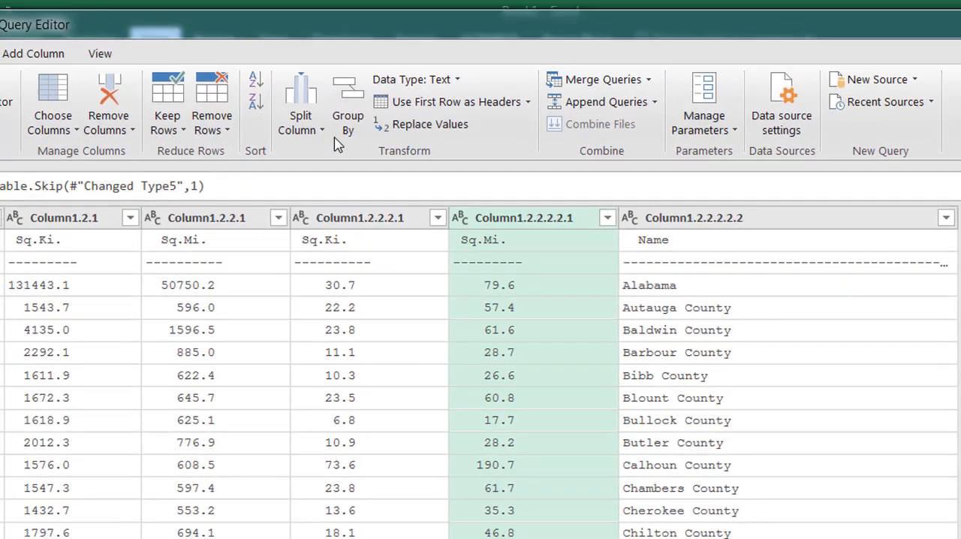
mouse_move(618, 111)
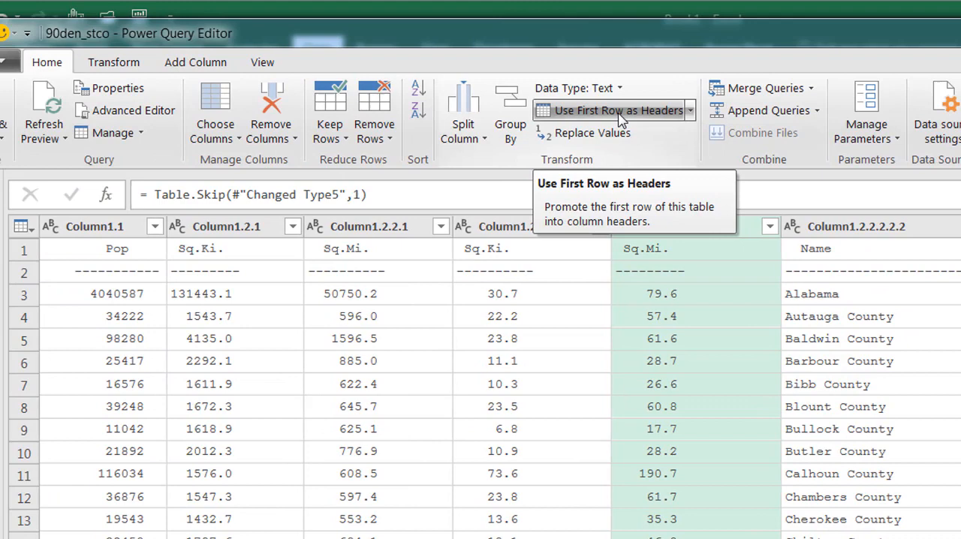
click(618, 111)
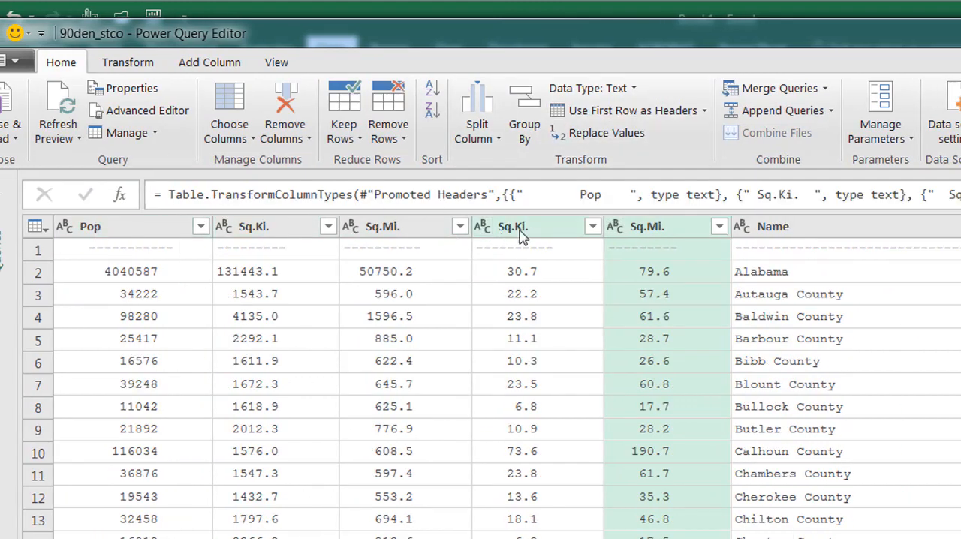
Step: Rename the duplicate density headers to Pop per Sq.Ki. and Pop per Sq.Mi
click(512, 226)
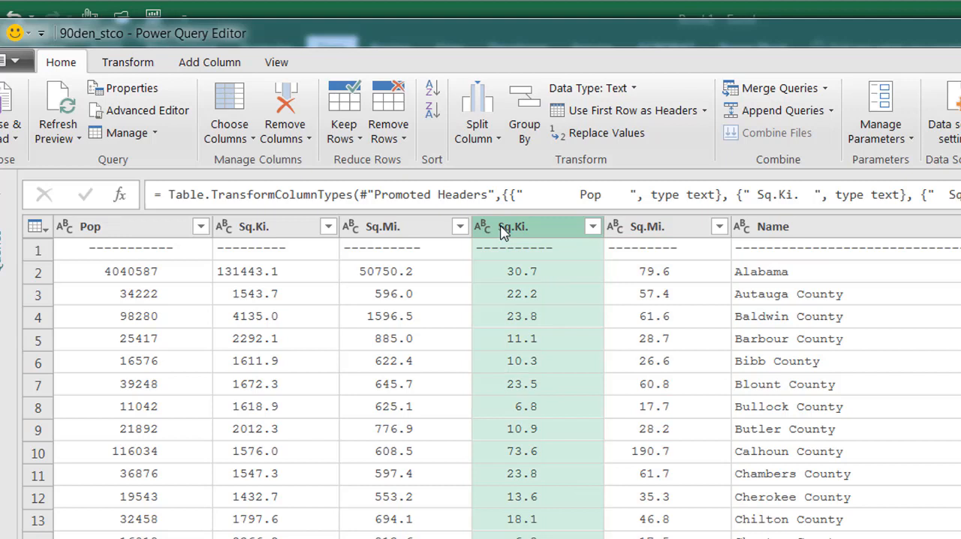
double_click(515, 225)
text(Pop per )
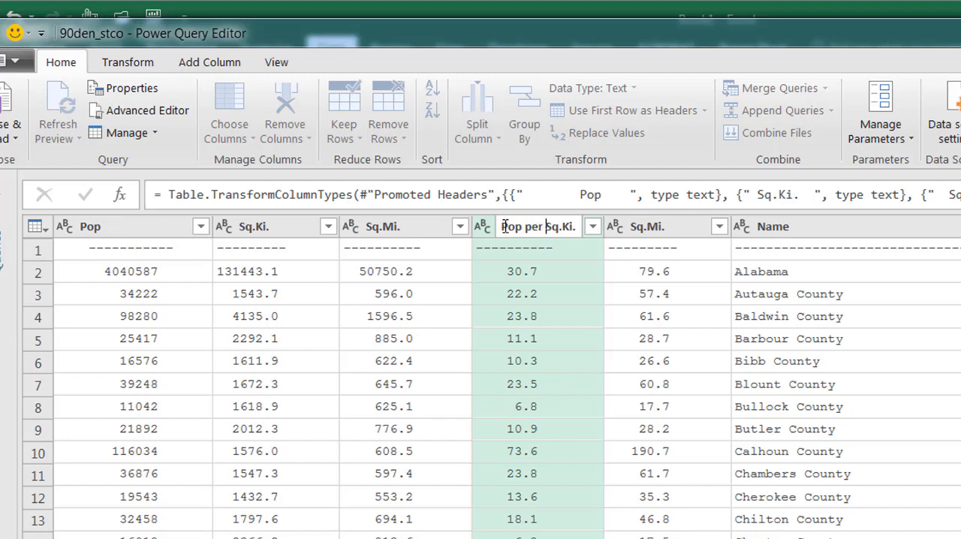
double_click(538, 225)
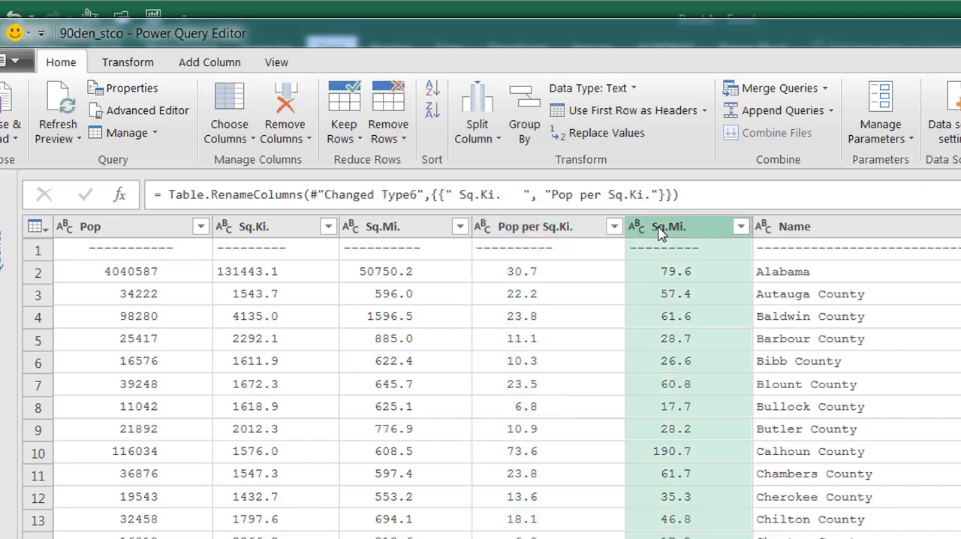
double_click(669, 226)
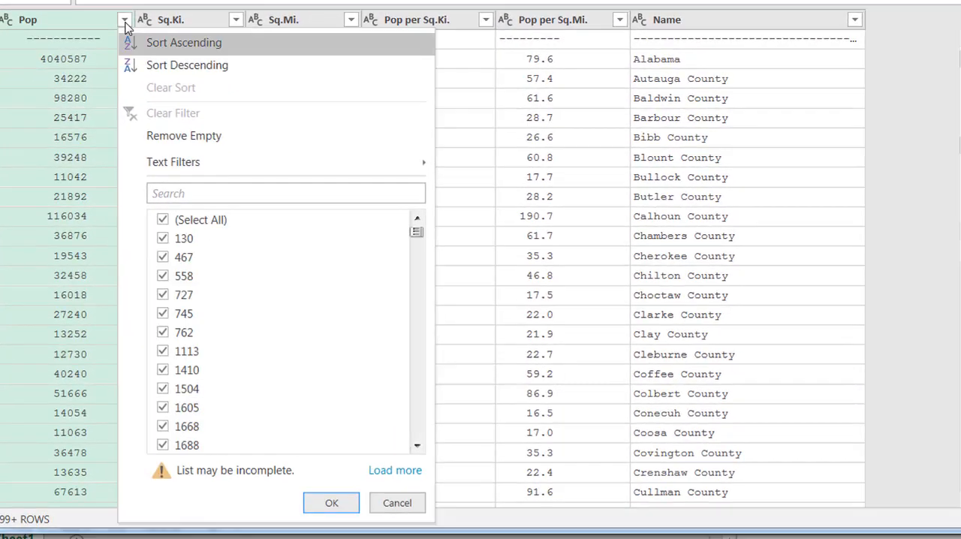
mouse_move(173, 162)
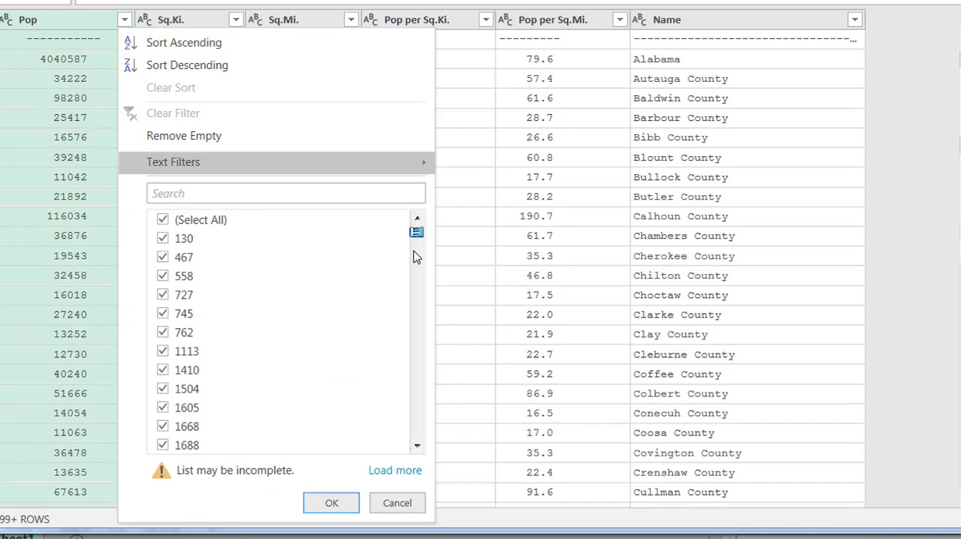
Step: Untick the '----------' value in the Pop filter so Alabama becomes the first data row
scroll(down, 3)
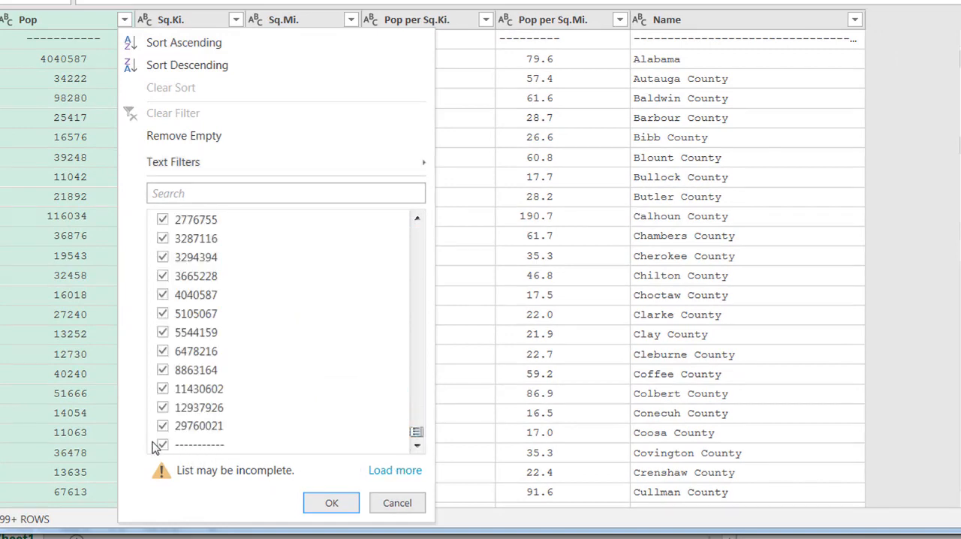
click(162, 445)
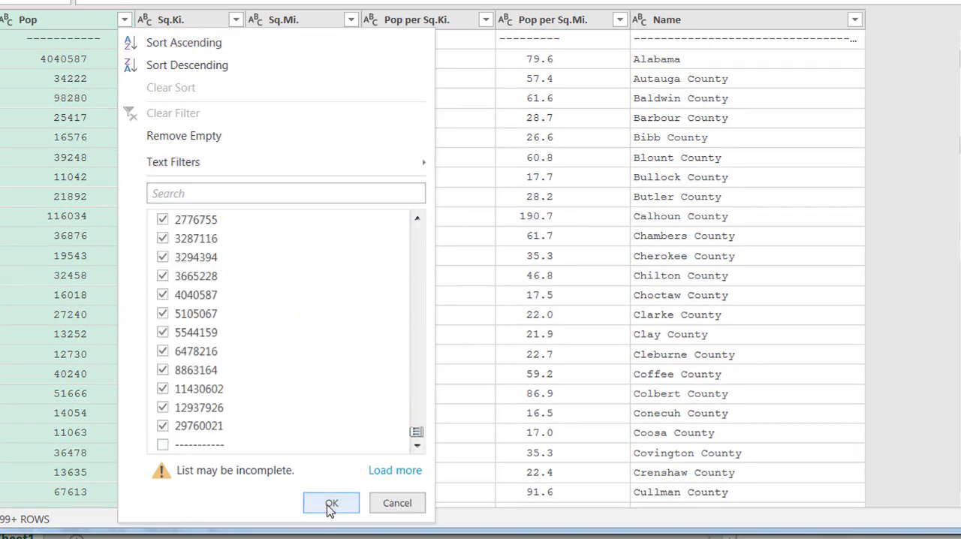
click(331, 503)
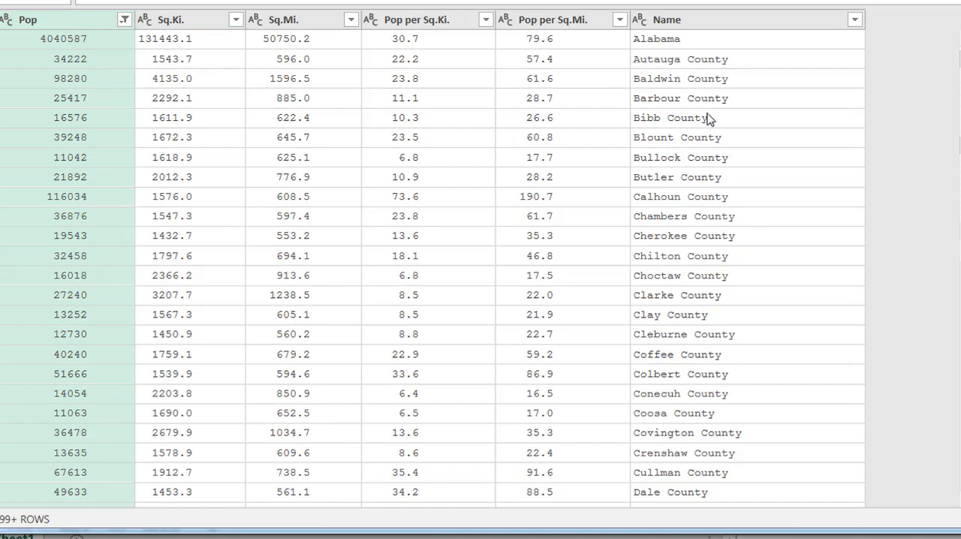
mouse_move(63, 44)
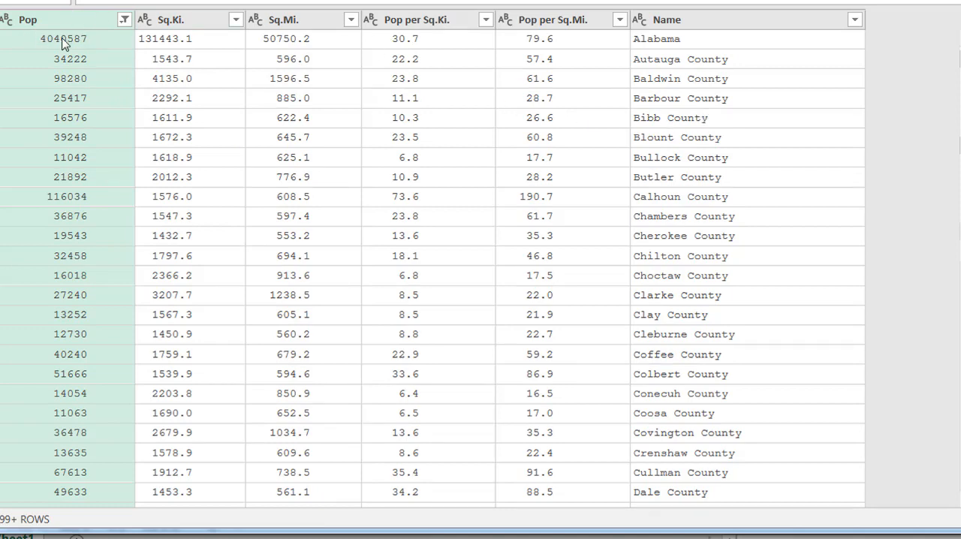
mouse_move(17, 24)
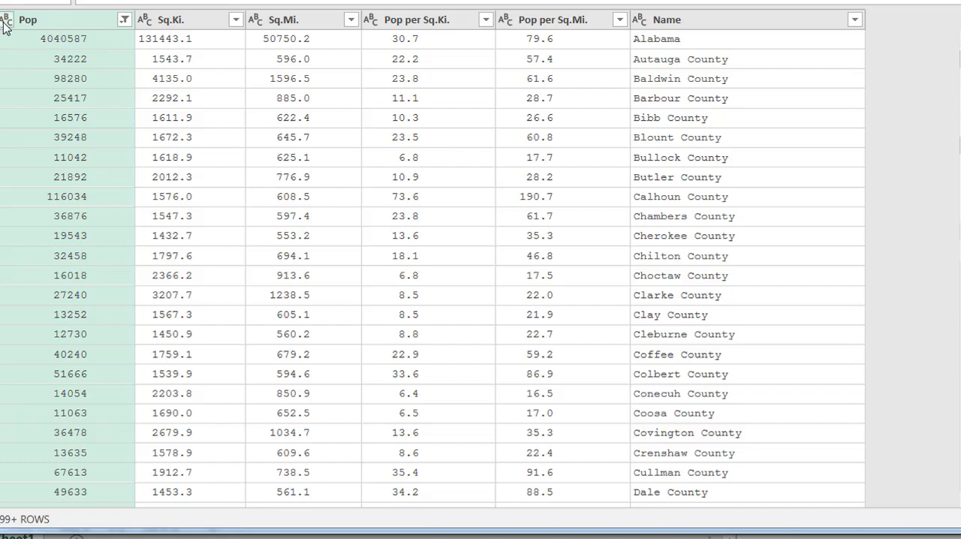
click(71, 103)
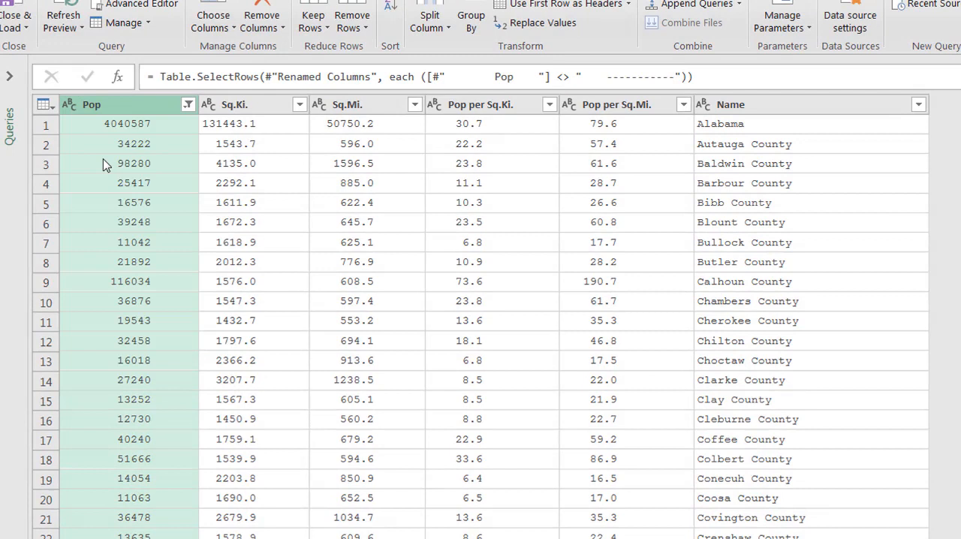
Step: Type Pop as Whole Number and Sq.Mi. through Pop per Sq.Mi. as Decimal Number
click(71, 105)
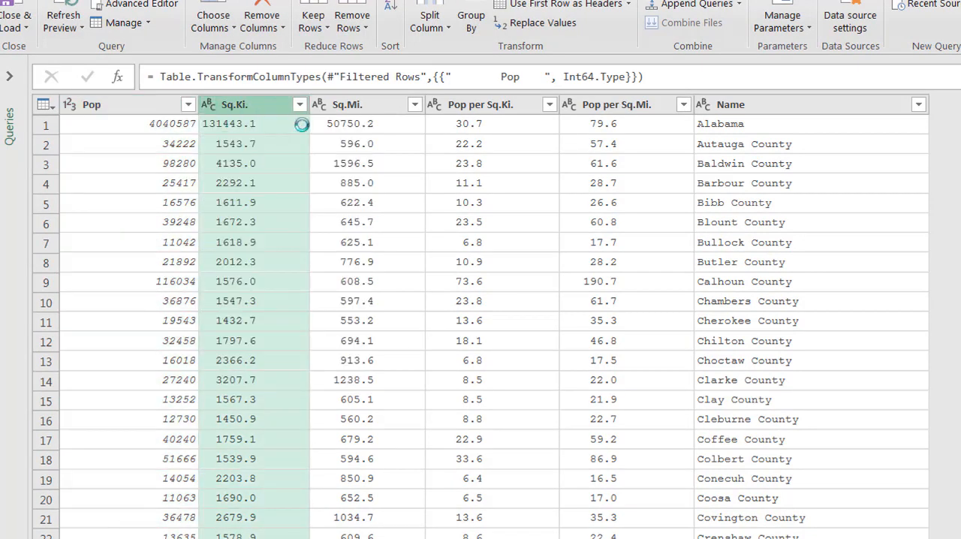
click(208, 105)
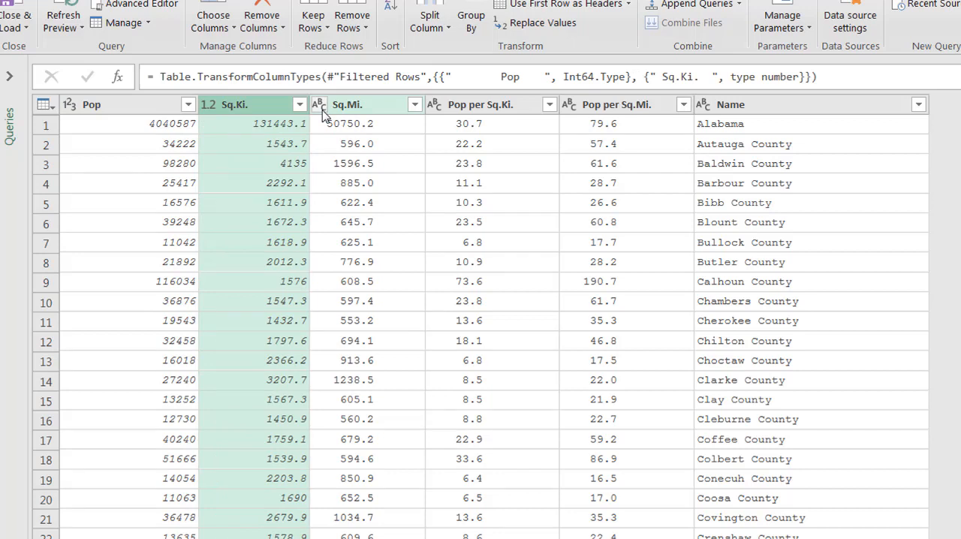
mouse_move(367, 117)
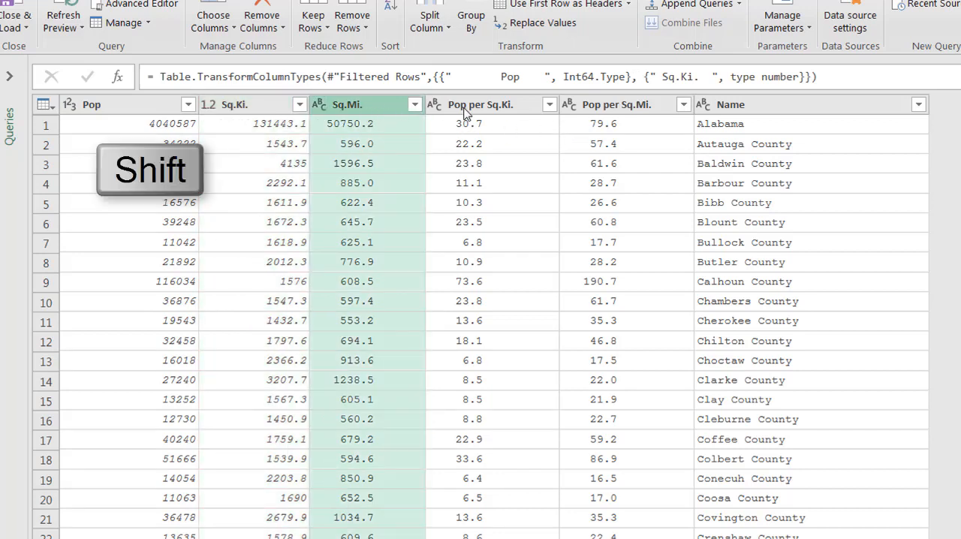
click(616, 105)
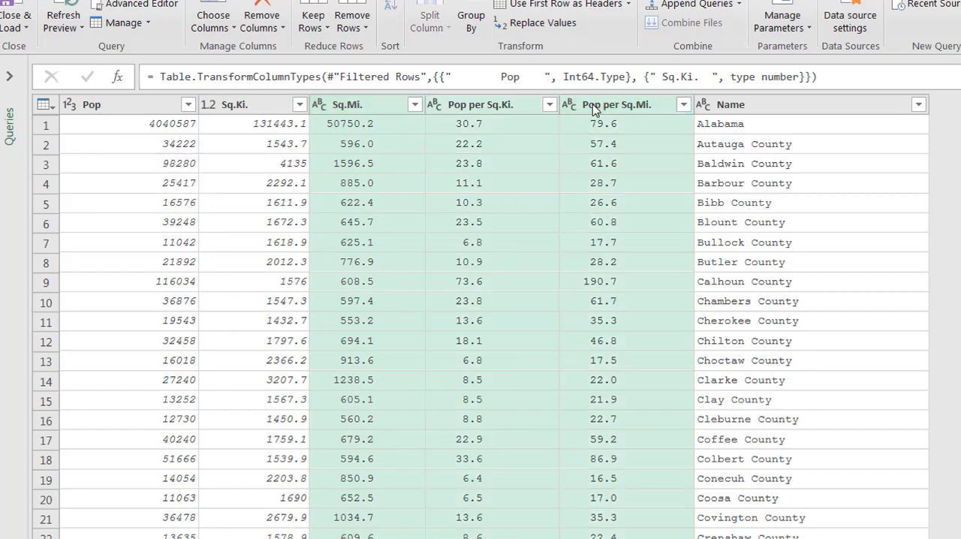
right_click(616, 105)
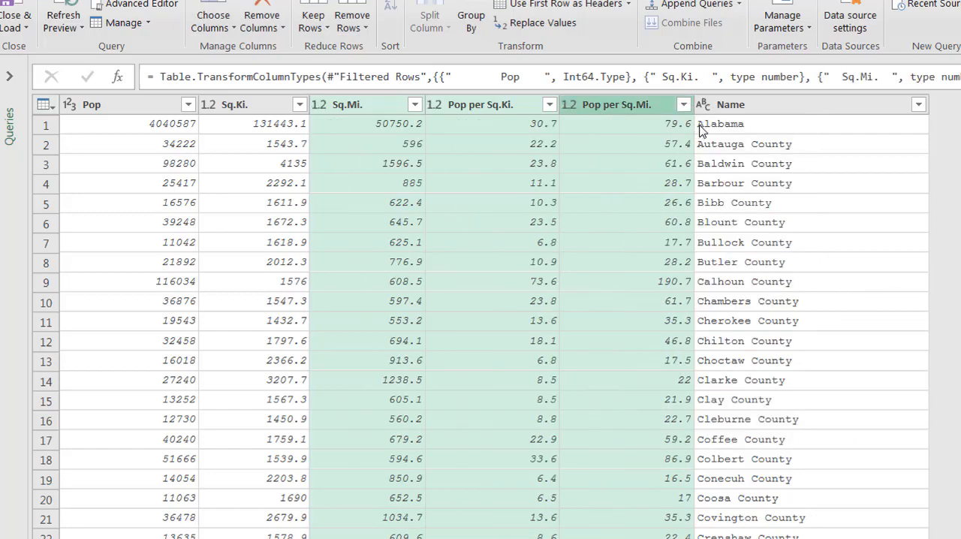
click(702, 105)
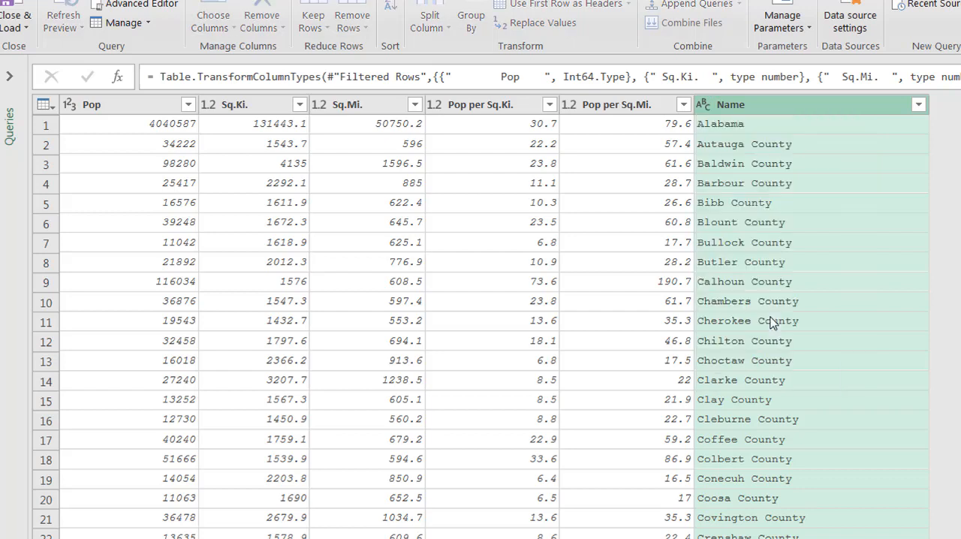
mouse_move(711, 123)
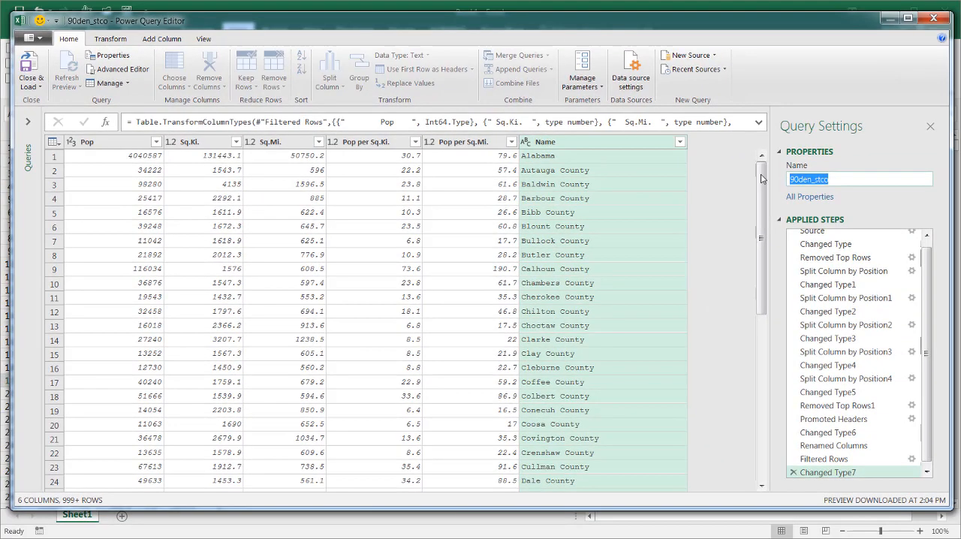
Step: Name the query CensusData and Close & Load it into a new worksheet table
text(CensusData)
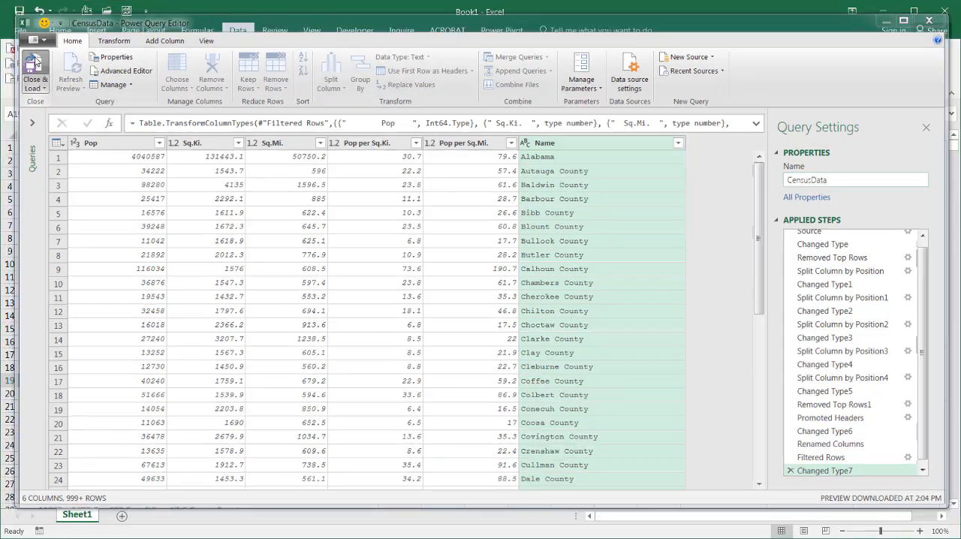
click(35, 72)
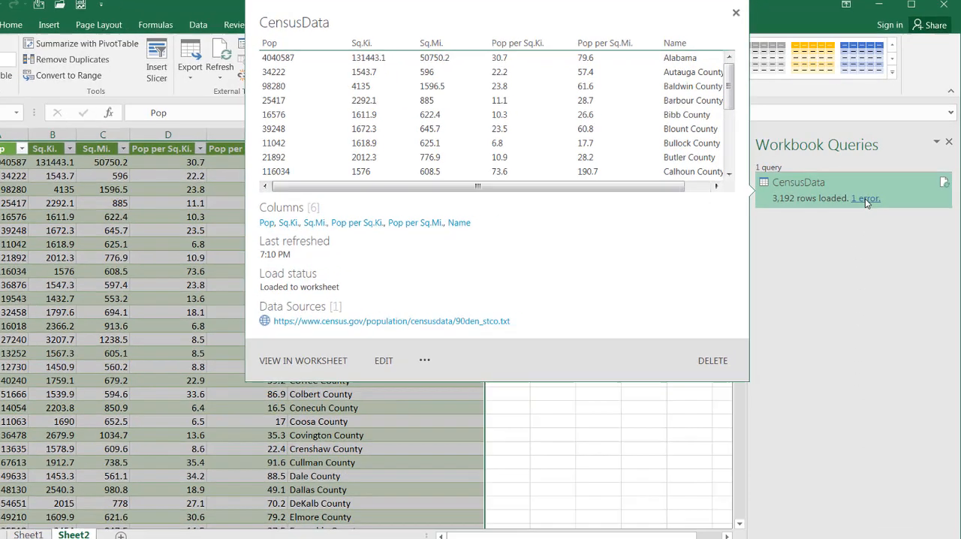
Step: Open the 1-error query to inspect the failed row, tracing it to Alaska's Pop conversion
click(736, 12)
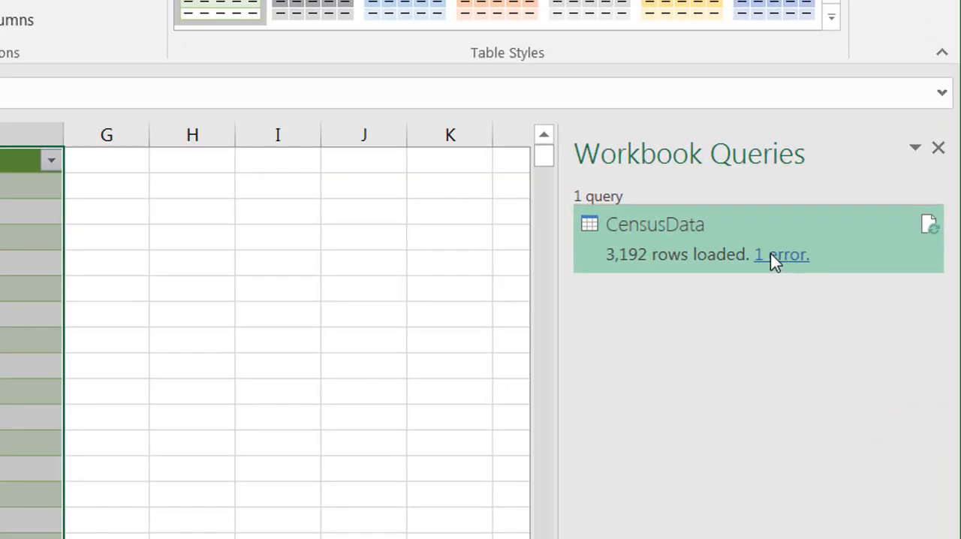
click(781, 254)
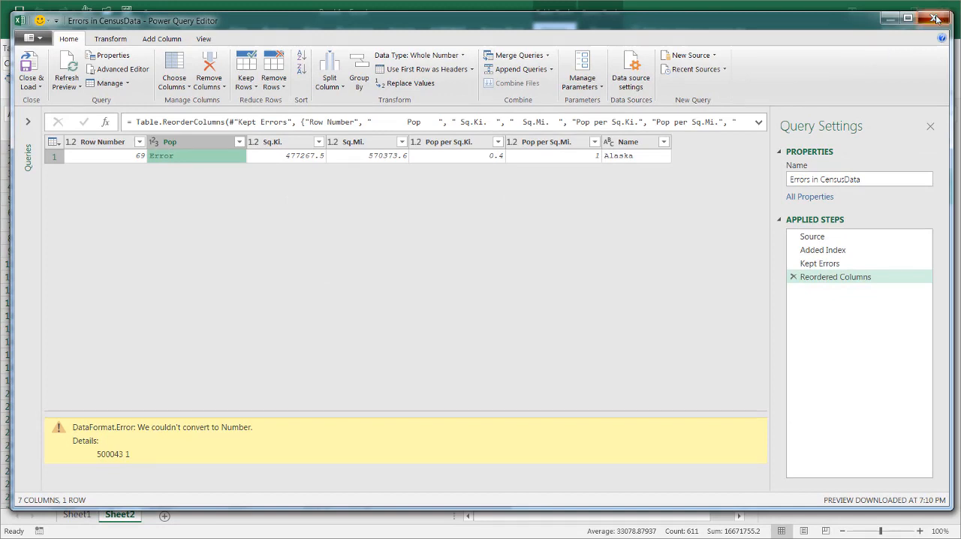
click(935, 18)
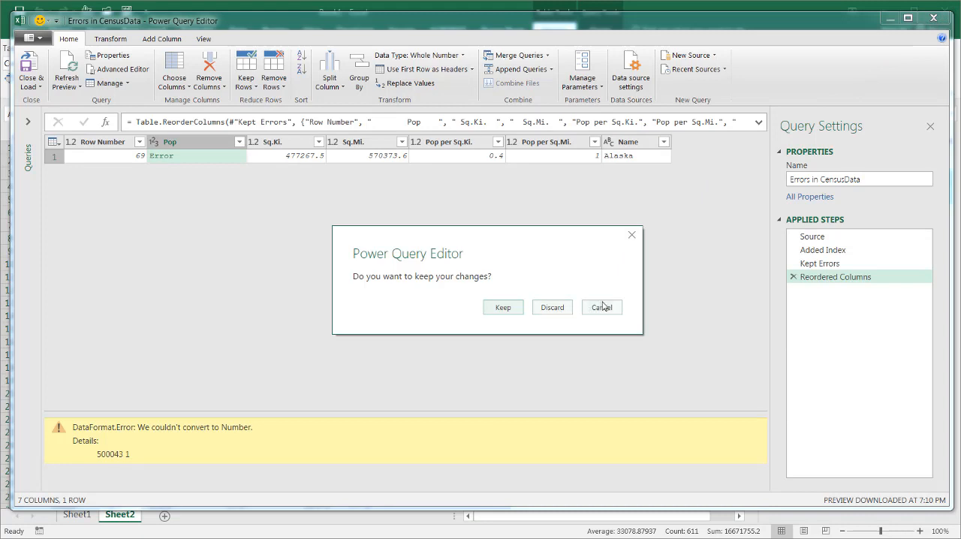
click(600, 307)
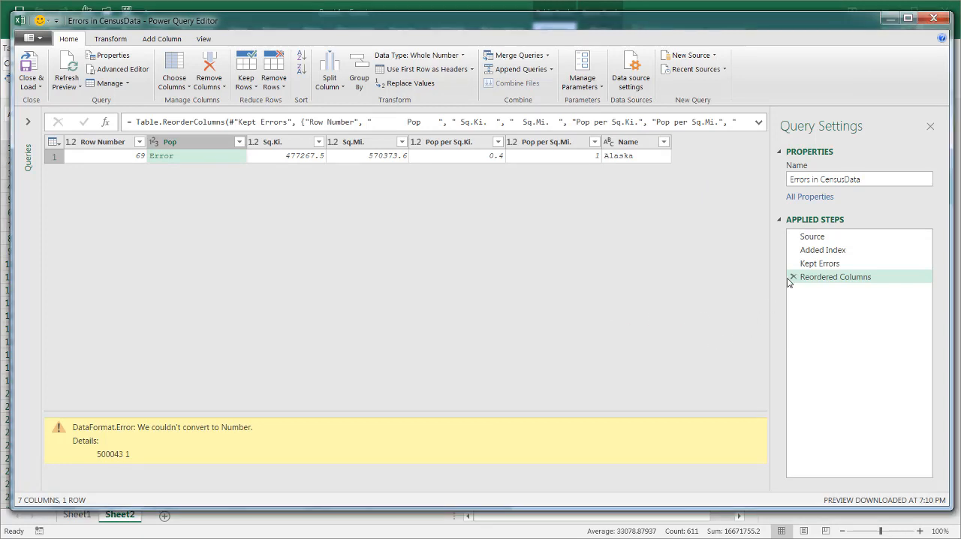
Step: Delete the Reordered Columns and Kept Errors steps, then close the error query discarding changes
click(820, 263)
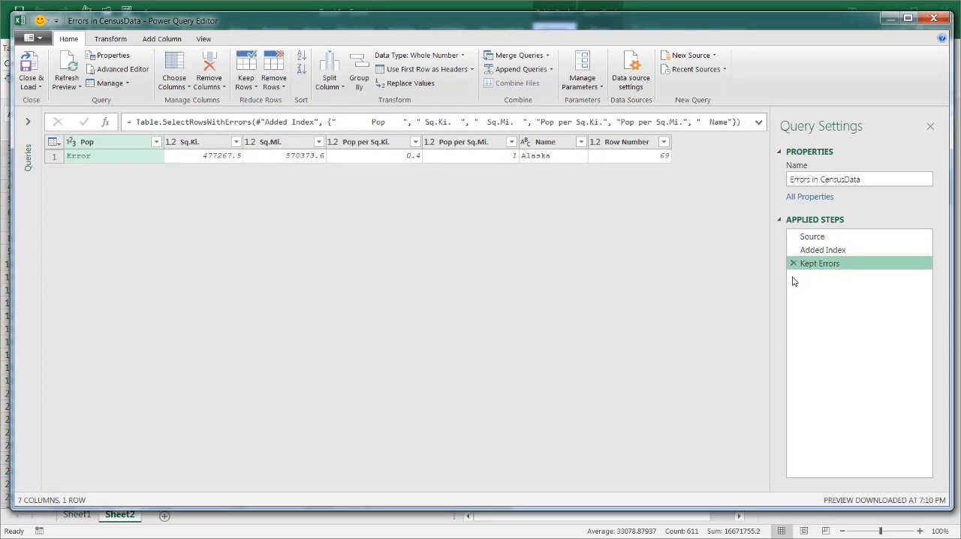
click(823, 249)
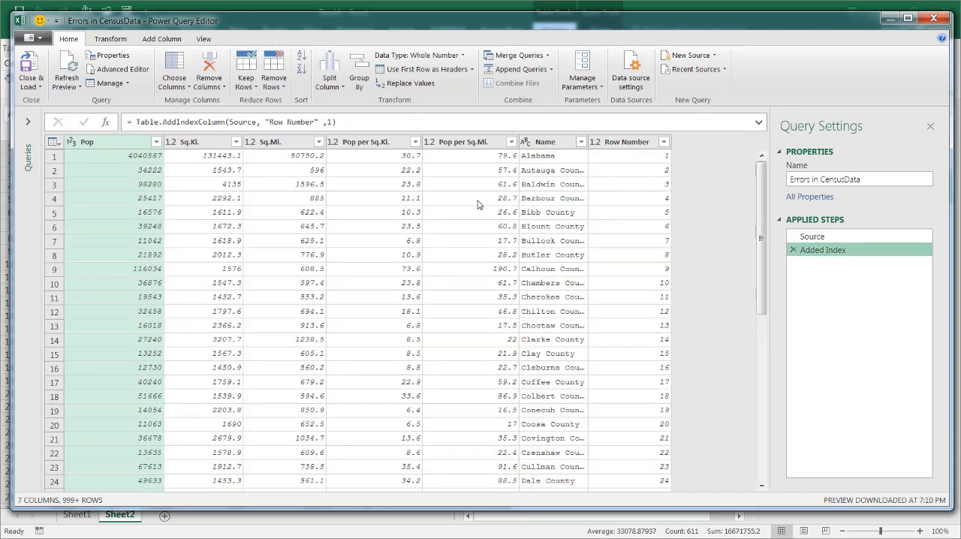
mouse_move(597, 183)
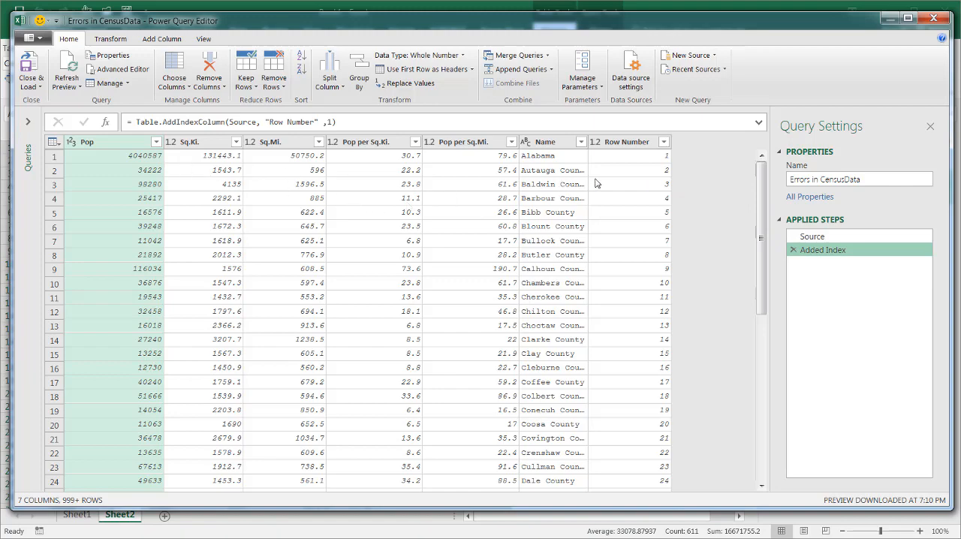
scroll(down, 3)
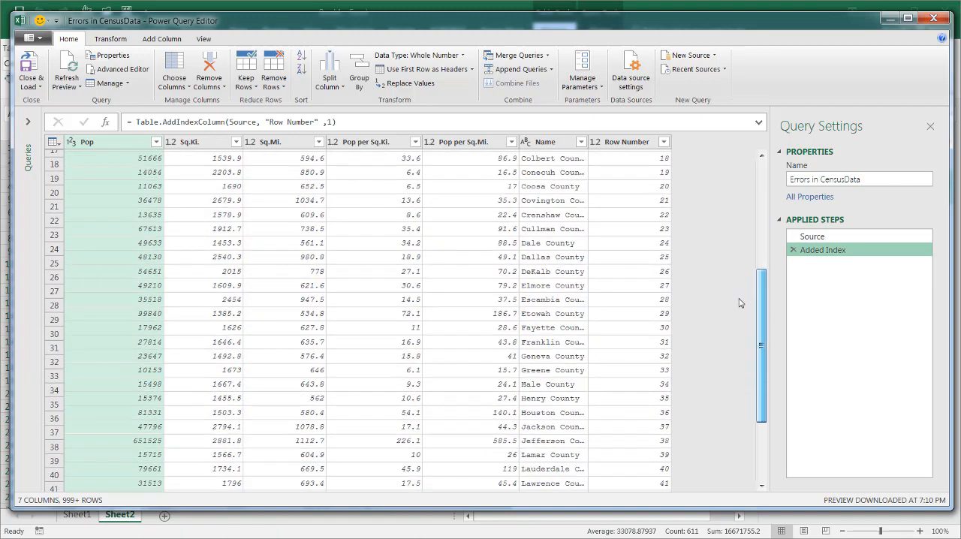
scroll(up, 3)
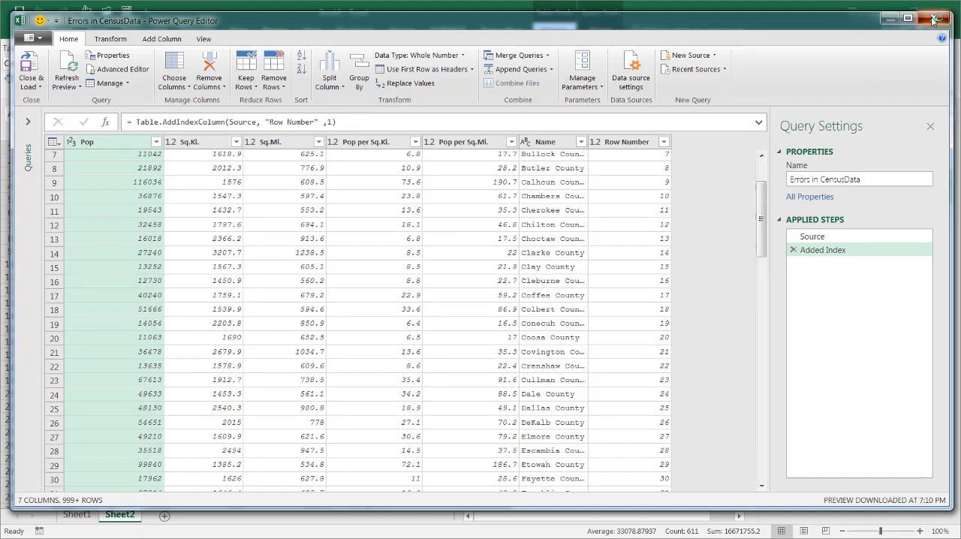
click(934, 18)
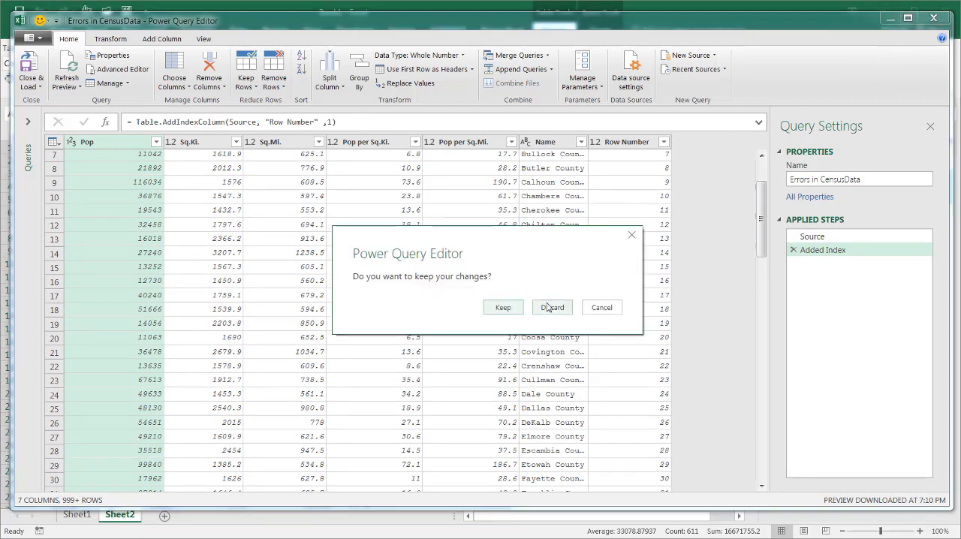
click(552, 306)
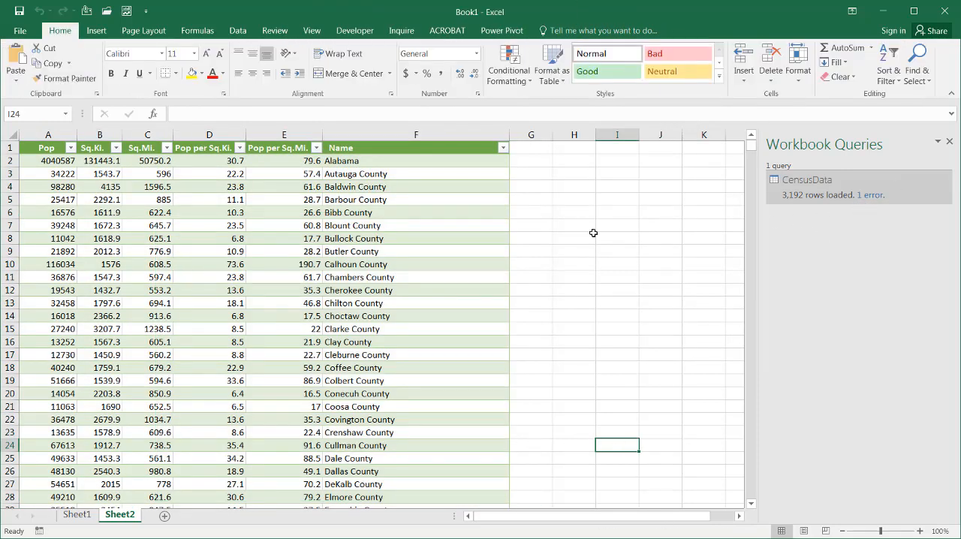
Step: Find 'alaska' in the raw Sheet1 text, landing on row 78 where the figures run together
click(76, 515)
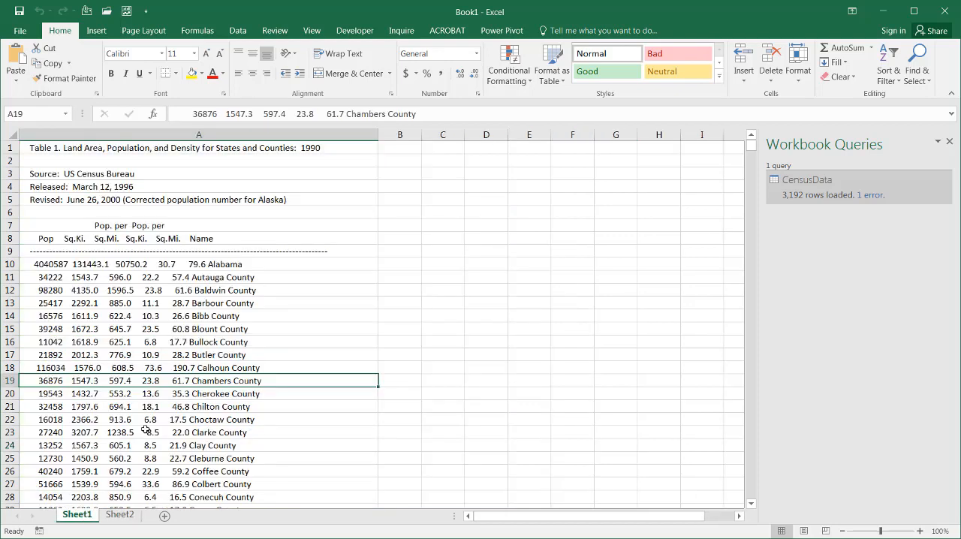
key(ctrl+f)
text(alaska)
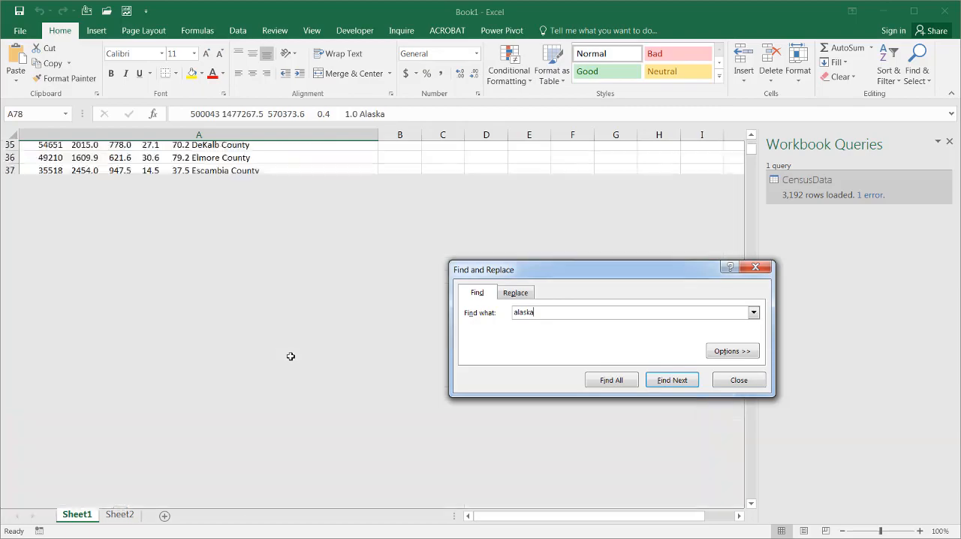
click(672, 378)
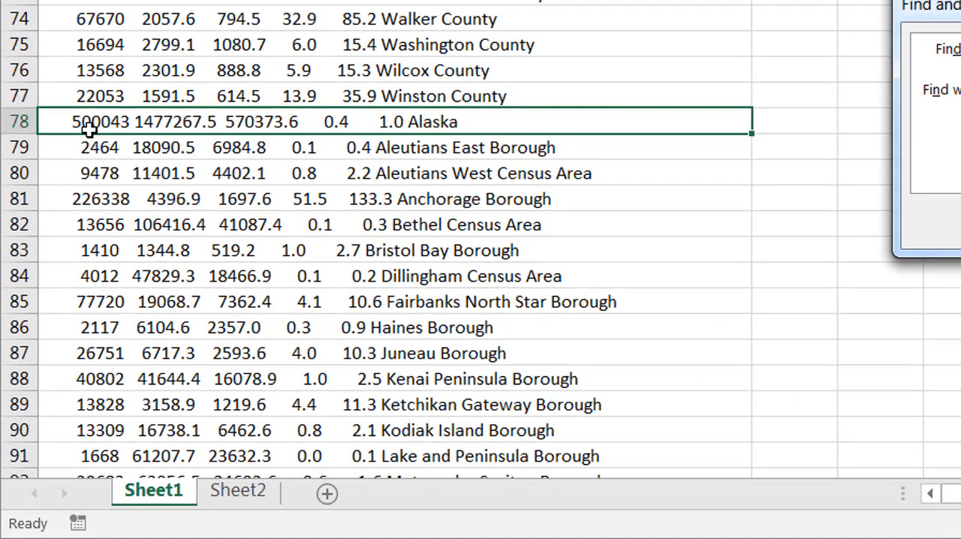
mouse_move(96, 103)
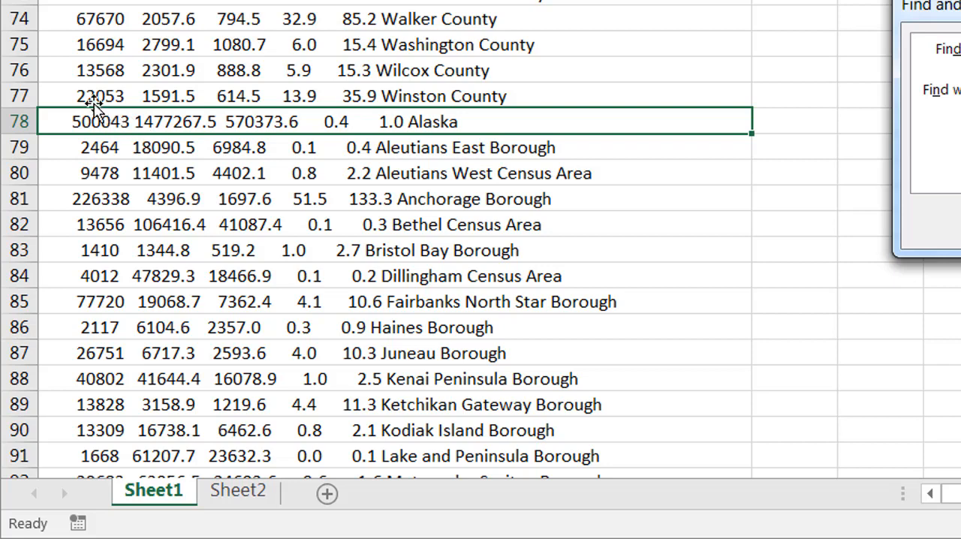
mouse_move(160, 138)
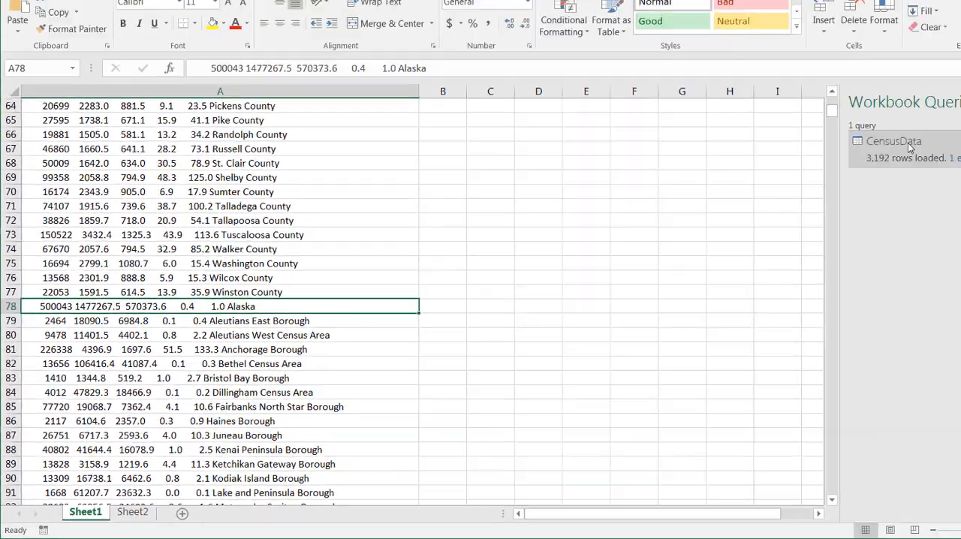
Step: Reopen CensusData and change the first Split Column by Position width from 15 to 14 characters
click(120, 514)
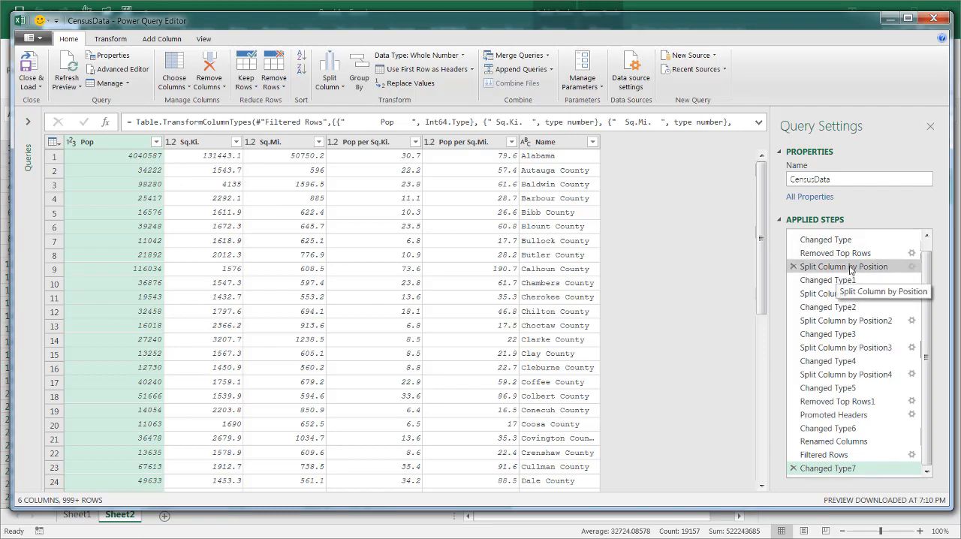
click(844, 267)
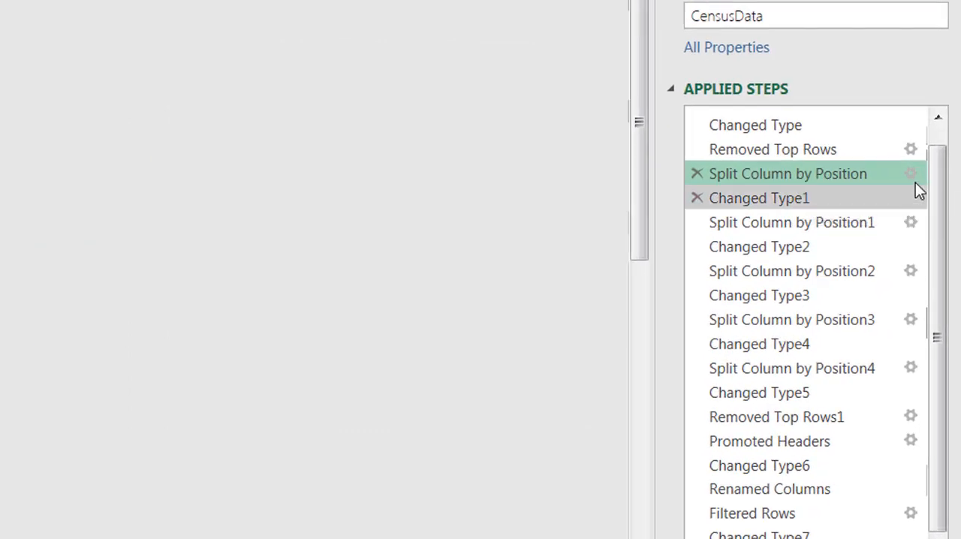
click(786, 174)
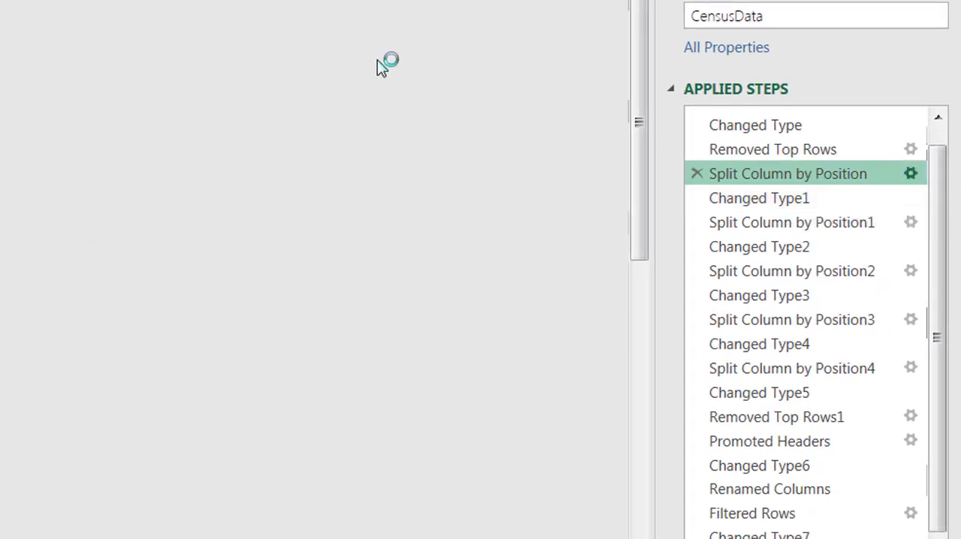
click(910, 174)
text(14)
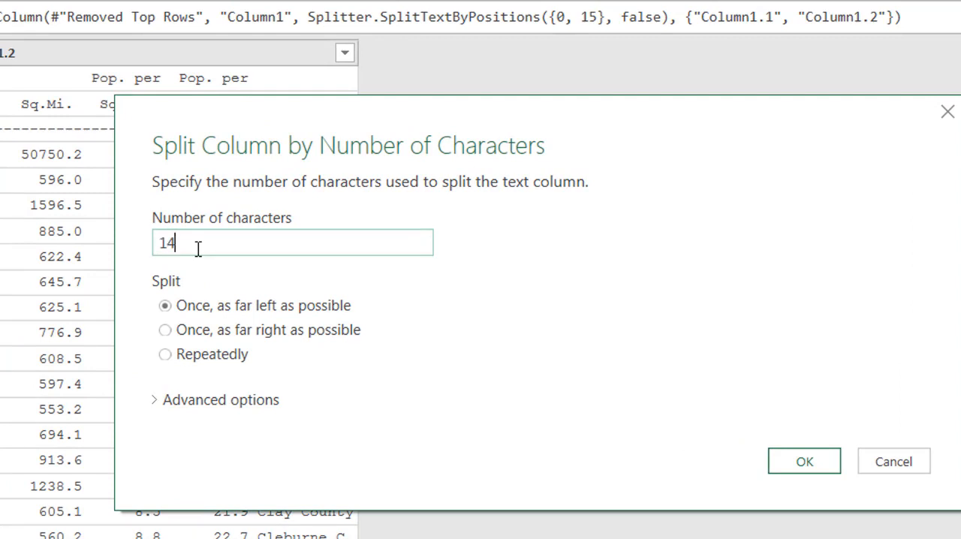
mouse_move(766, 482)
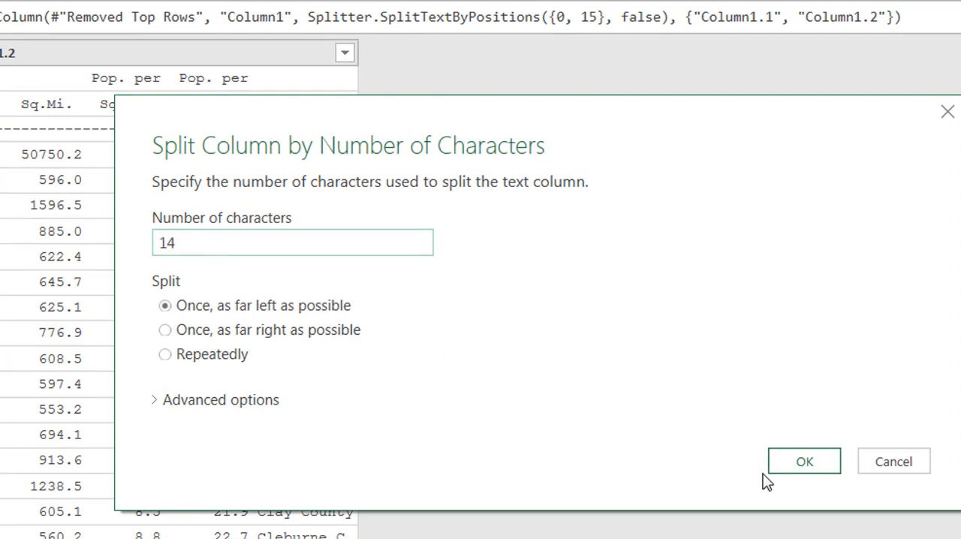
click(803, 461)
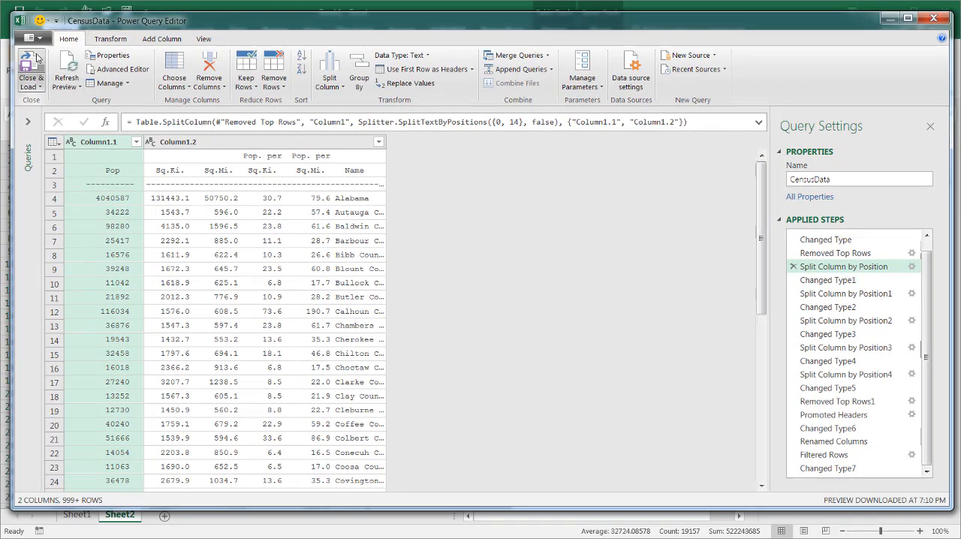
Step: Attempt Close & Load, dismiss the column-not-found error and reopen CensusData for editing
click(30, 68)
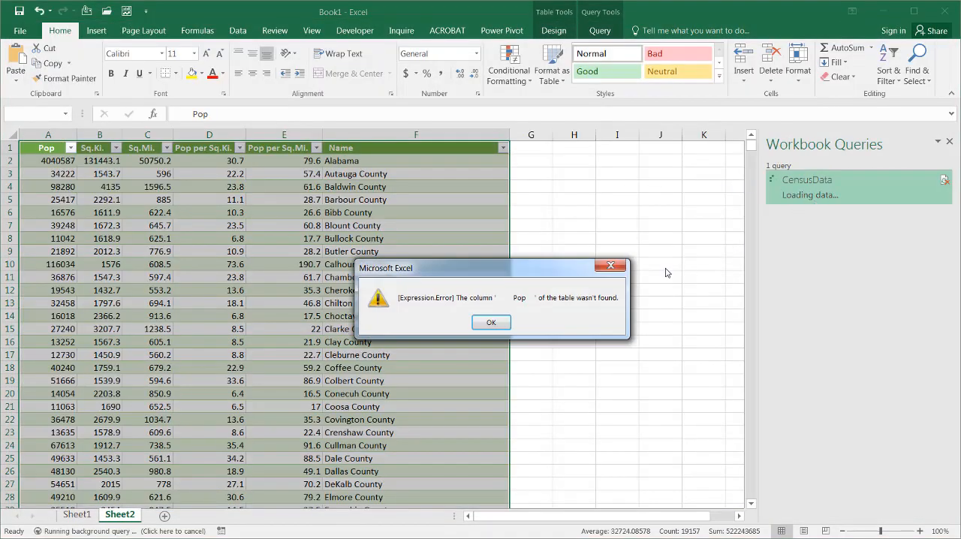
click(491, 321)
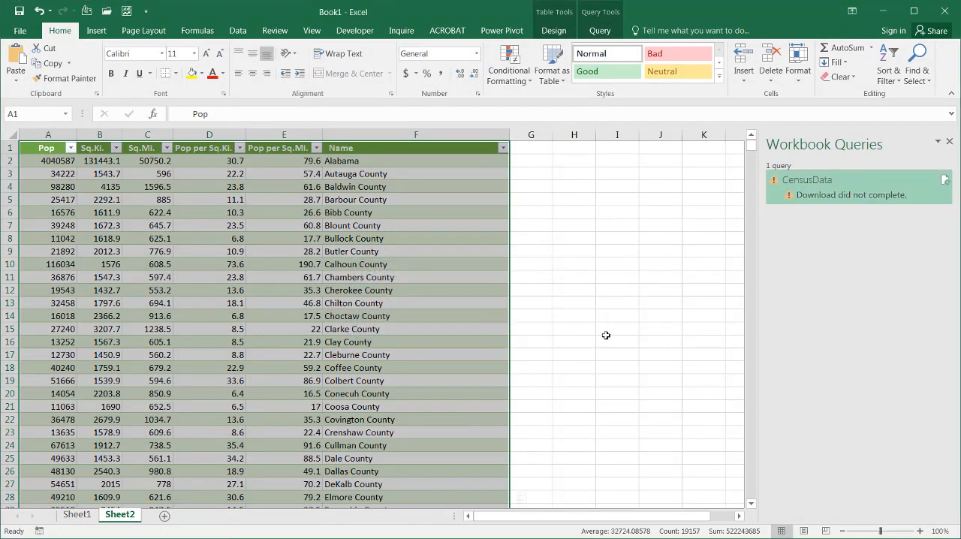
click(808, 180)
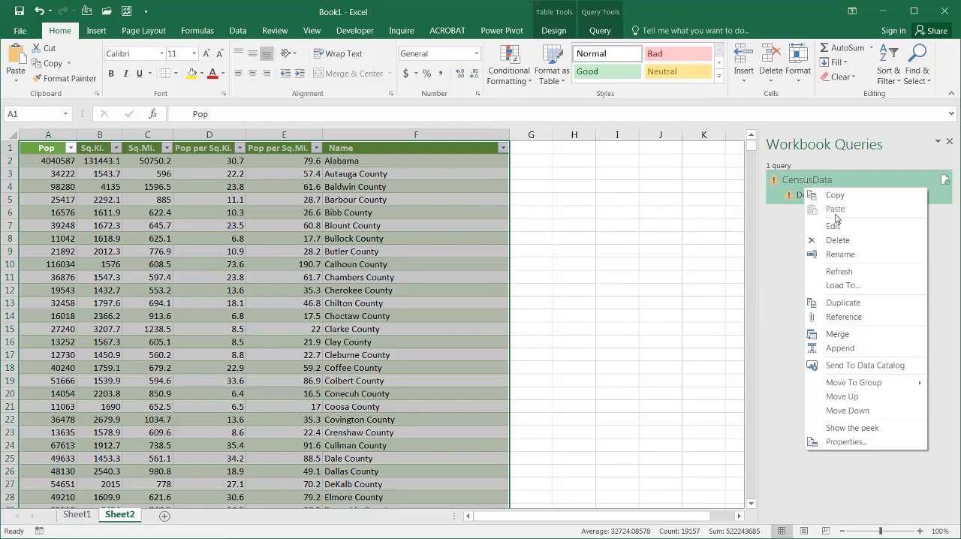
click(834, 225)
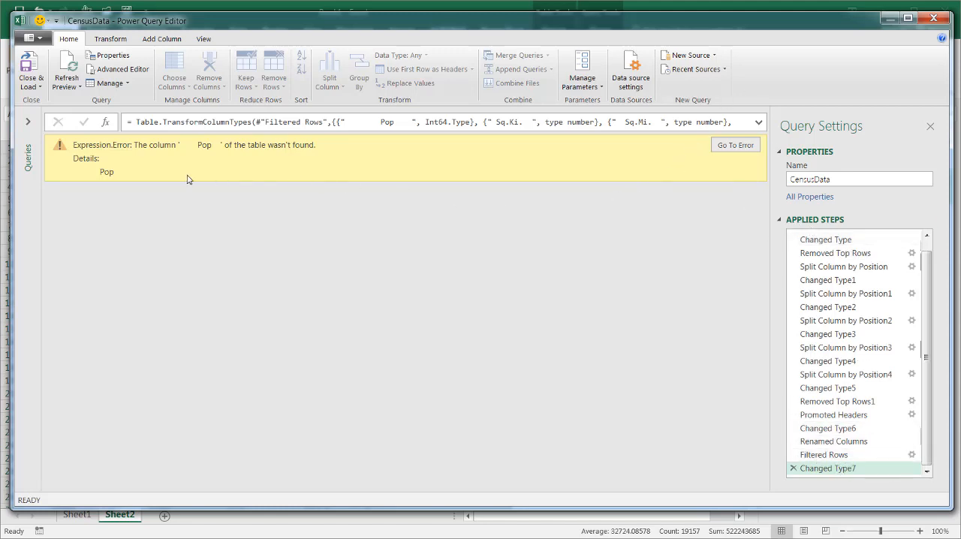
mouse_move(157, 159)
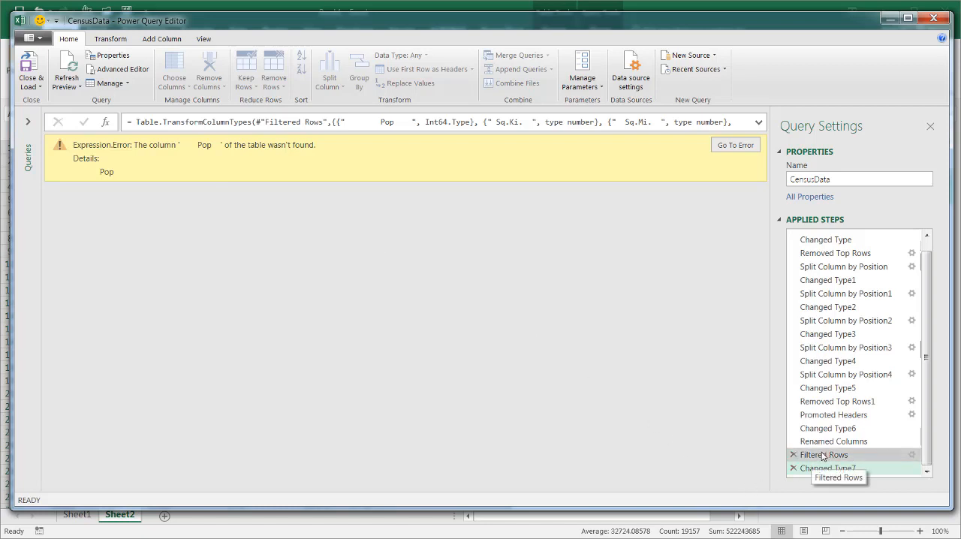
Step: Step back through the applied steps to find that Promoted Headers still loads fine
click(822, 453)
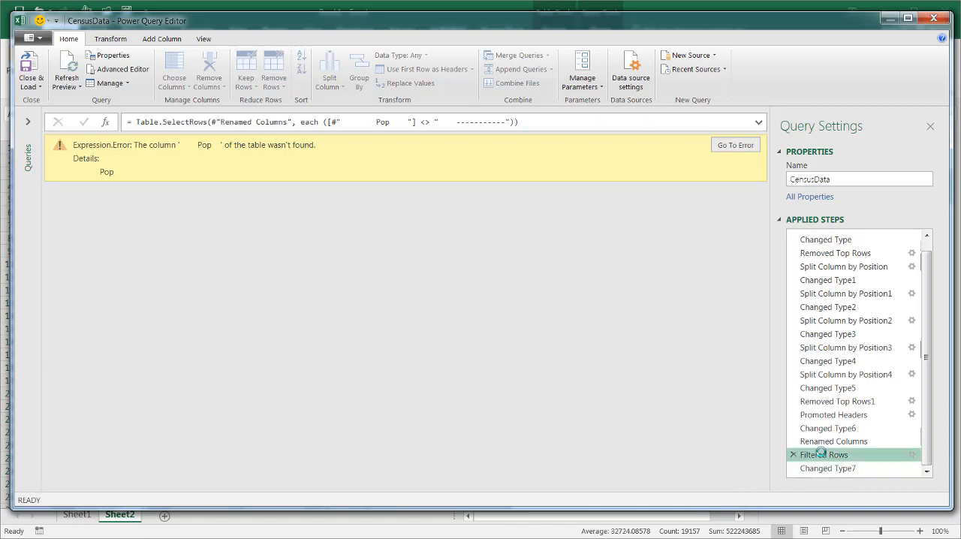
mouse_move(834, 441)
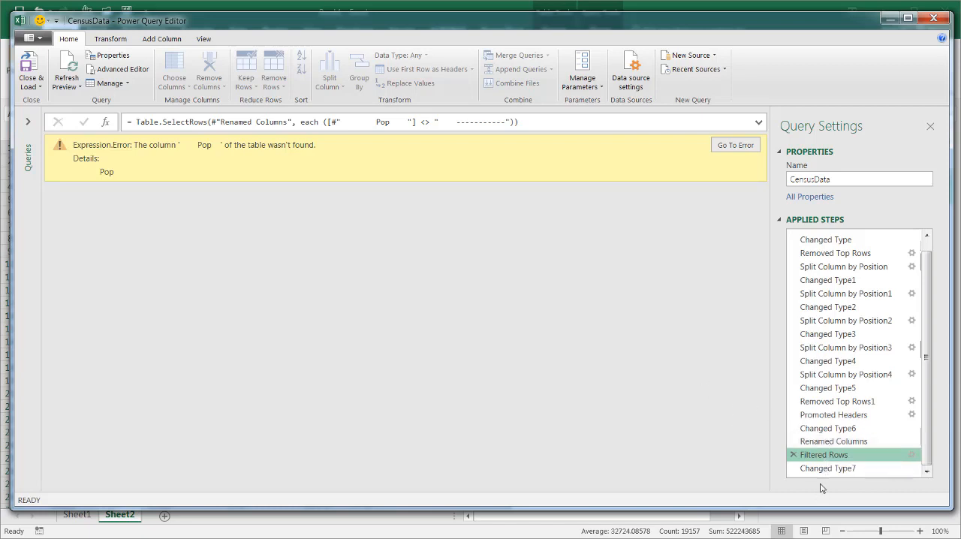
mouse_move(833, 441)
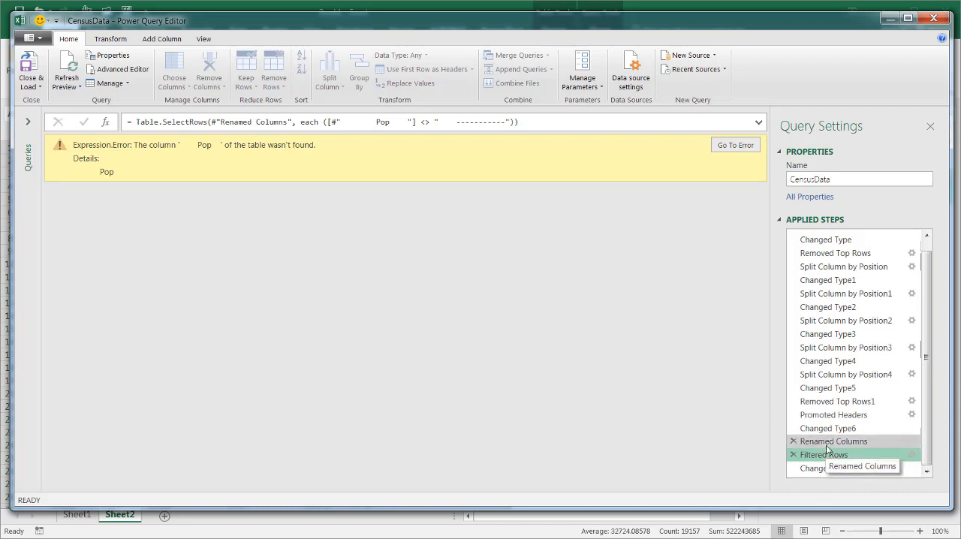
click(827, 428)
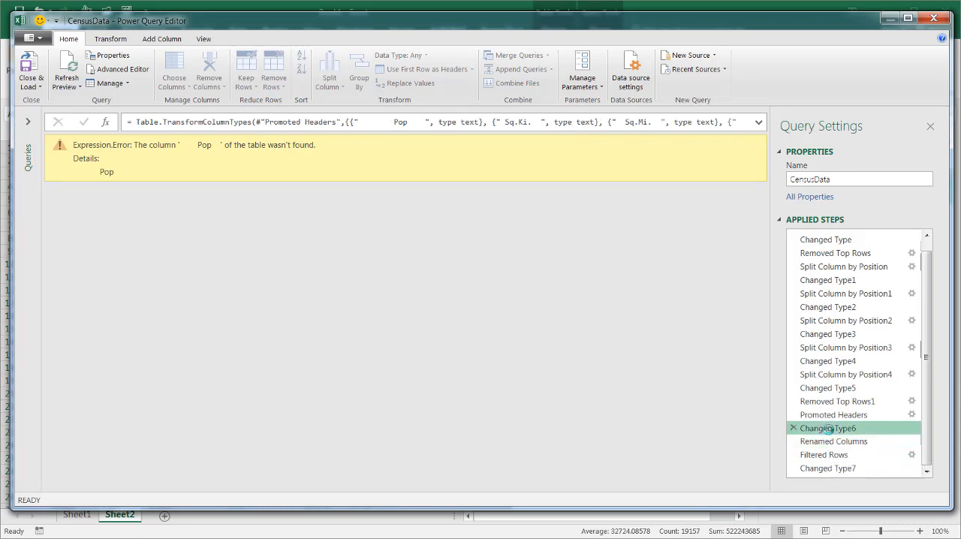
click(832, 415)
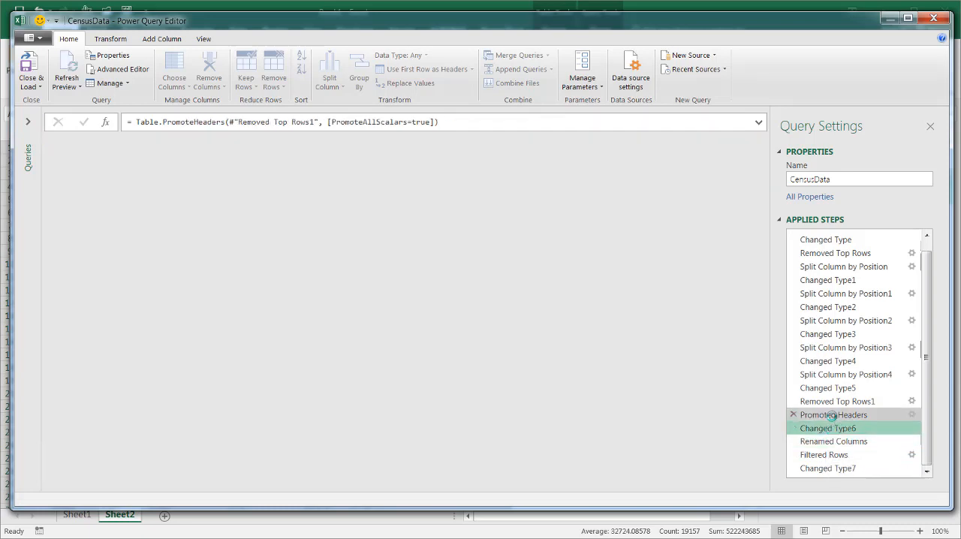
click(833, 414)
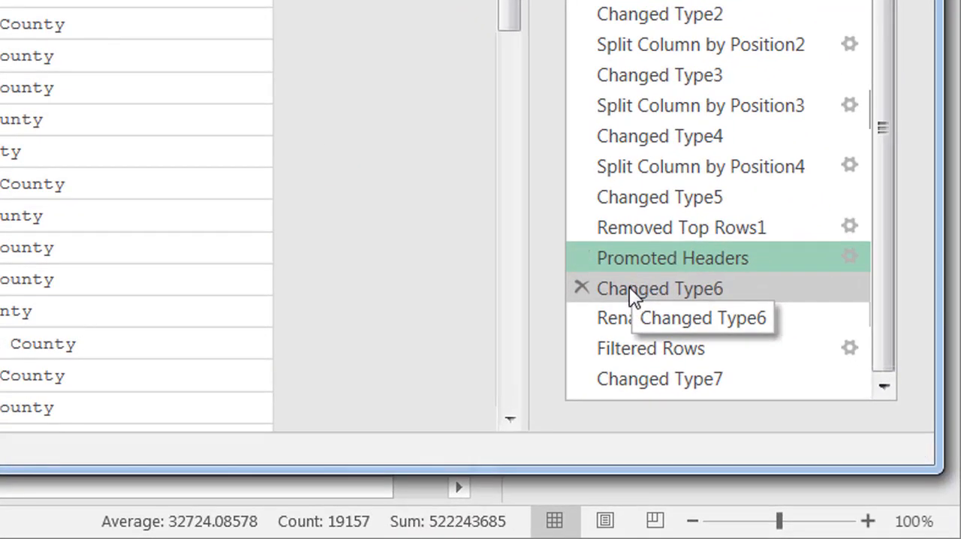
Step: Delete the failing Changed Type6 step and every step after it
click(660, 288)
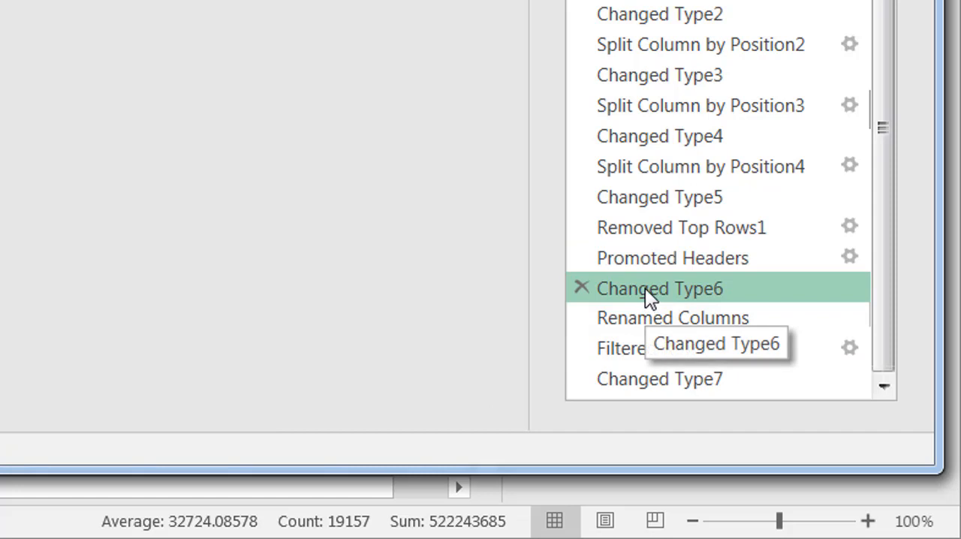
right_click(659, 288)
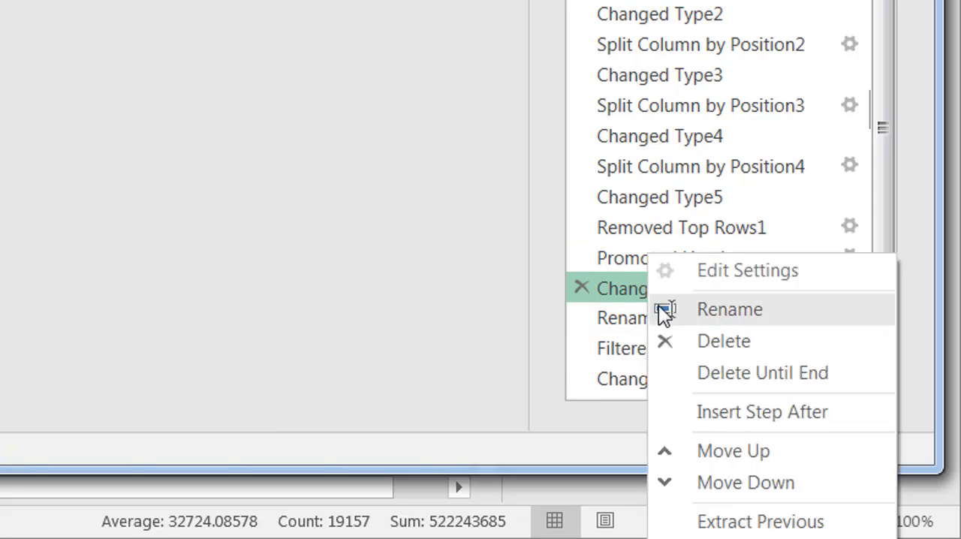
mouse_move(742, 387)
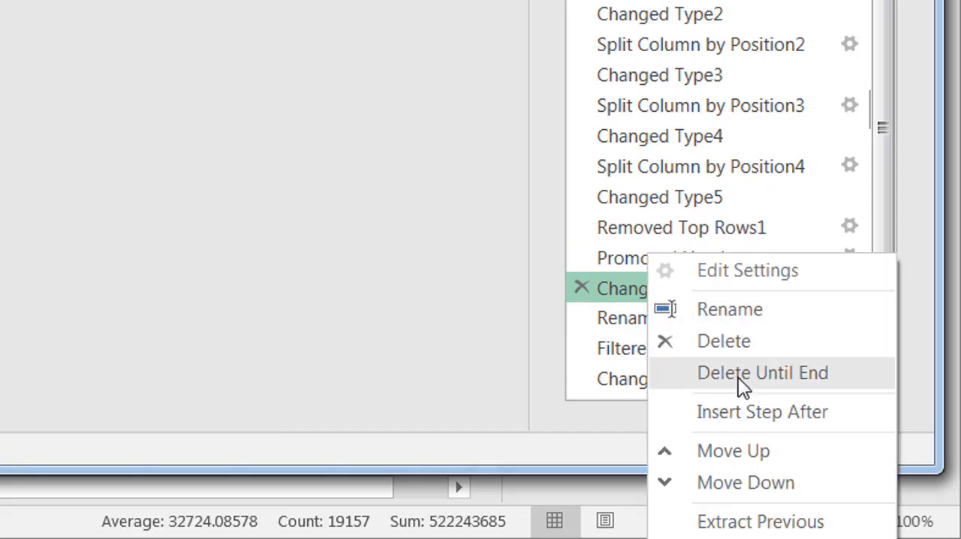
click(762, 372)
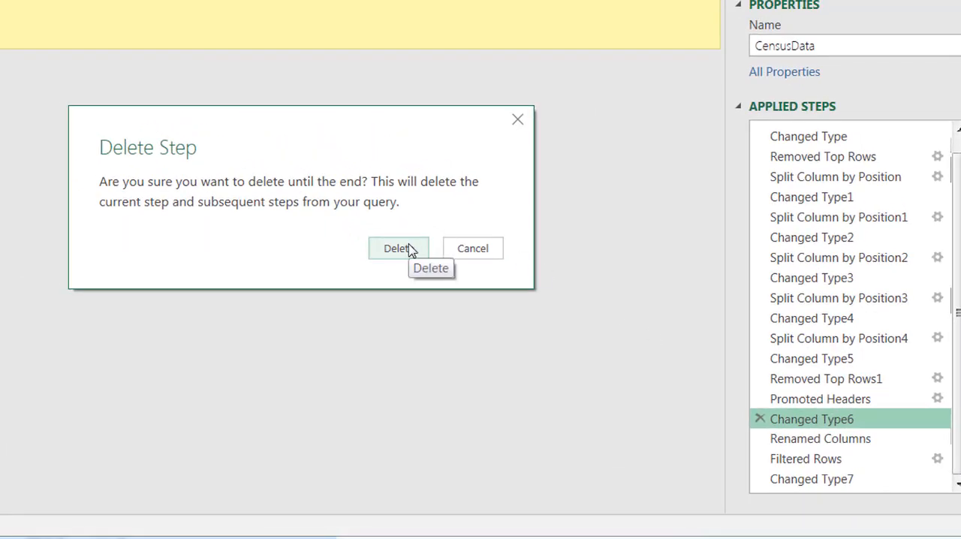
click(397, 249)
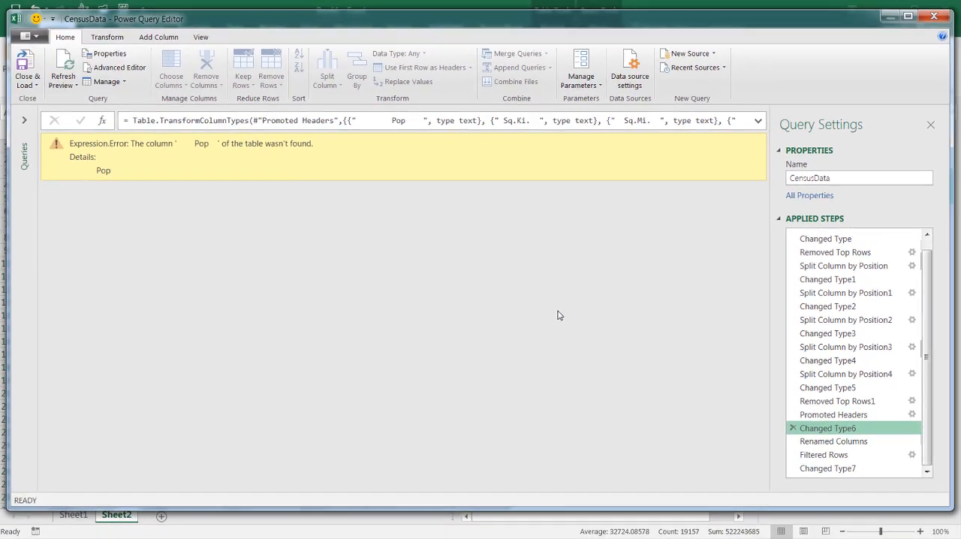
click(832, 425)
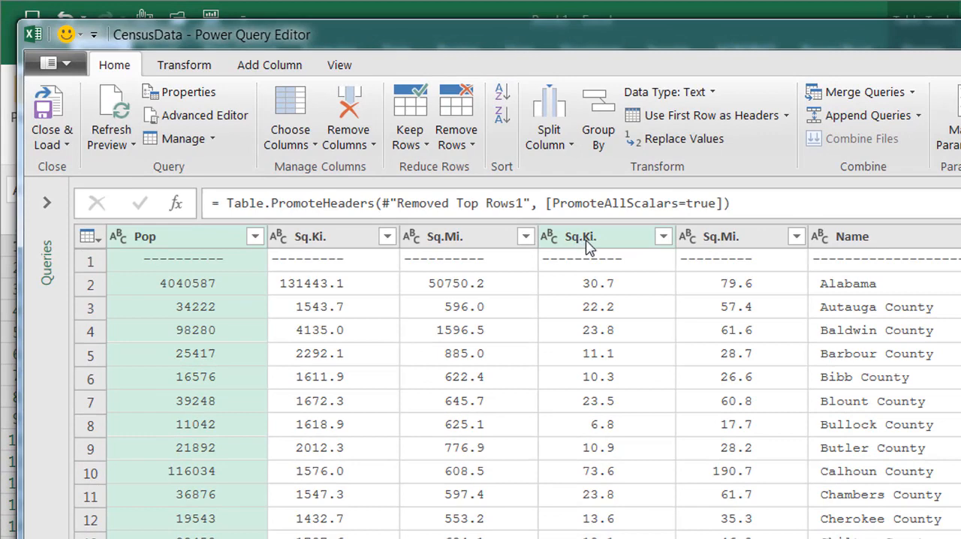
mouse_move(574, 239)
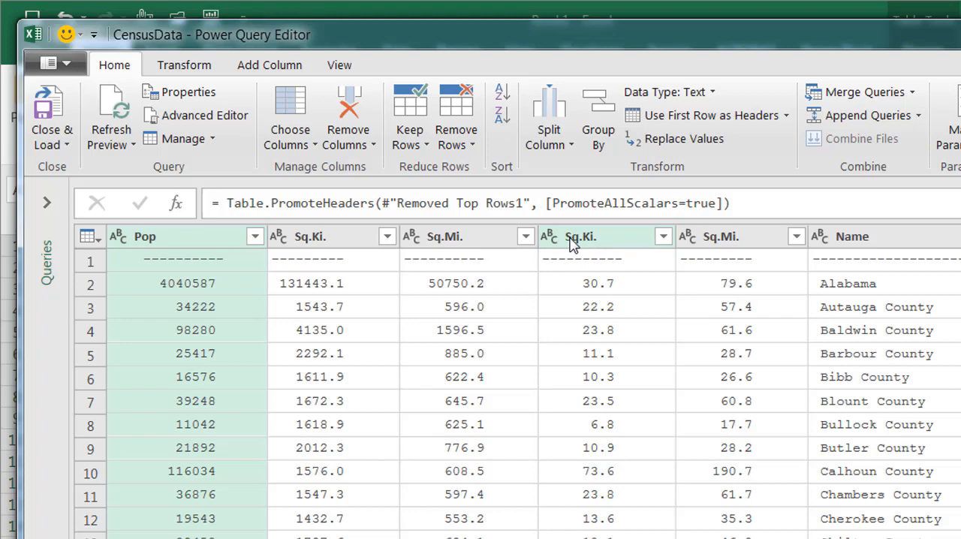
Step: Rename the duplicate headers to Pop per Sq.Ki. and Pop per Sq.Mi
click(583, 235)
text(Pop per )
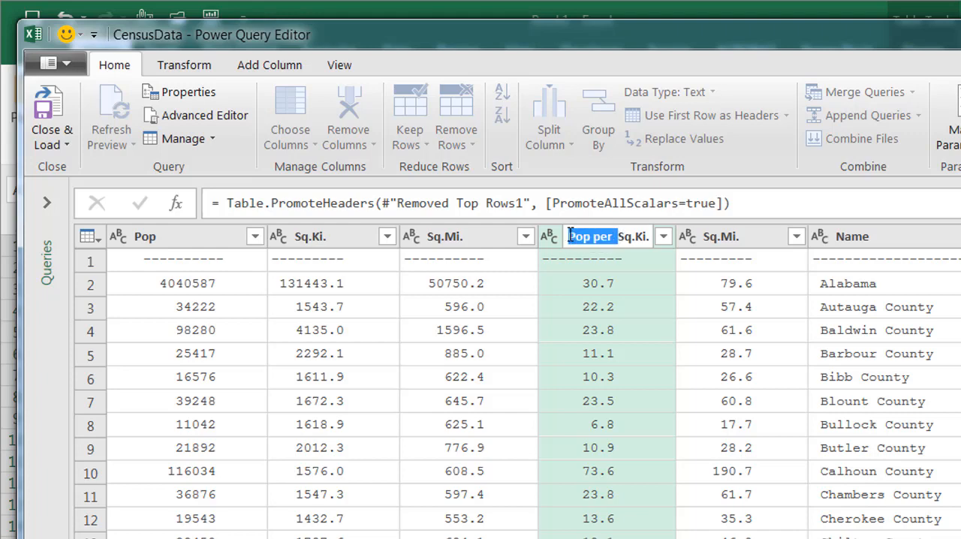
key(Ctrl+c)
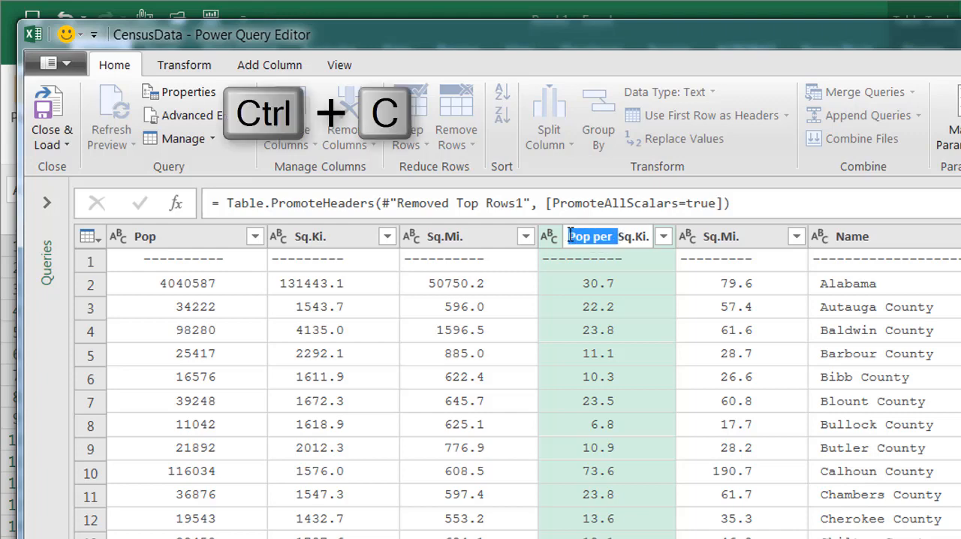
key(Return)
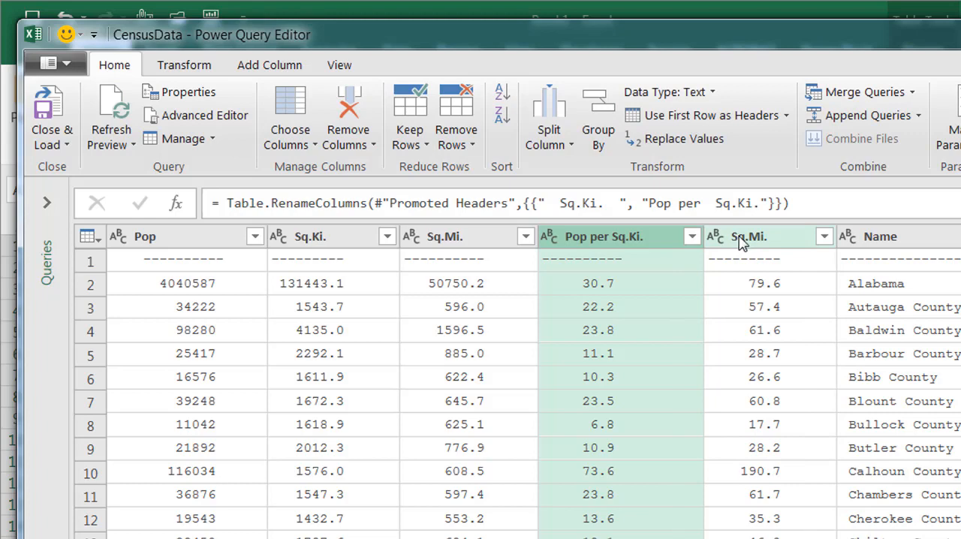
click(758, 235)
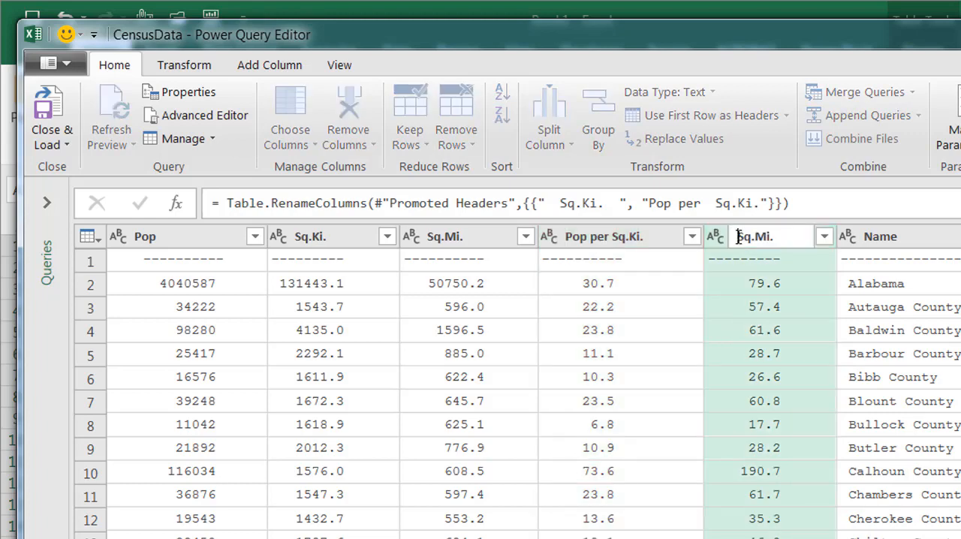
key(ctrl+v)
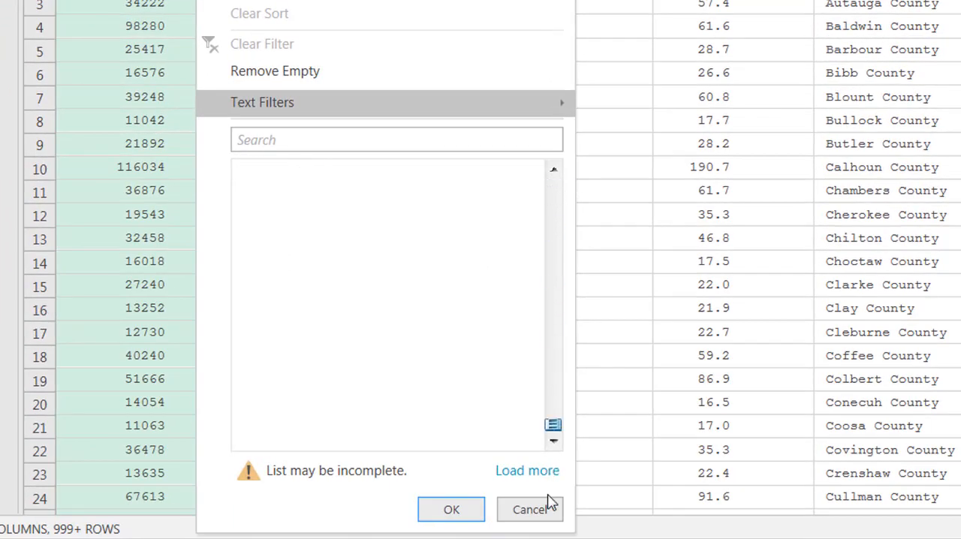
Step: Filter the dashed separator row out of the Pop column again
click(527, 470)
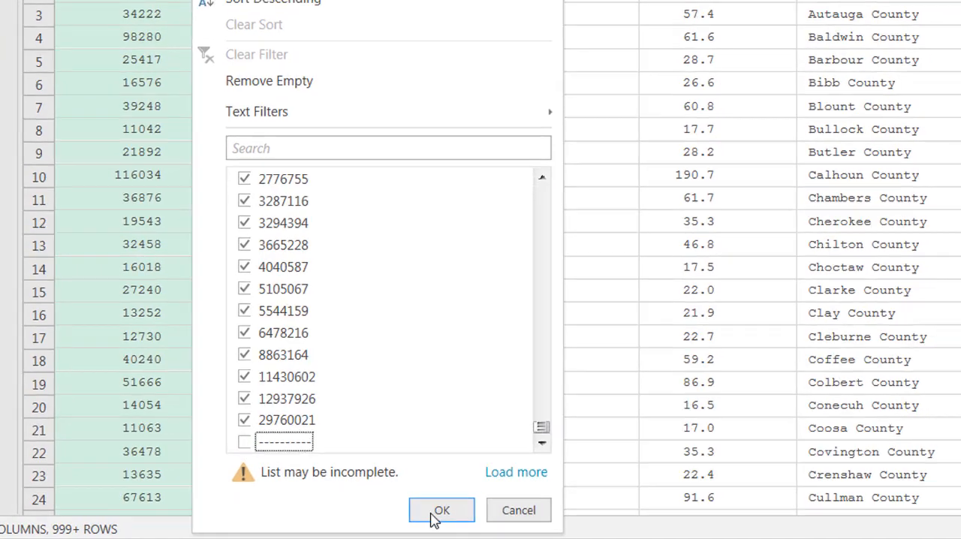
click(441, 511)
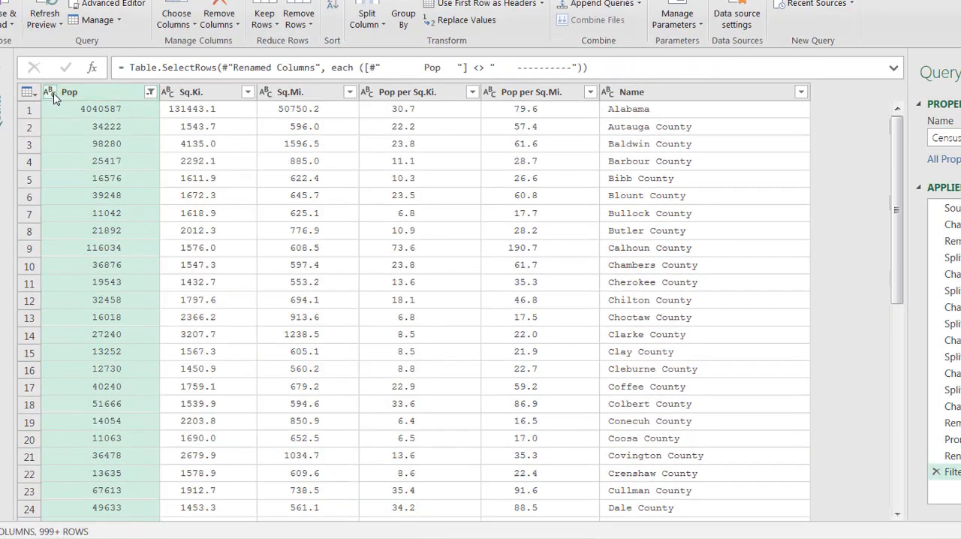
Step: Type Pop as Whole Number and the four area and density columns as Decimal Number
click(50, 92)
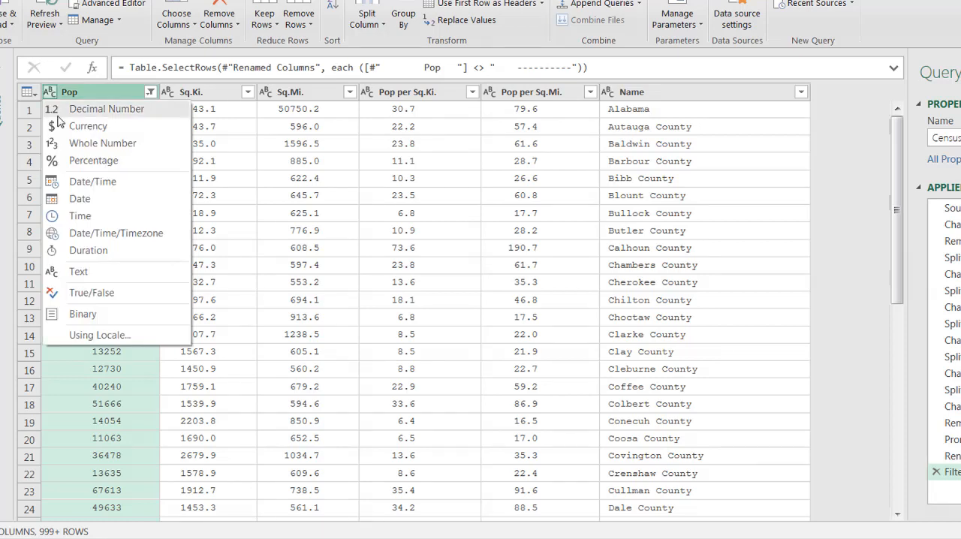
mouse_move(102, 144)
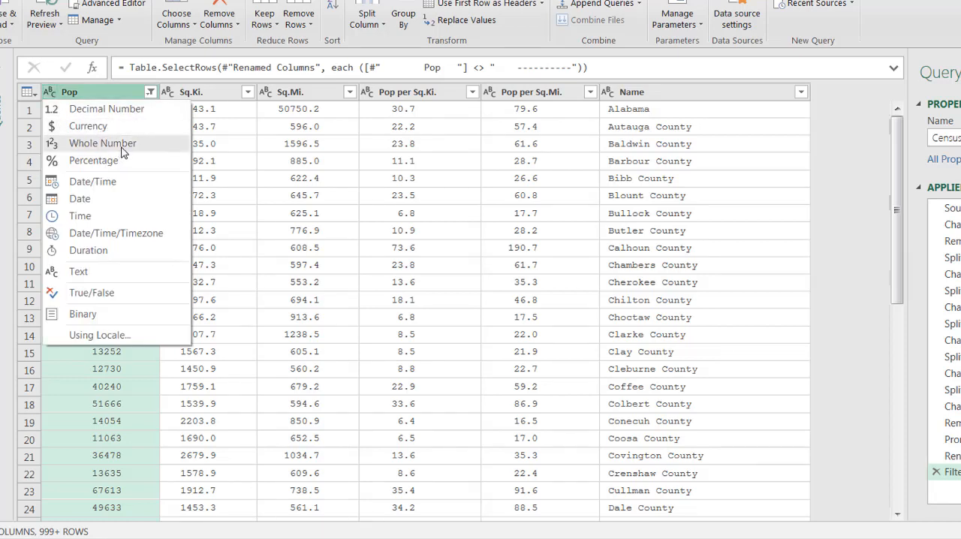
click(103, 144)
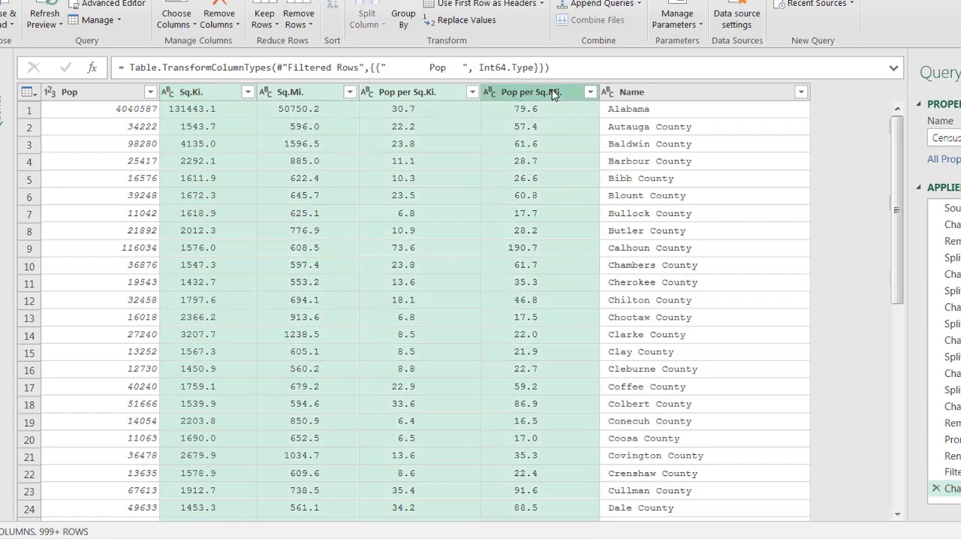
right_click(538, 92)
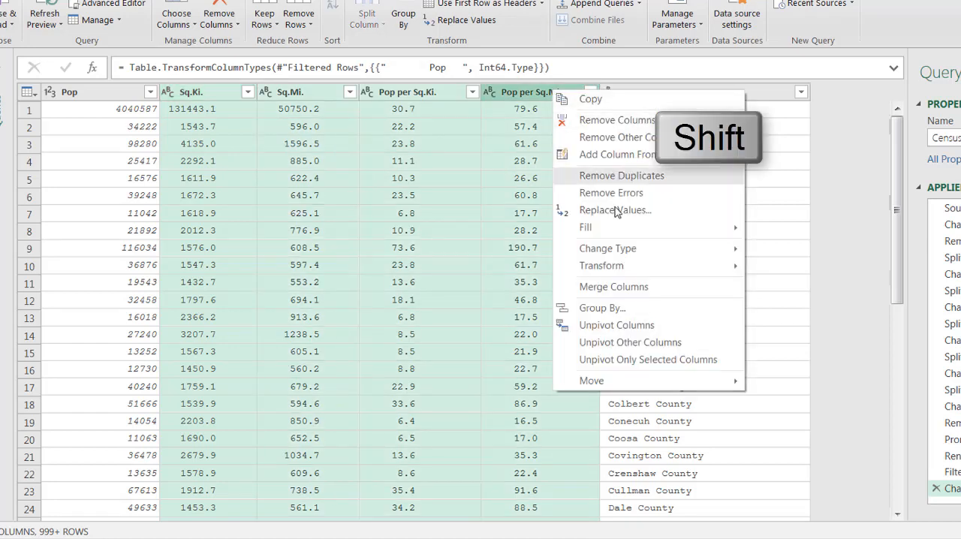
click(606, 248)
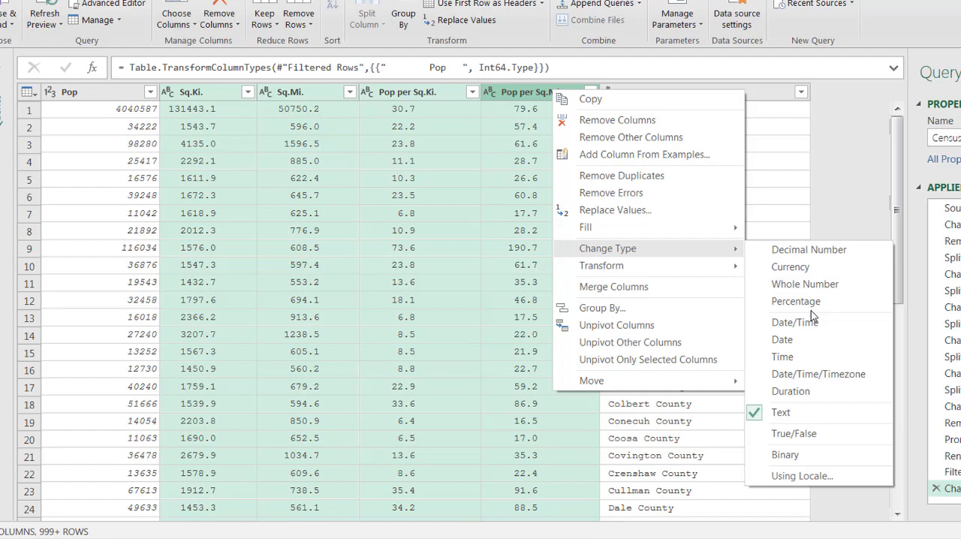
click(808, 250)
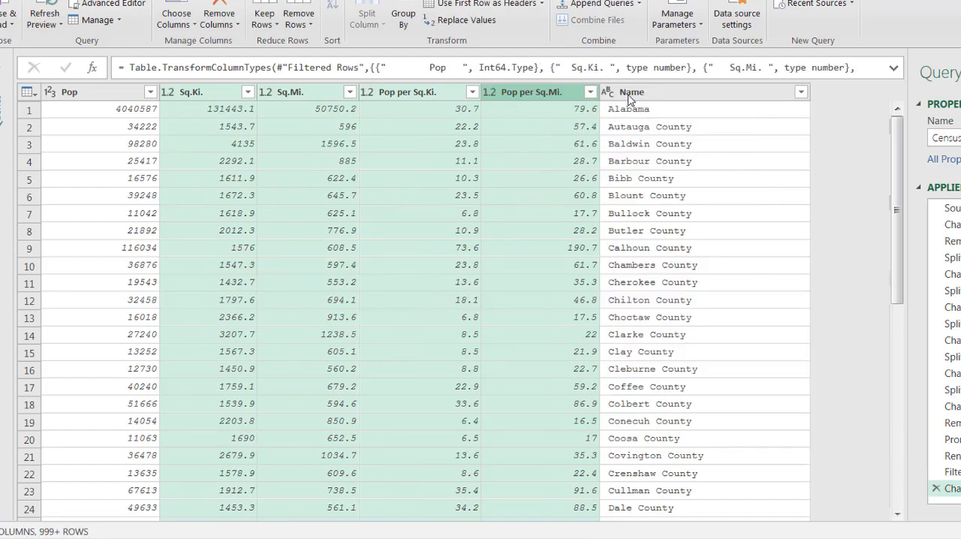
mouse_move(618, 117)
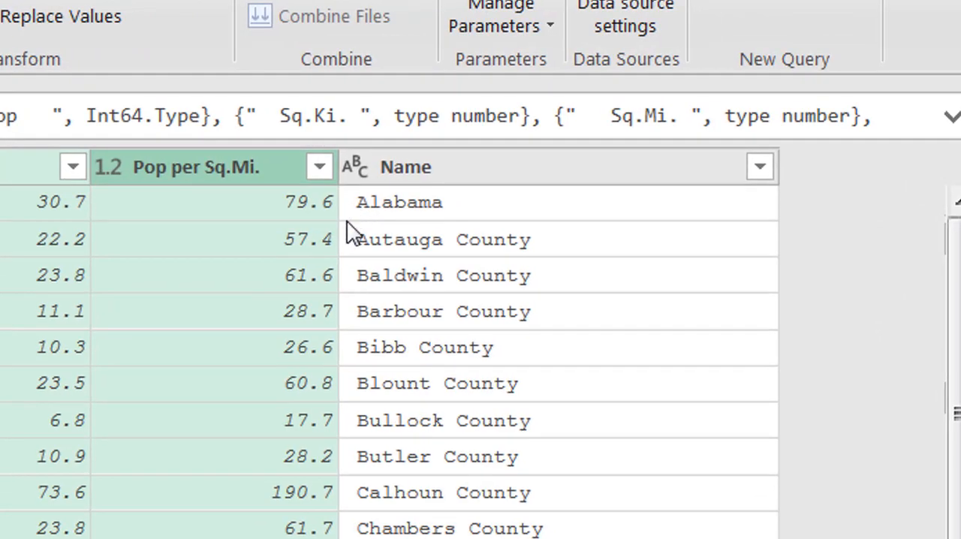
mouse_move(480, 198)
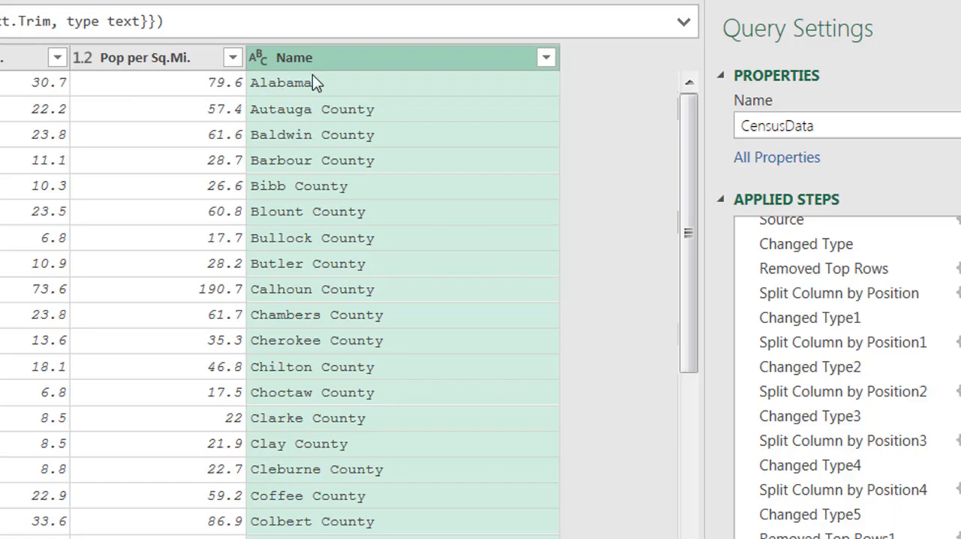
mouse_move(314, 82)
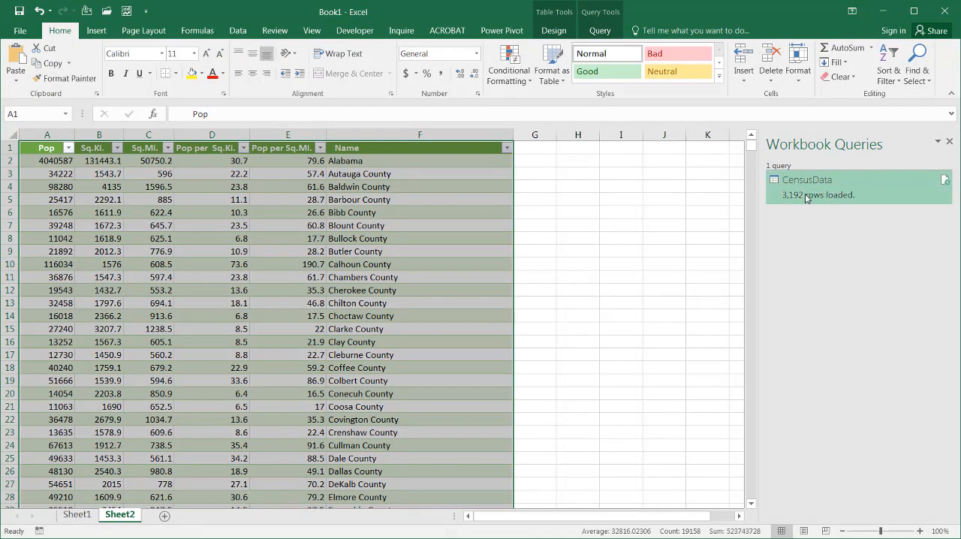
Step: Compare the original census web page and raw Sheet1 text with the cleaned 3,192-row table on Sheet2
click(708, 458)
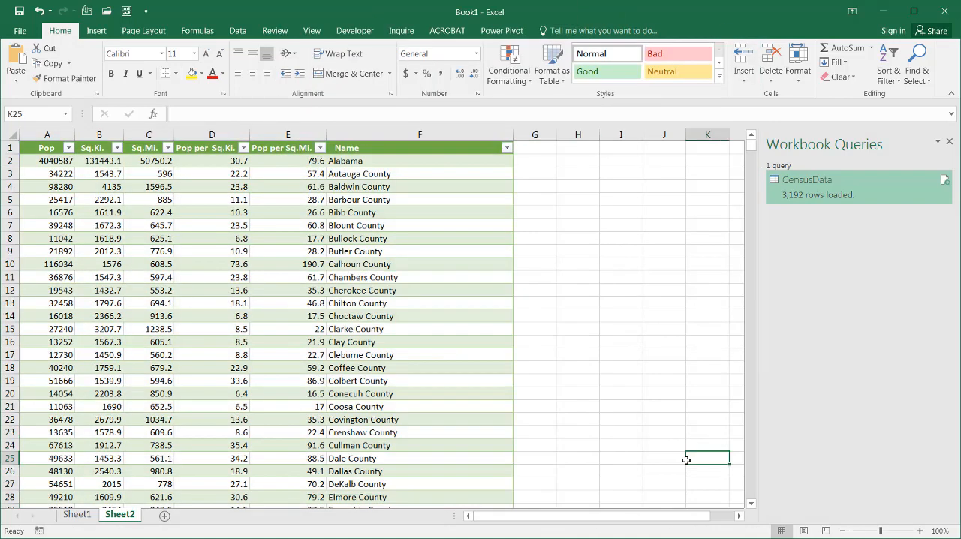
mouse_move(754, 162)
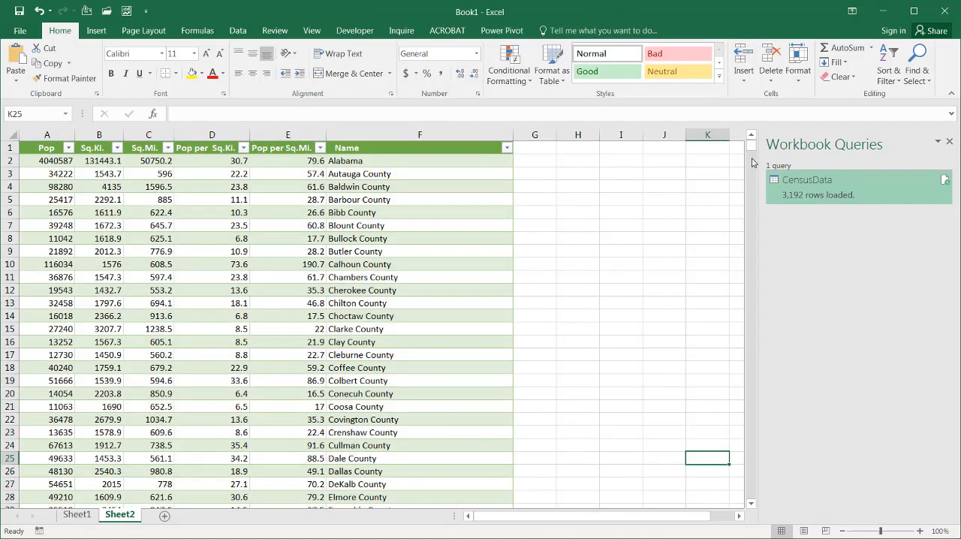
click(576, 419)
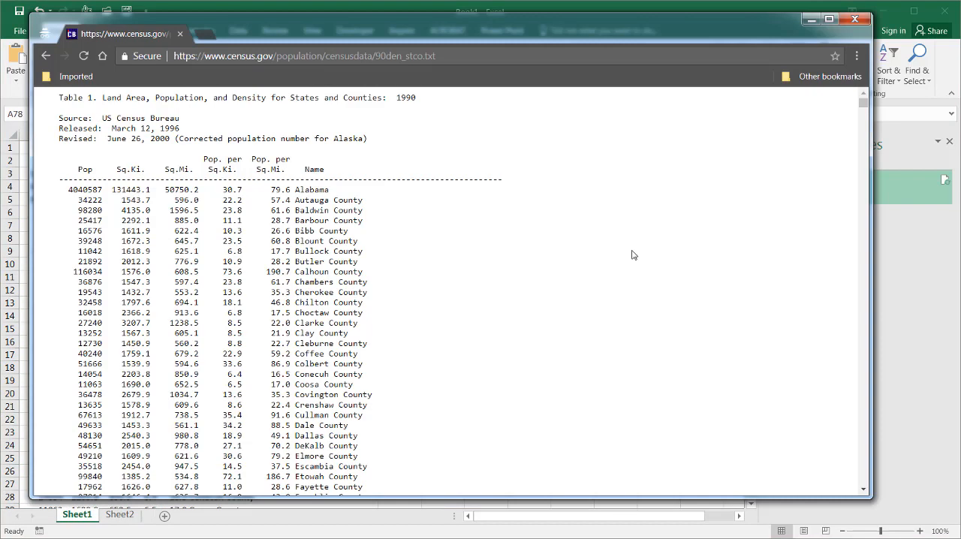
mouse_move(389, 179)
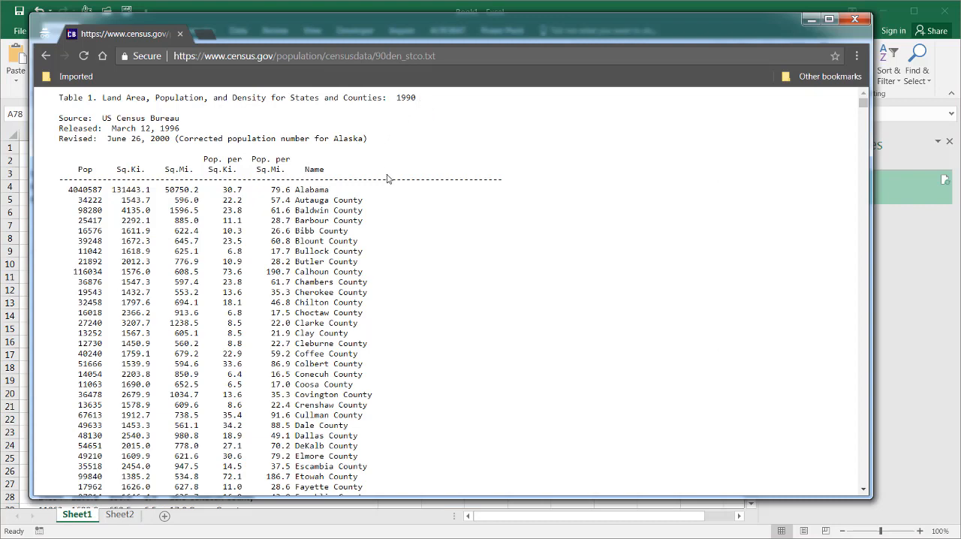
mouse_move(914, 419)
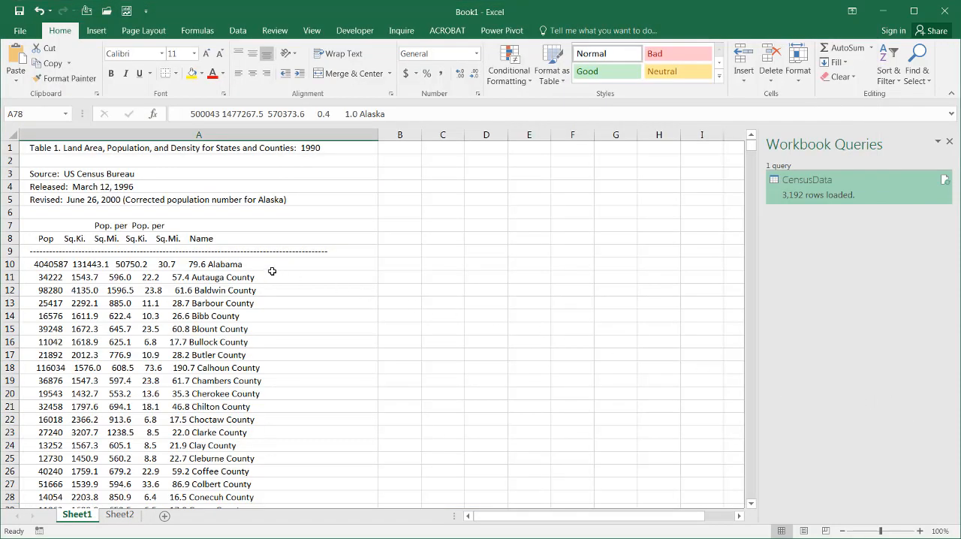
mouse_move(211, 207)
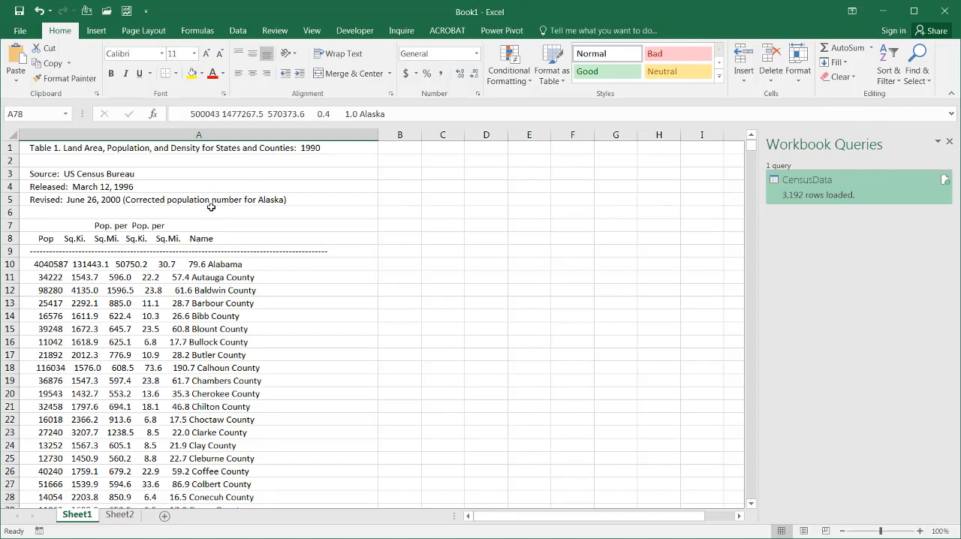
mouse_move(179, 259)
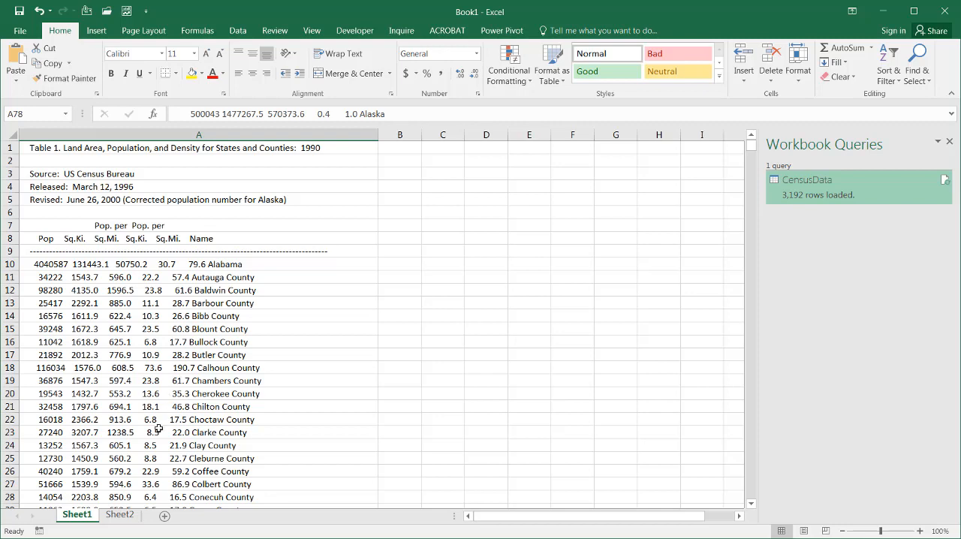
click(120, 515)
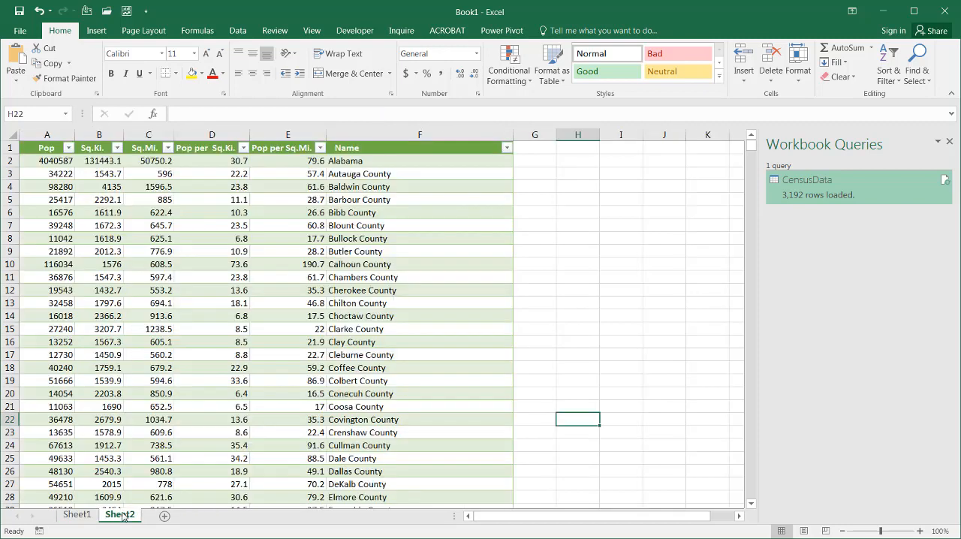
mouse_move(522, 280)
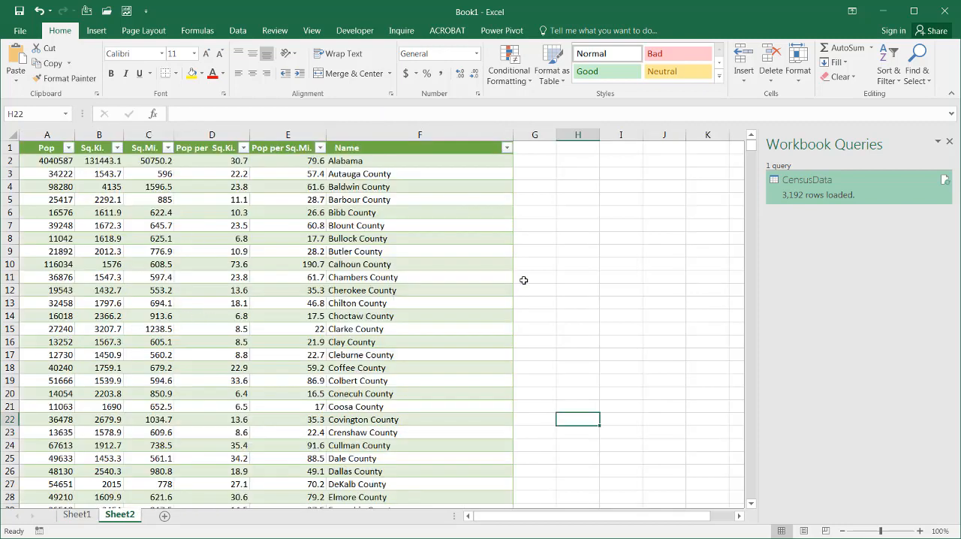